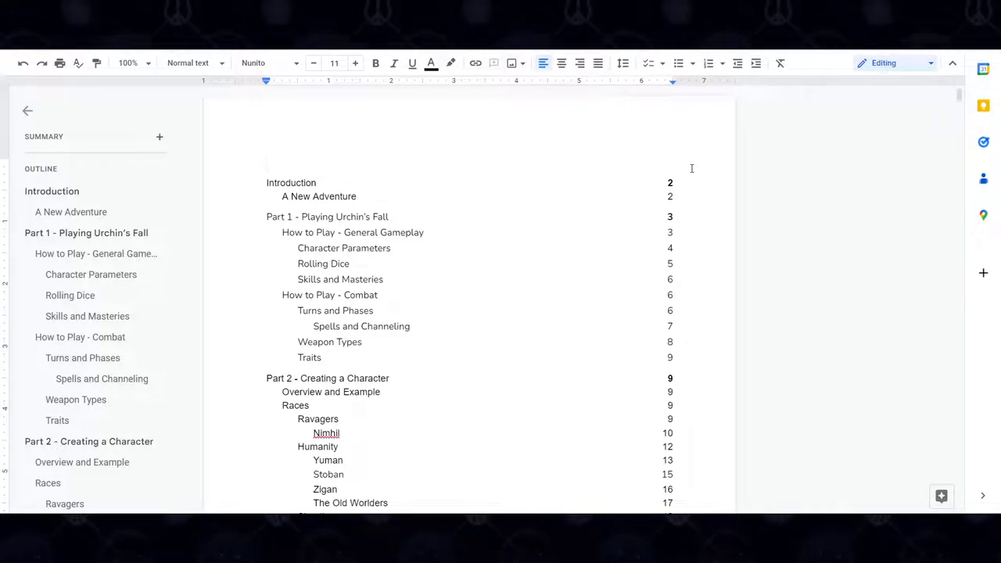
# Step: Highlight a block of entries near the top of the table of contents
pyautogui.click(291, 182)
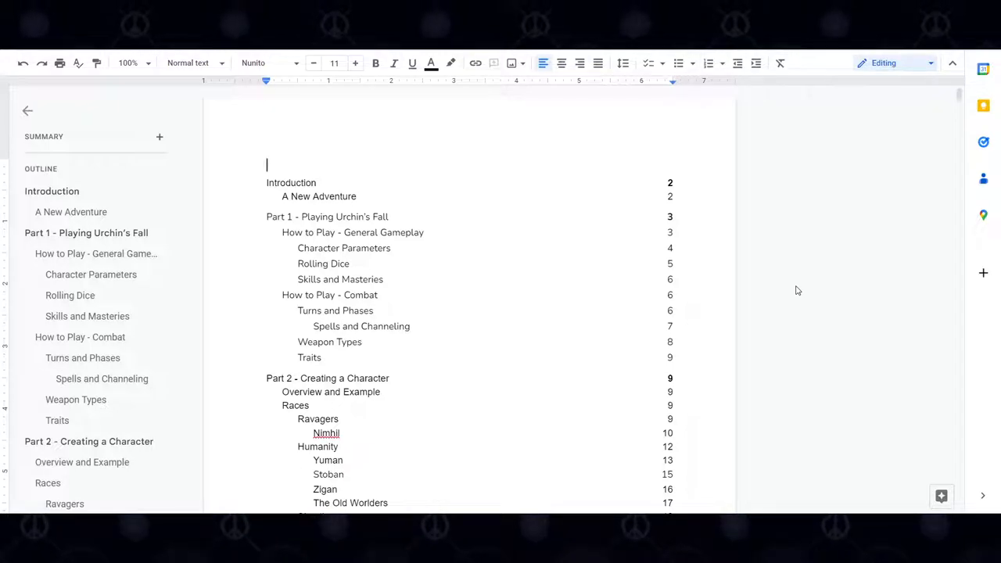
pyautogui.moveTo(763, 286)
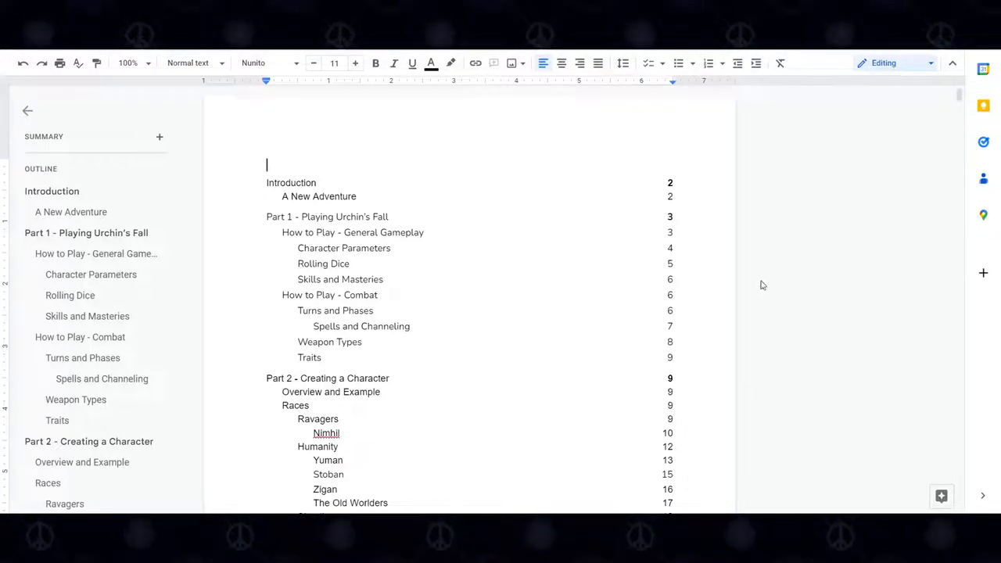
pyautogui.moveTo(776, 277)
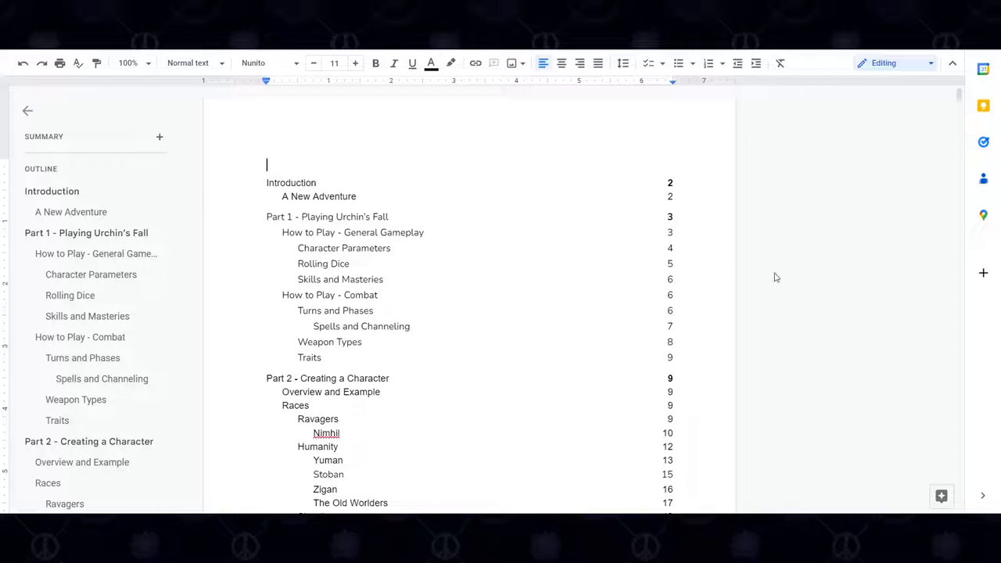
pyautogui.moveTo(780, 262)
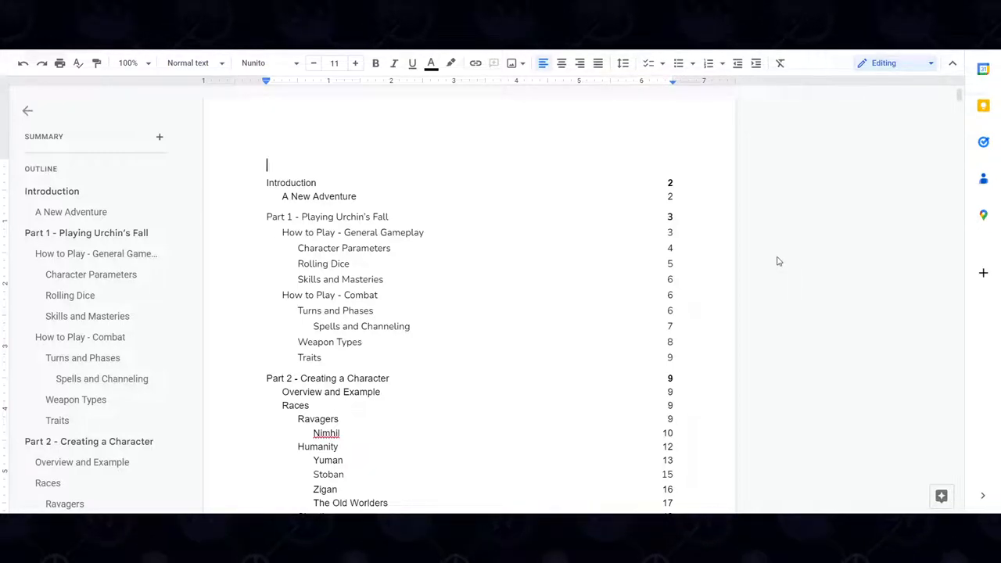
pyautogui.moveTo(803, 287)
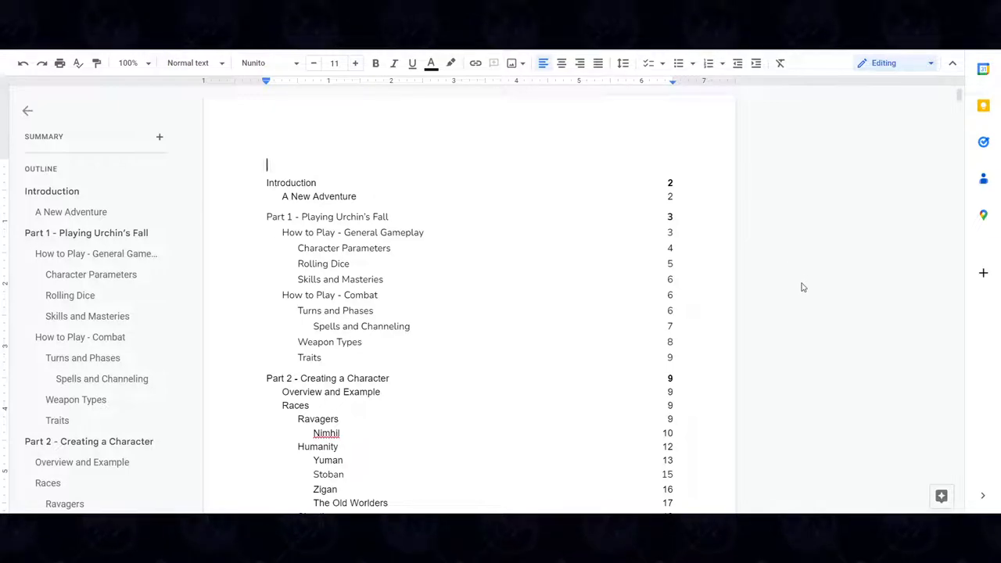
pyautogui.scroll(3)
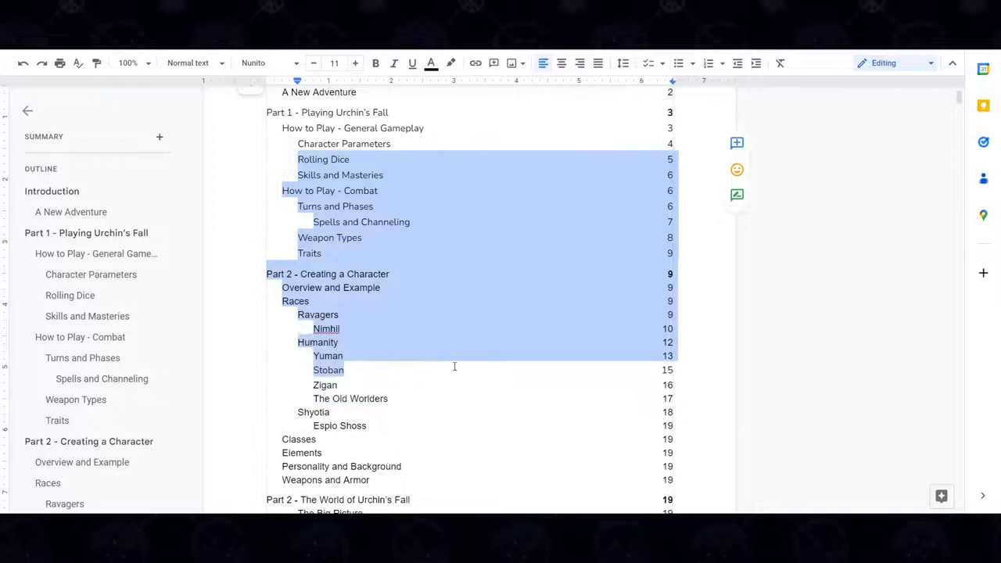
pyautogui.moveTo(454, 366); pyautogui.dragTo(491, 494)
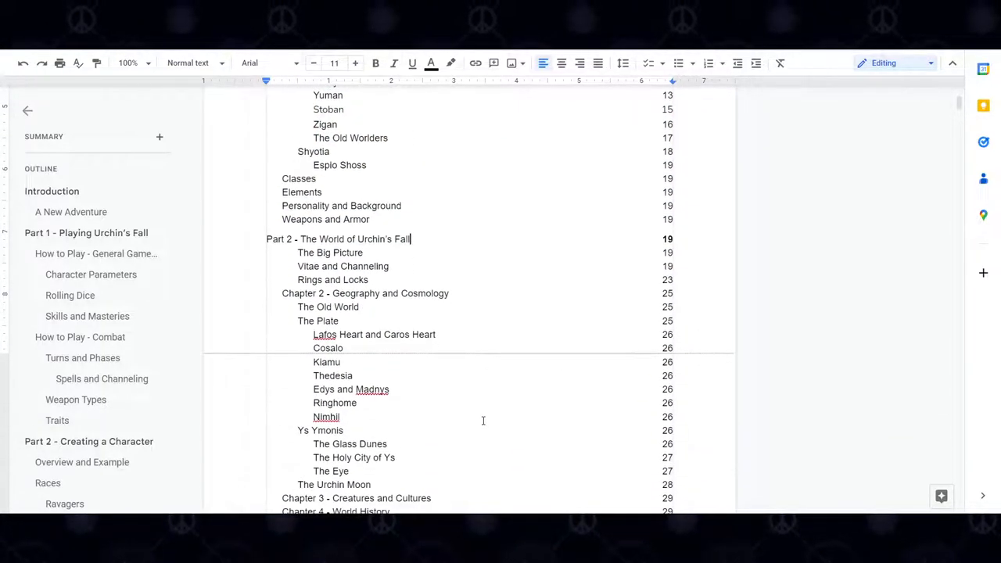
pyautogui.scroll(-3)
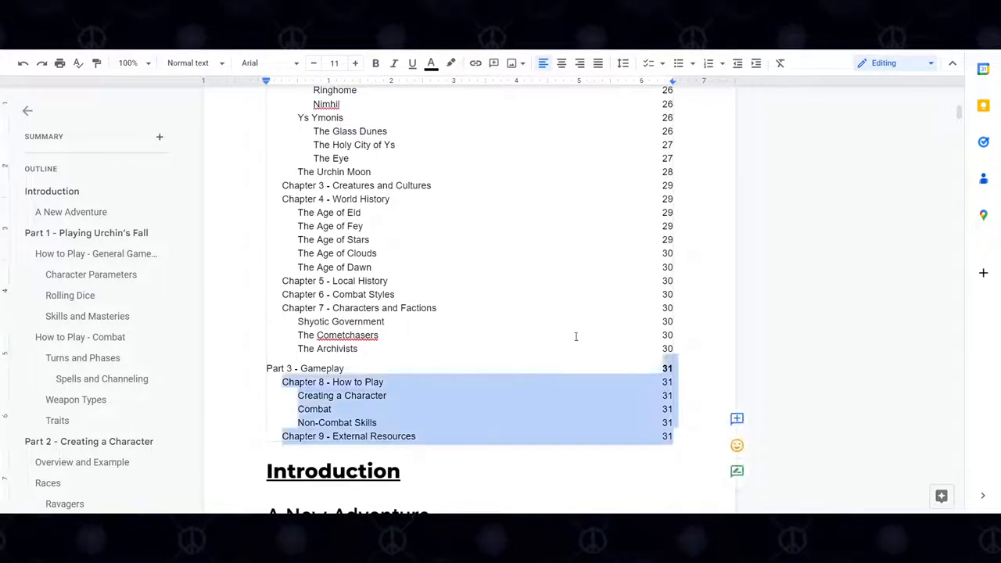
pyautogui.scroll(3)
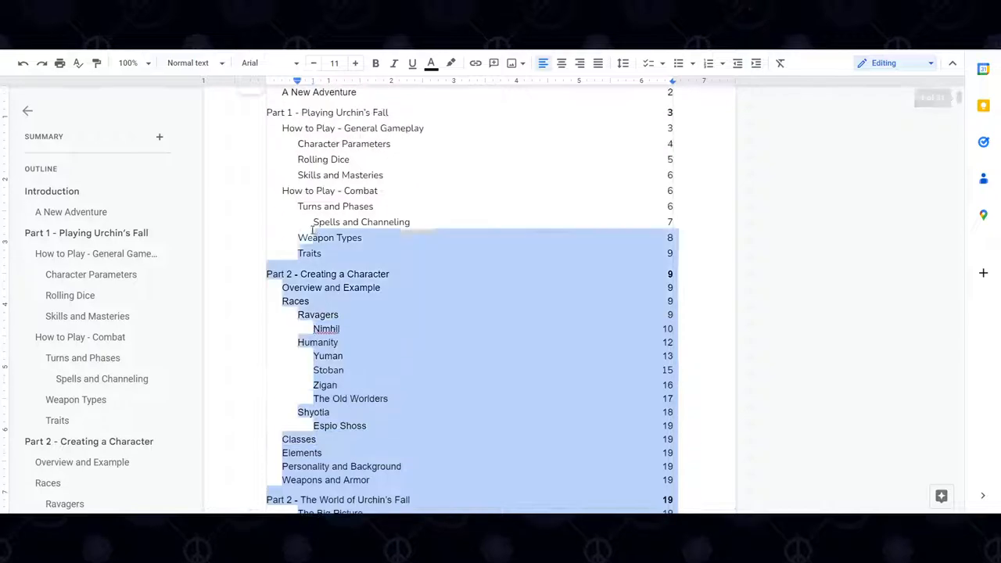
# Step: Scroll to the end of the contents at Part 3 - Gameplay and the Introduction heading
pyautogui.scroll(3)
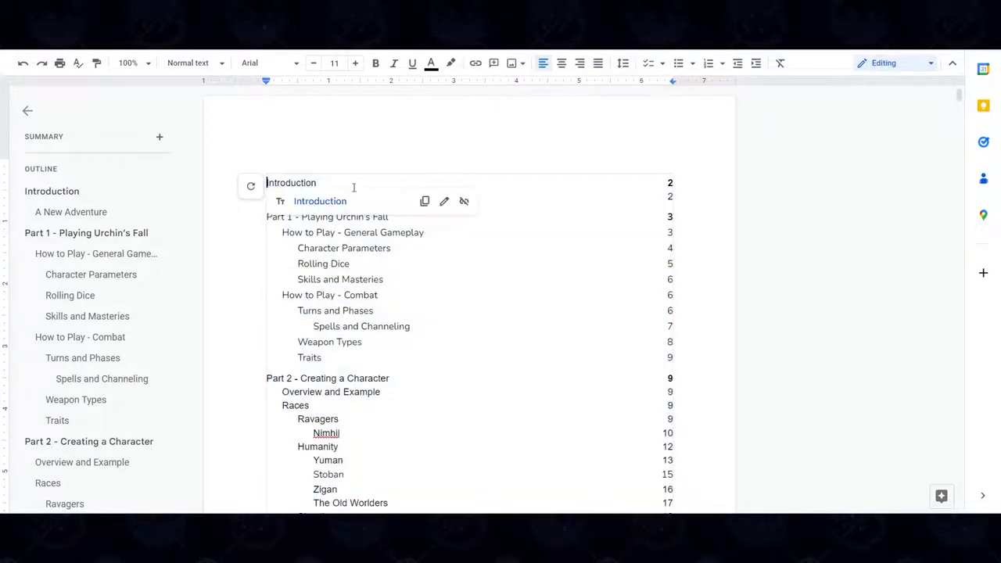
pyautogui.moveTo(558, 263)
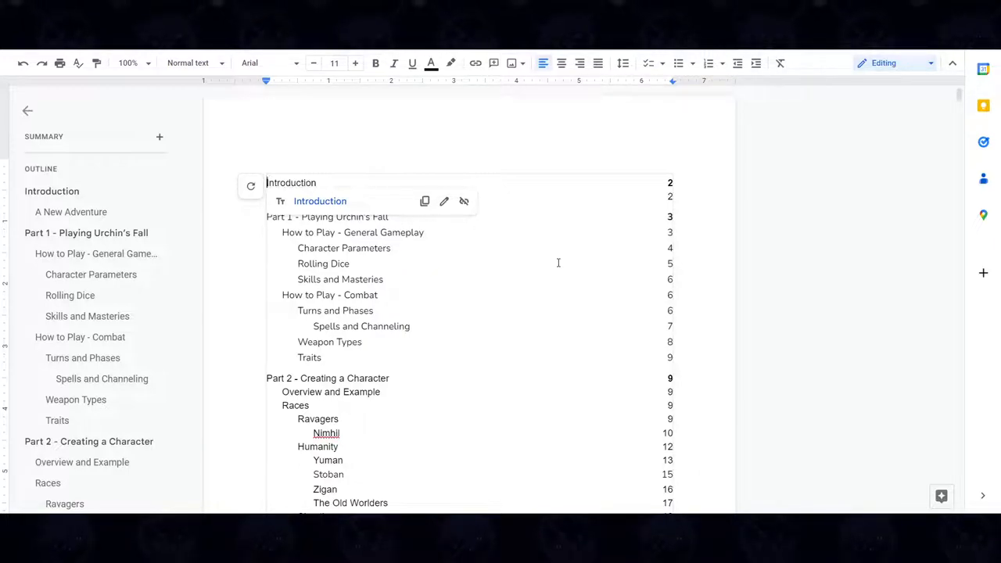
pyautogui.scroll(-3)
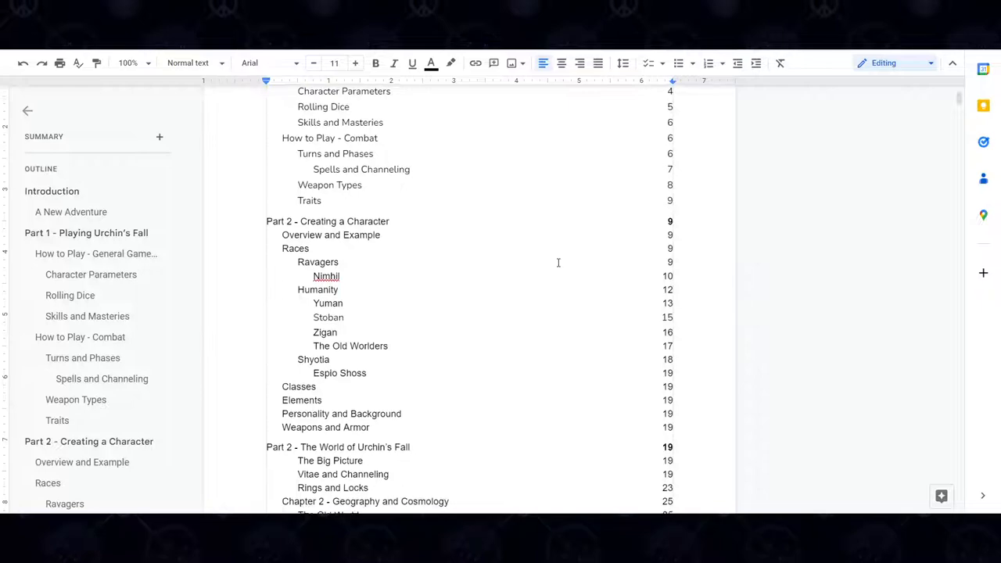
pyautogui.scroll(-3)
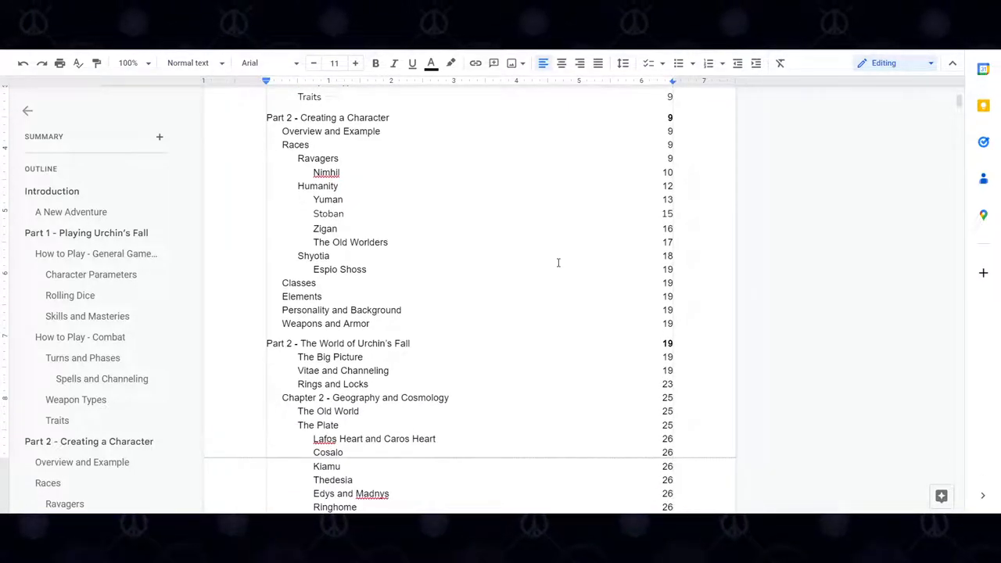
pyautogui.scroll(-3)
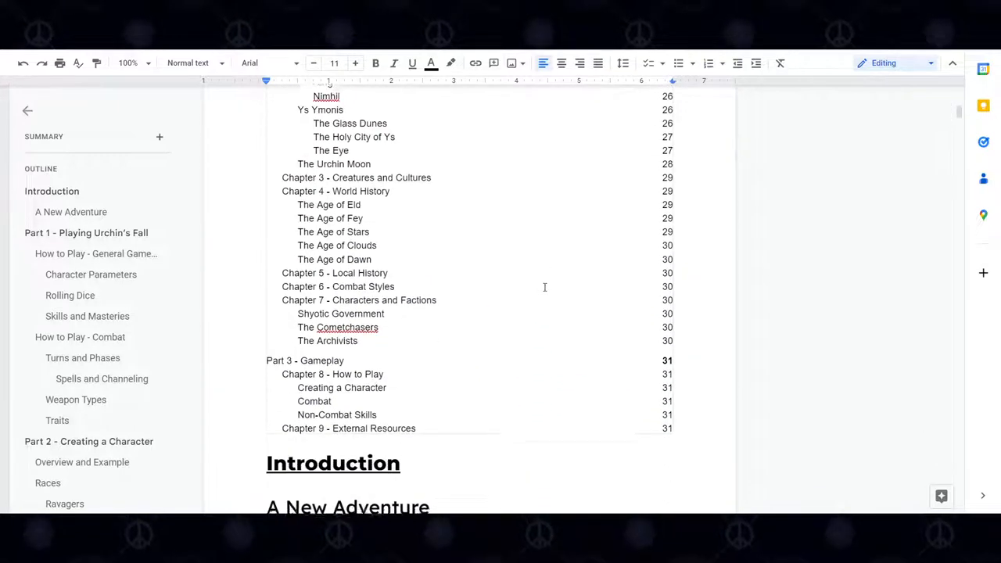
pyautogui.scroll(-3)
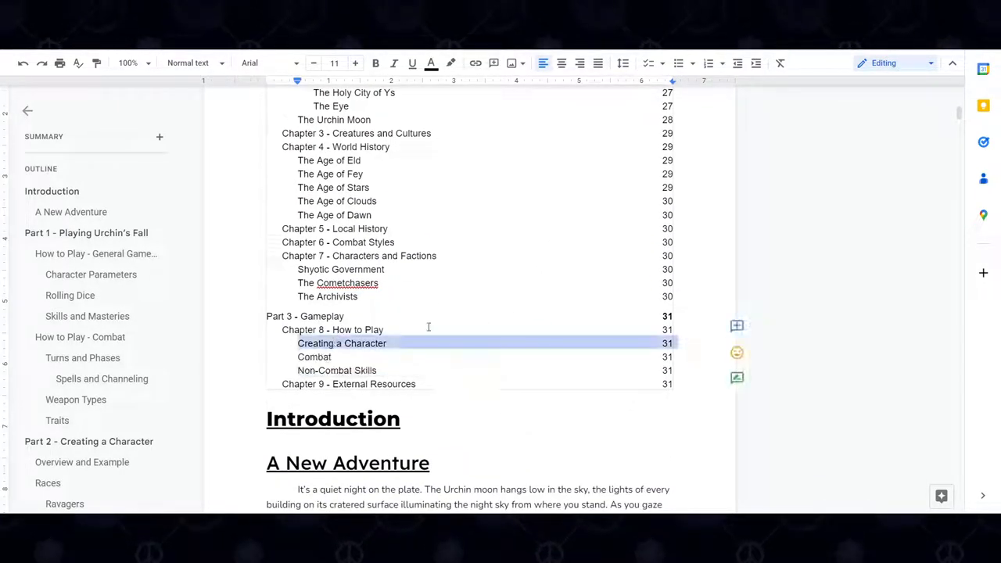
pyautogui.scroll(3)
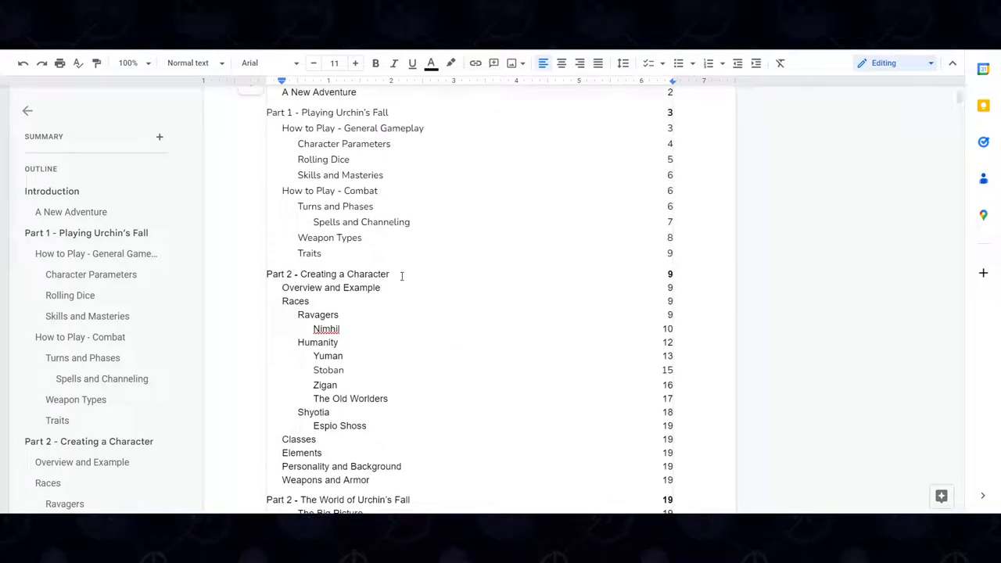
pyautogui.moveTo(430, 294)
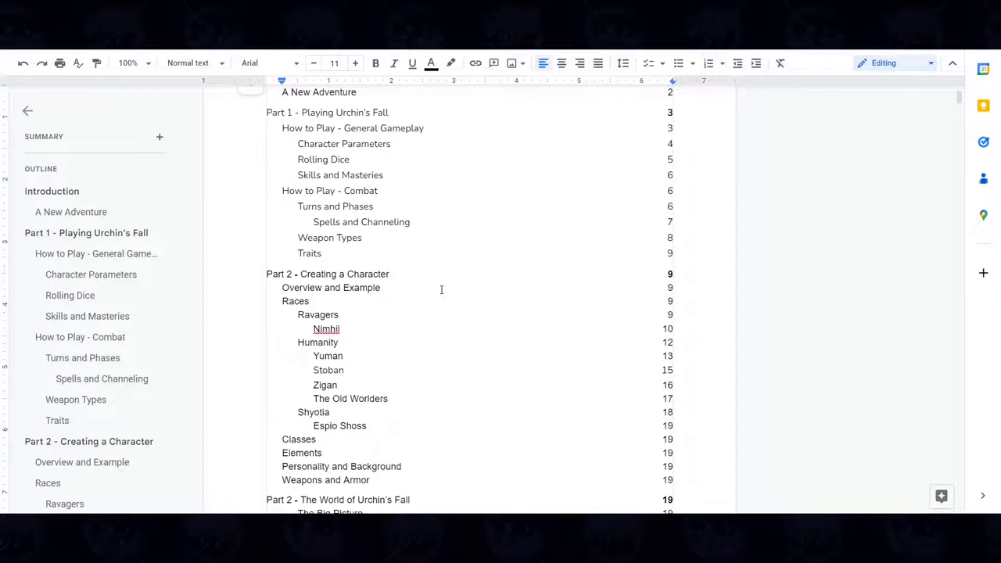
pyautogui.scroll(-3)
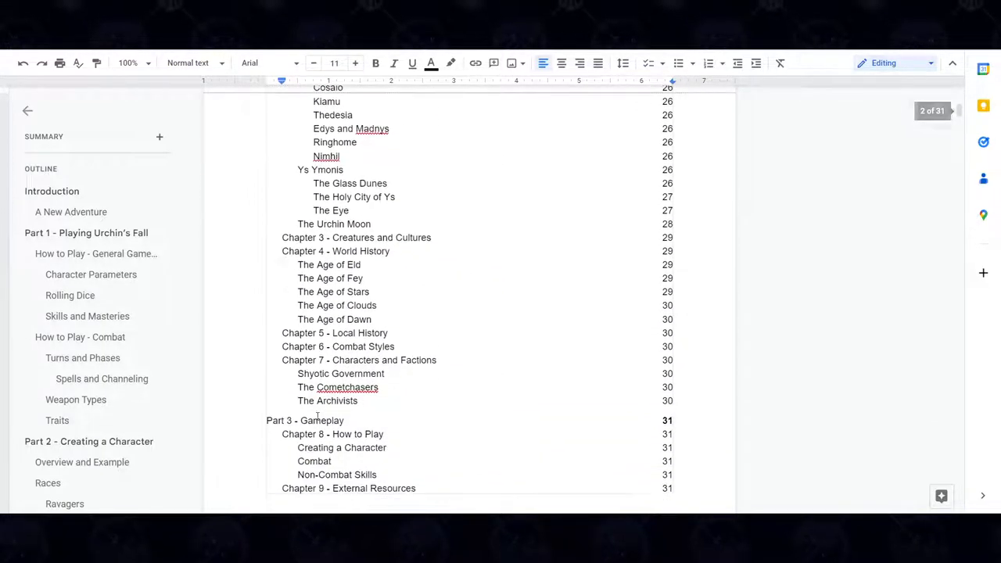
pyautogui.scroll(-3)
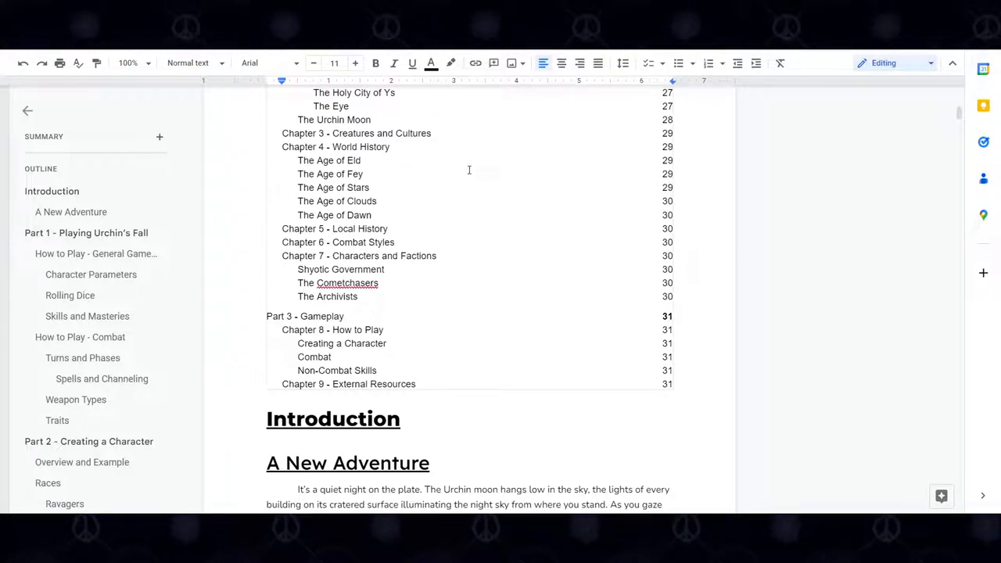
pyautogui.moveTo(535, 205)
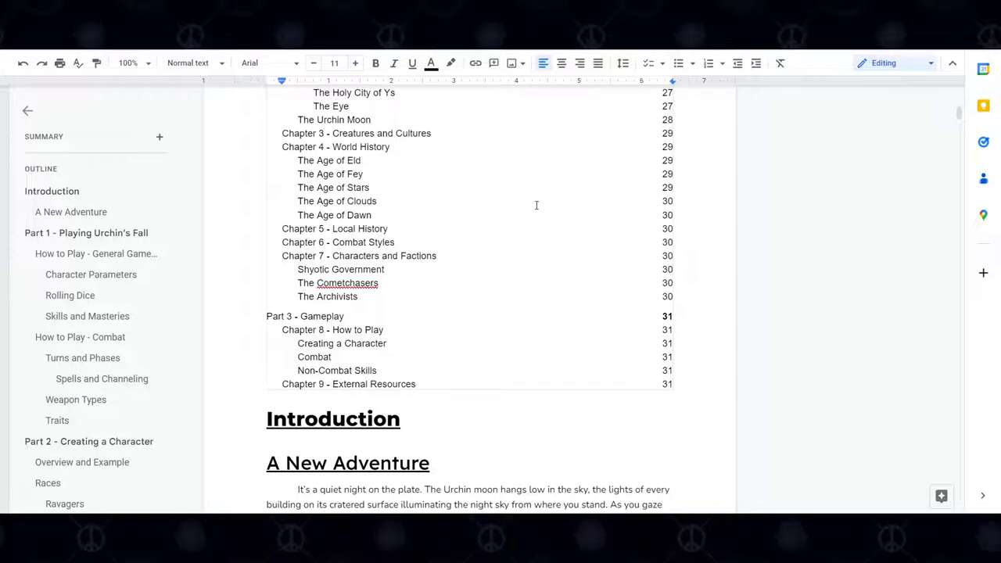
pyautogui.moveTo(458, 263)
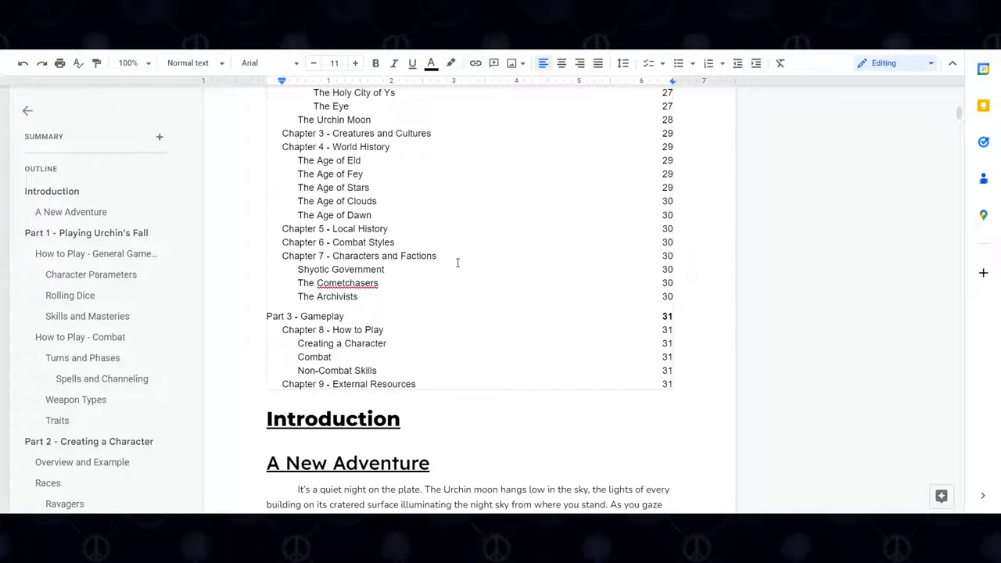
# Step: Scroll through the Introduction's overview of Parts 1–5 to the Part 1 gameplay overview
pyautogui.scroll(-3)
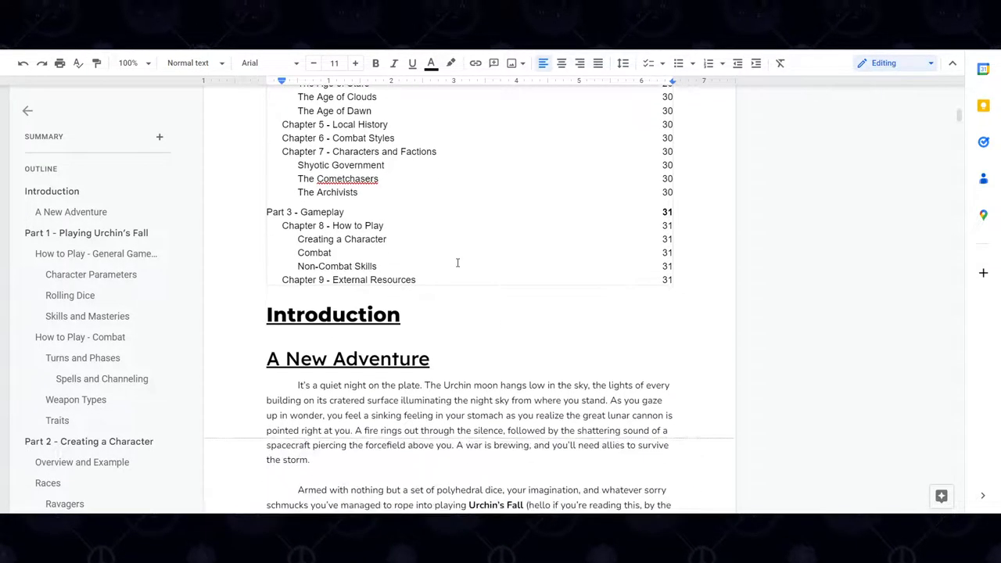
pyautogui.scroll(-3)
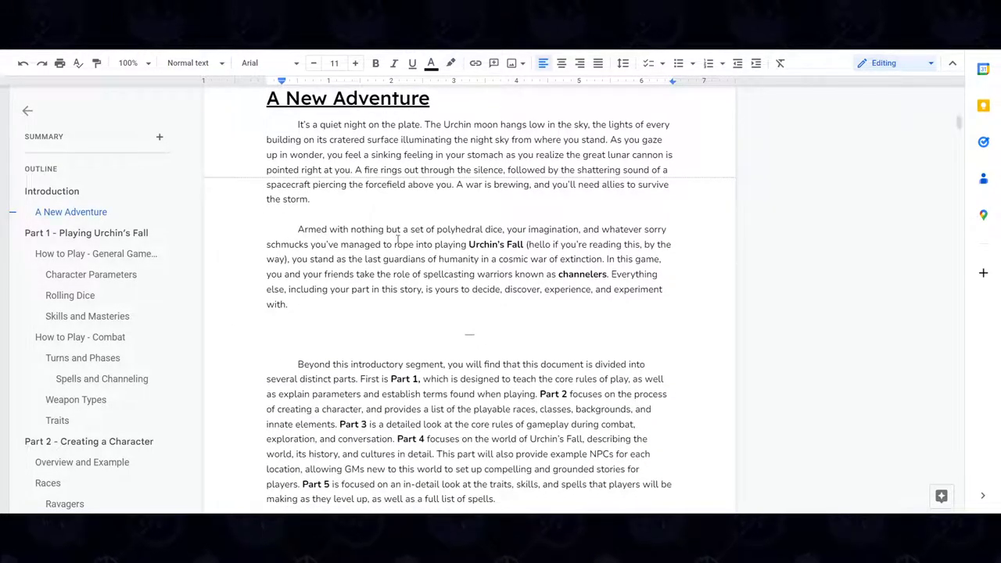
pyautogui.scroll(-3)
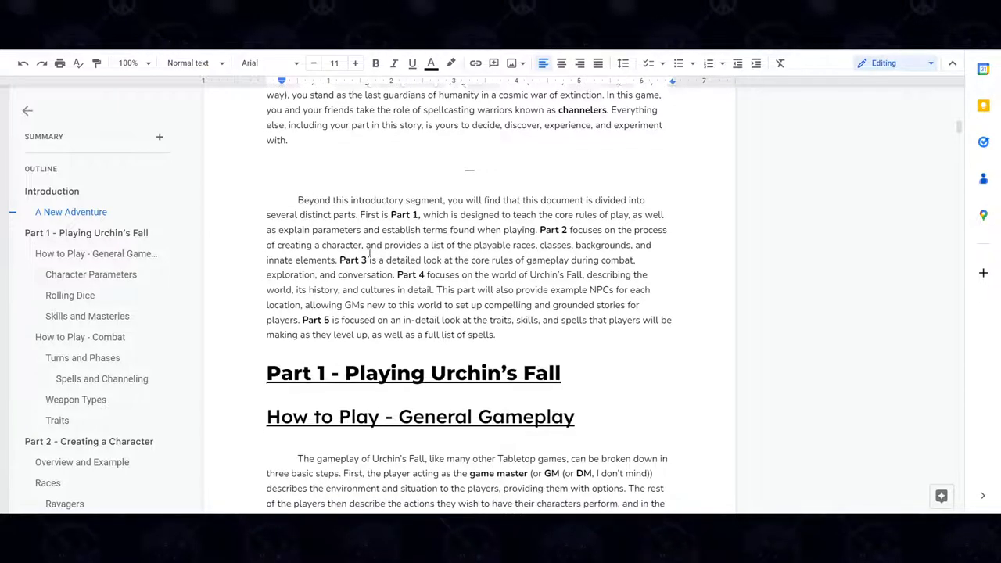
pyautogui.scroll(-3)
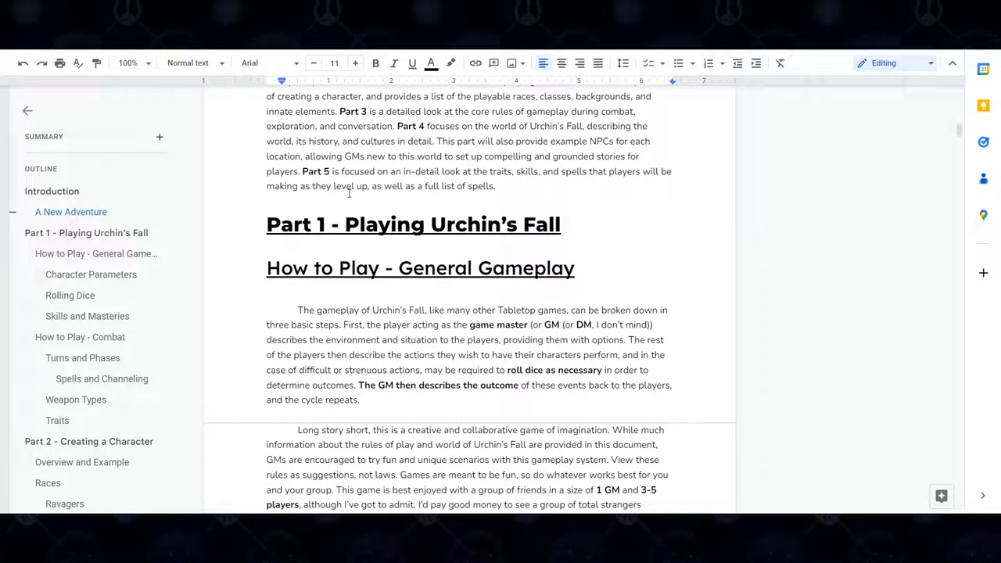
pyautogui.scroll(-3)
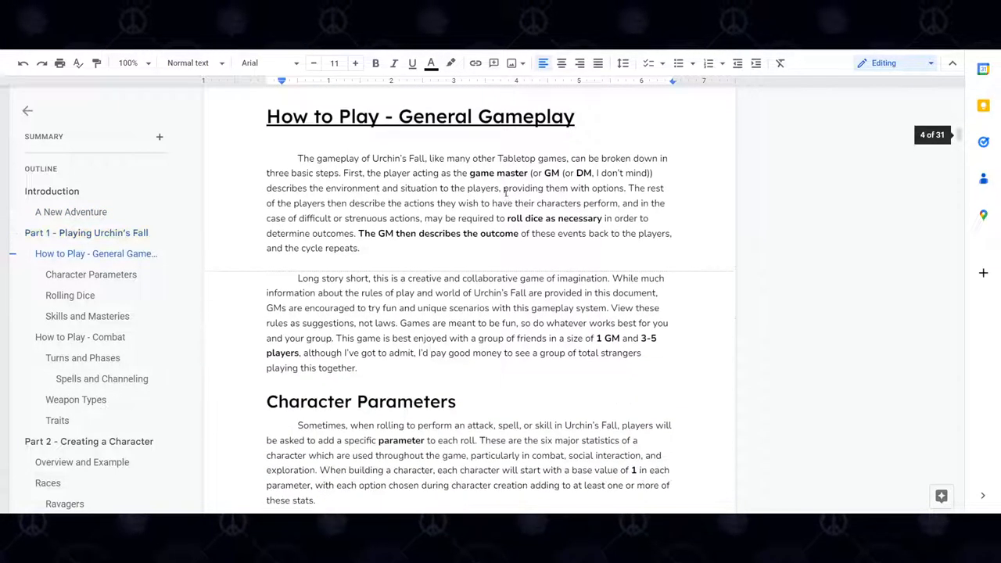
pyautogui.scroll(3)
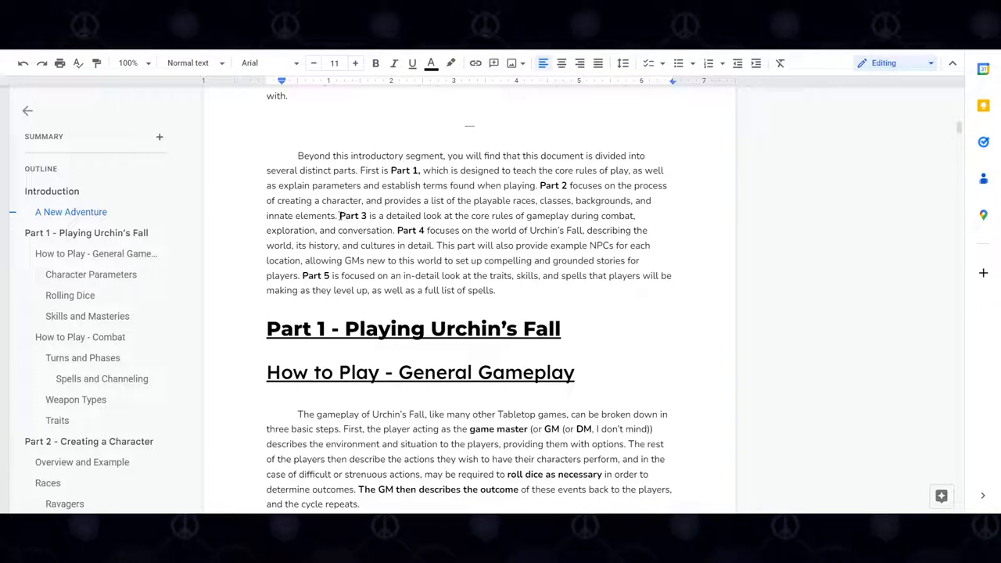
pyautogui.moveTo(332, 398)
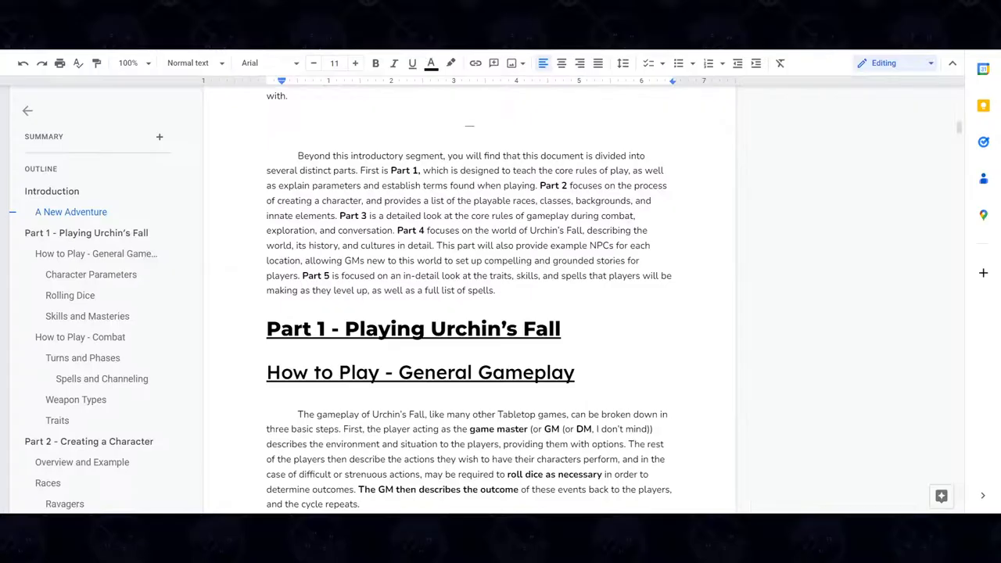
# Step: Page down through the Races pages, then back up toward Turns and Phases under Combat
pyautogui.scroll(3)
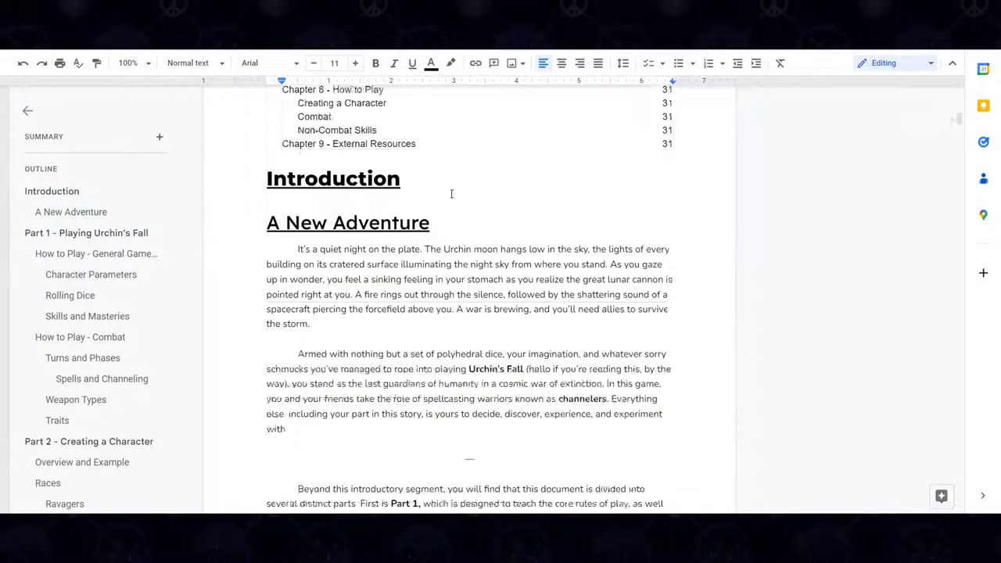
pyautogui.scroll(-3)
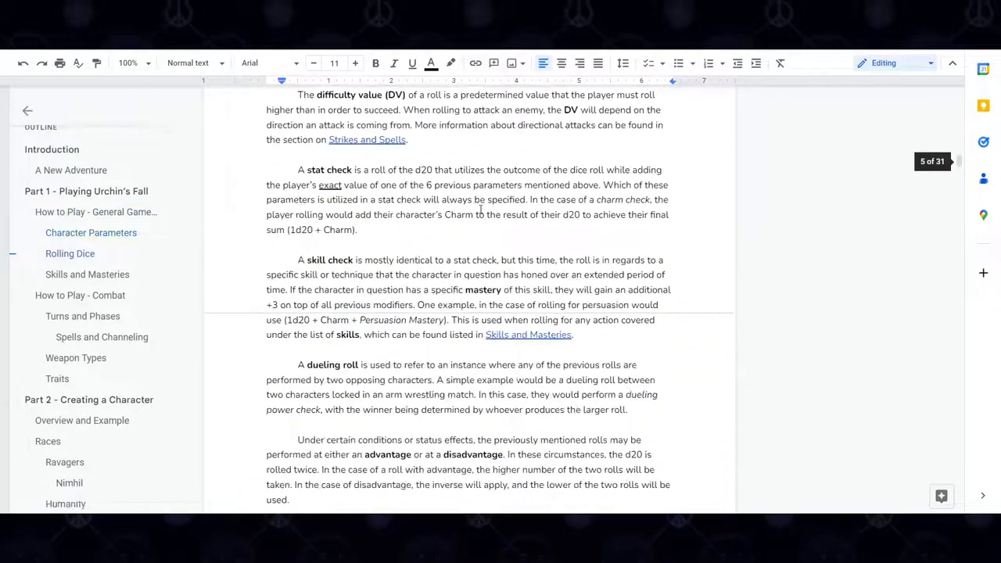
pyautogui.scroll(-3)
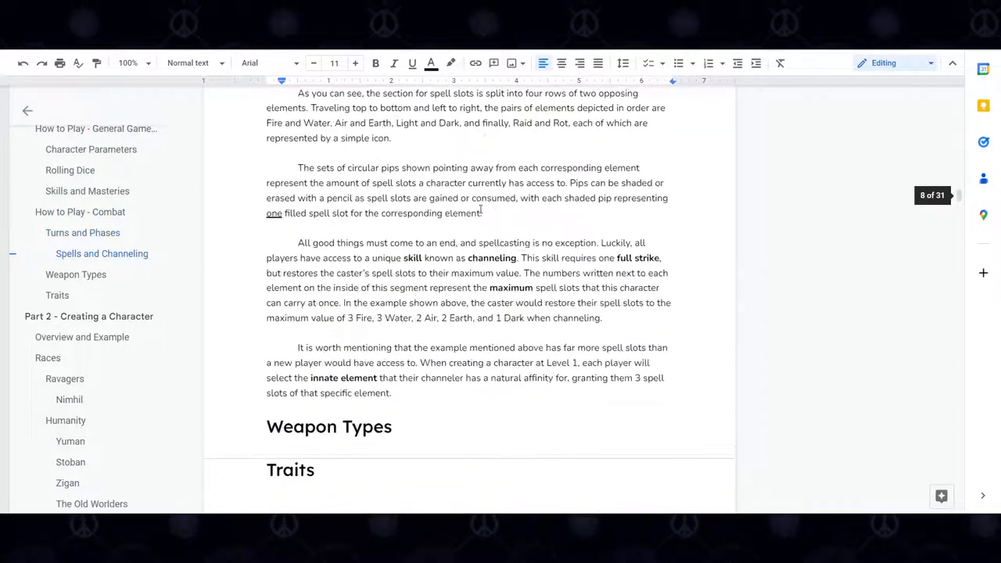
pyautogui.scroll(-3)
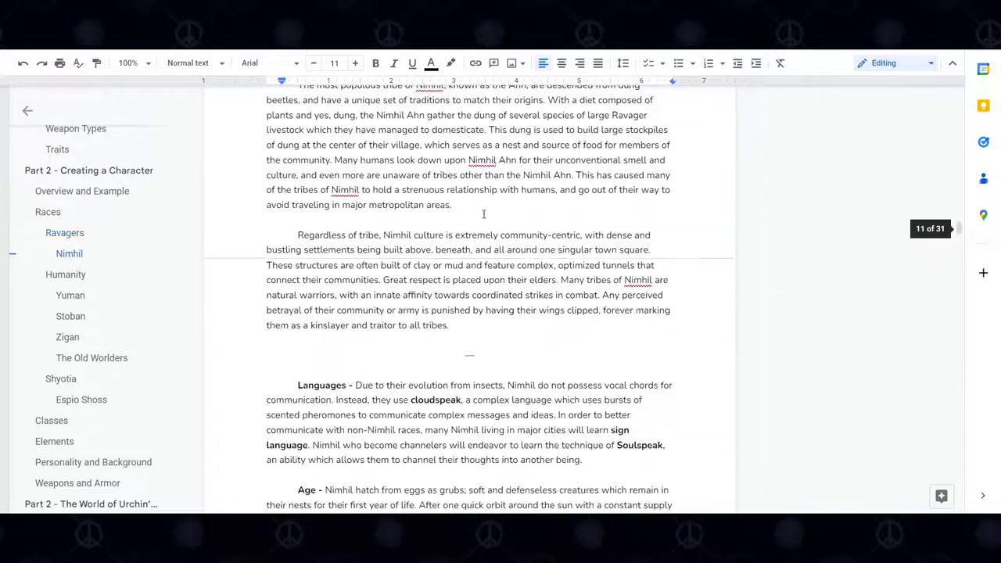
pyautogui.scroll(-3)
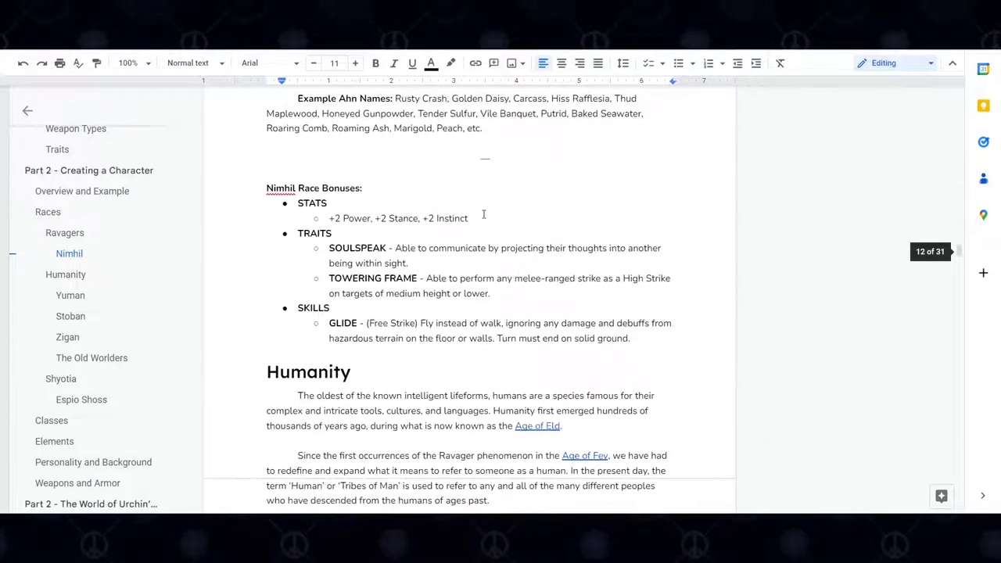
pyautogui.scroll(-3)
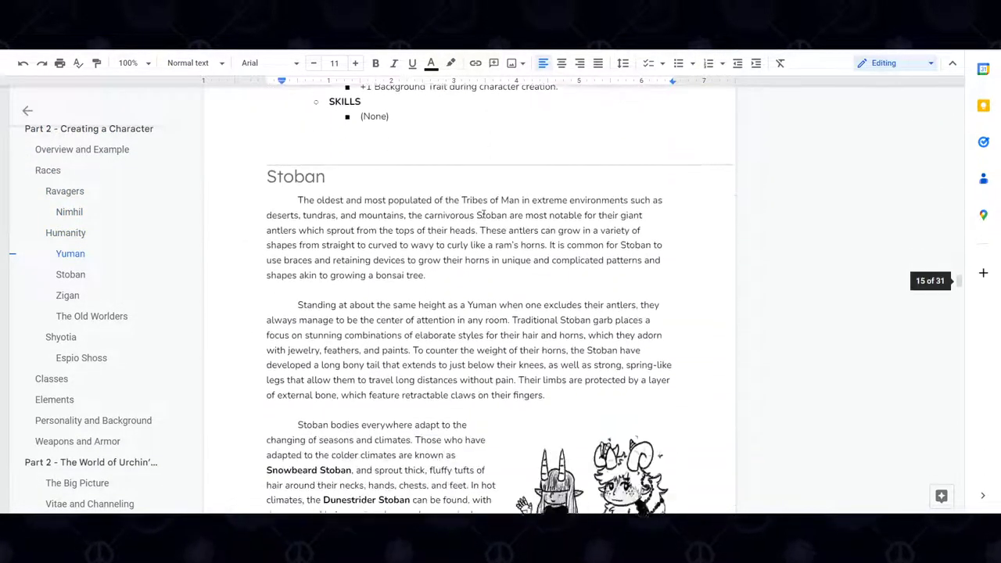
pyautogui.scroll(3)
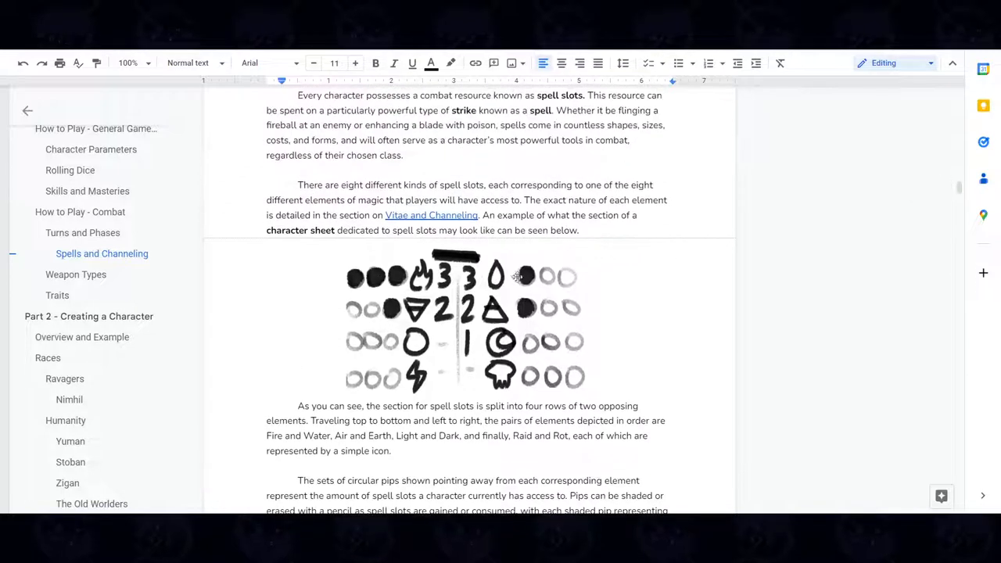
pyautogui.scroll(3)
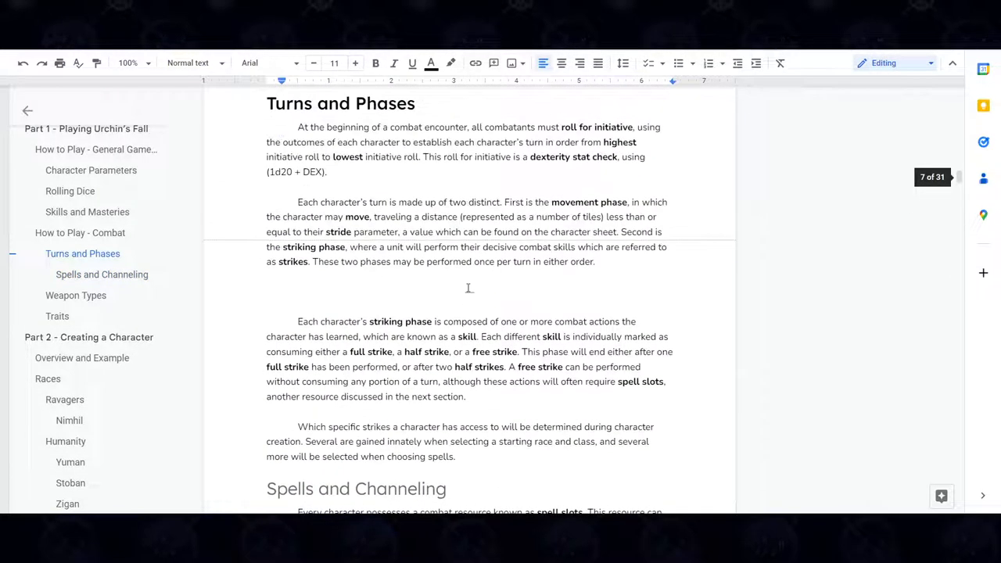
pyautogui.scroll(-3)
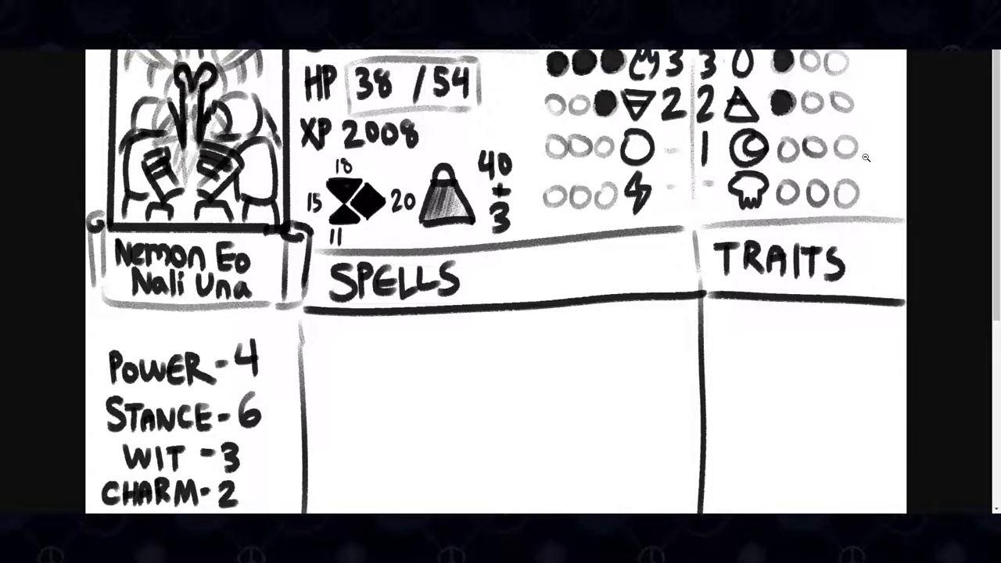
pyautogui.moveTo(856, 164)
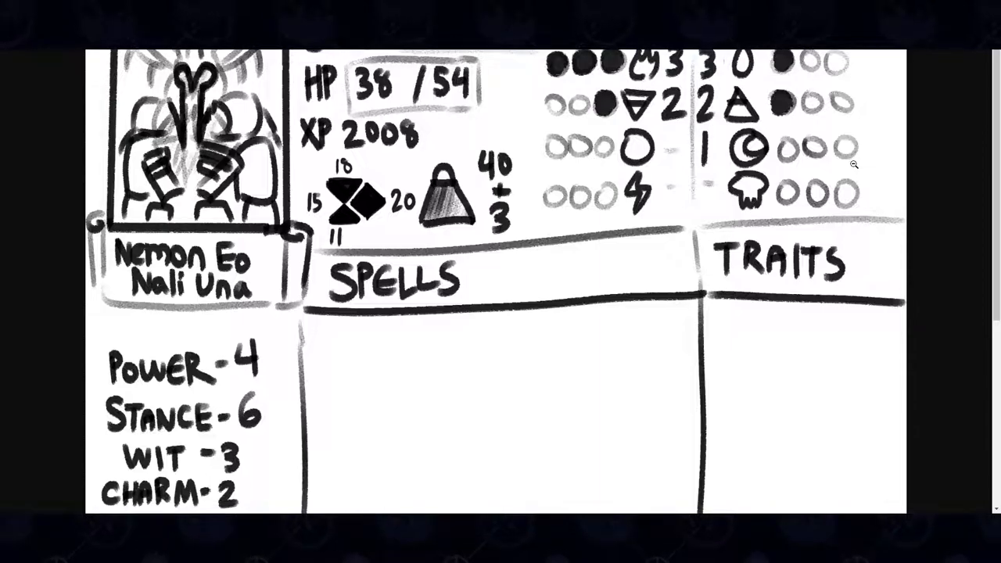
pyautogui.moveTo(637, 152)
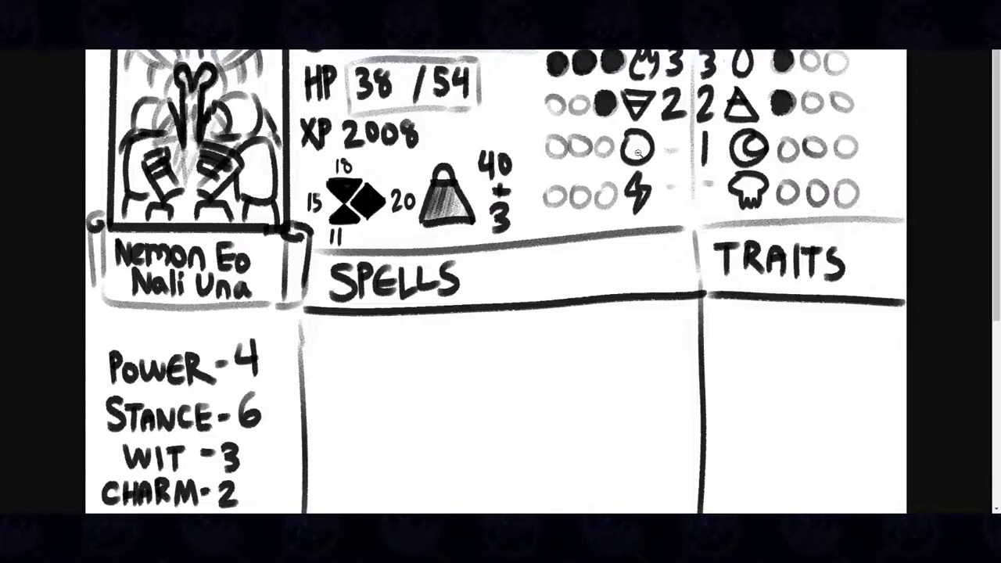
pyautogui.moveTo(548, 180)
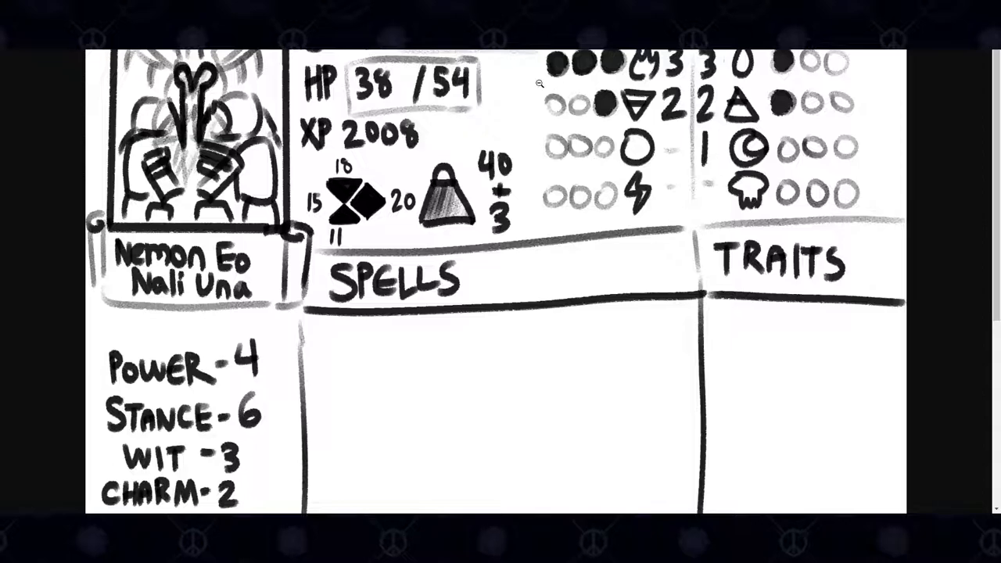
pyautogui.moveTo(603, 74)
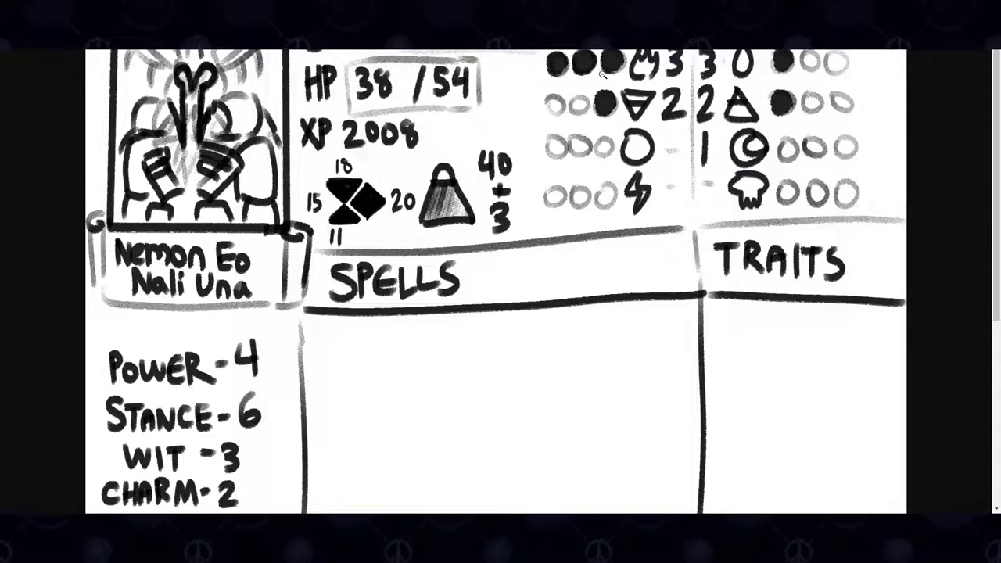
pyautogui.moveTo(580, 90)
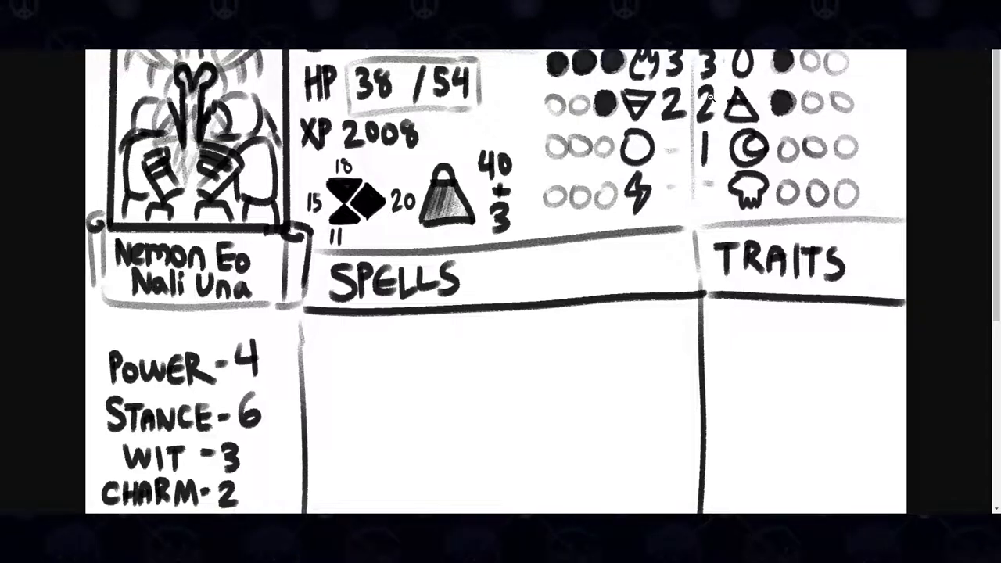
pyautogui.moveTo(918, 117)
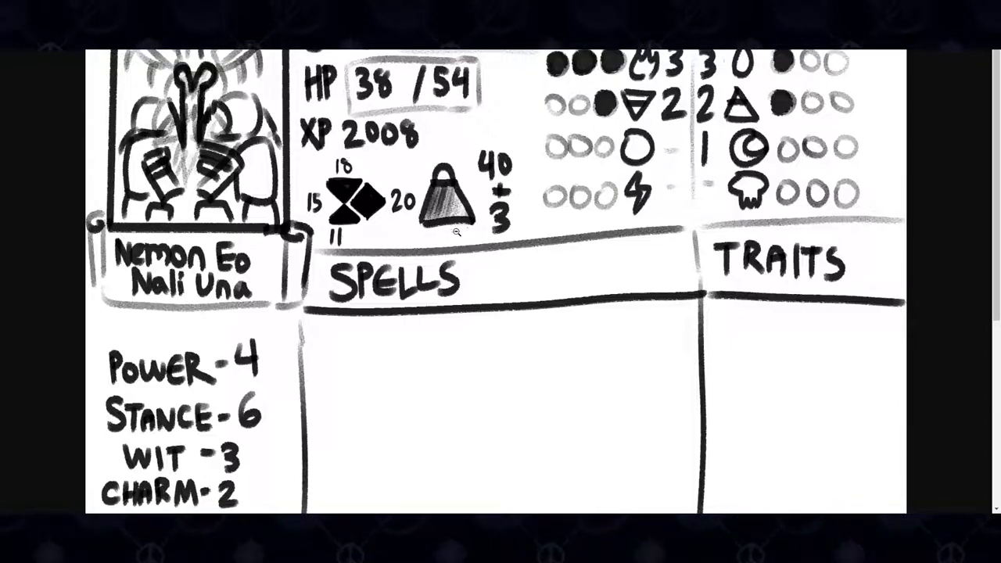
pyautogui.moveTo(476, 169)
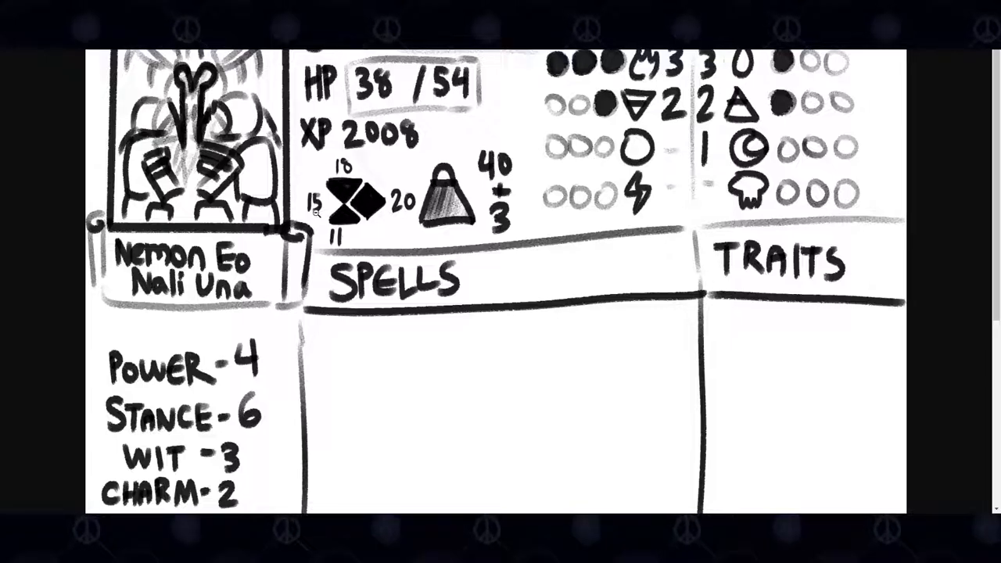
pyautogui.moveTo(301, 157)
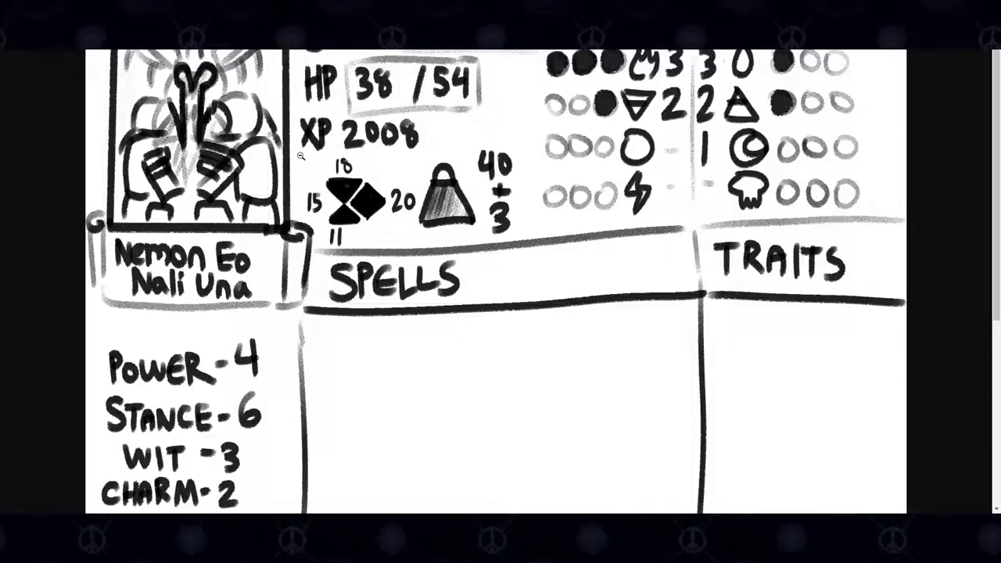
pyautogui.moveTo(330, 203)
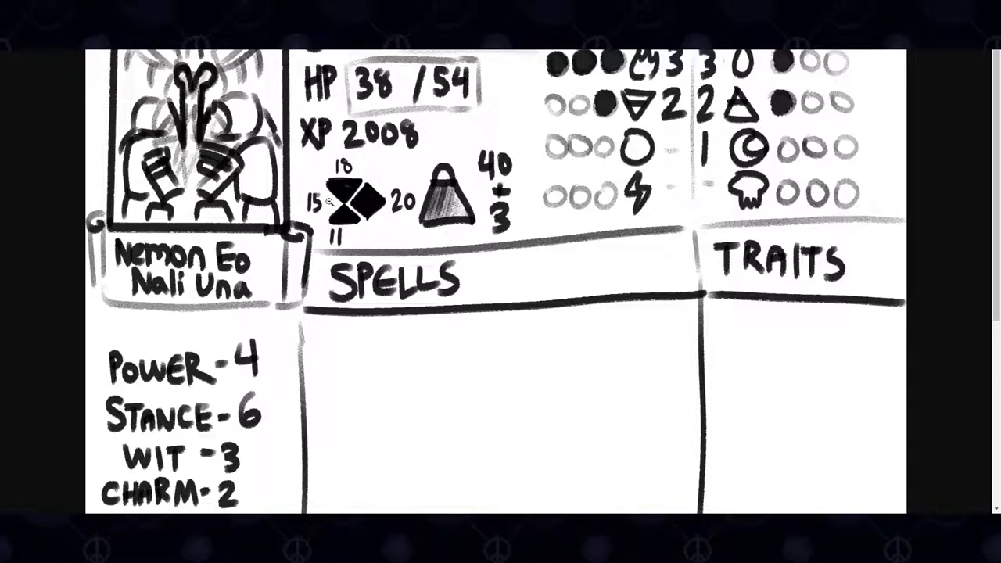
pyautogui.moveTo(360, 203)
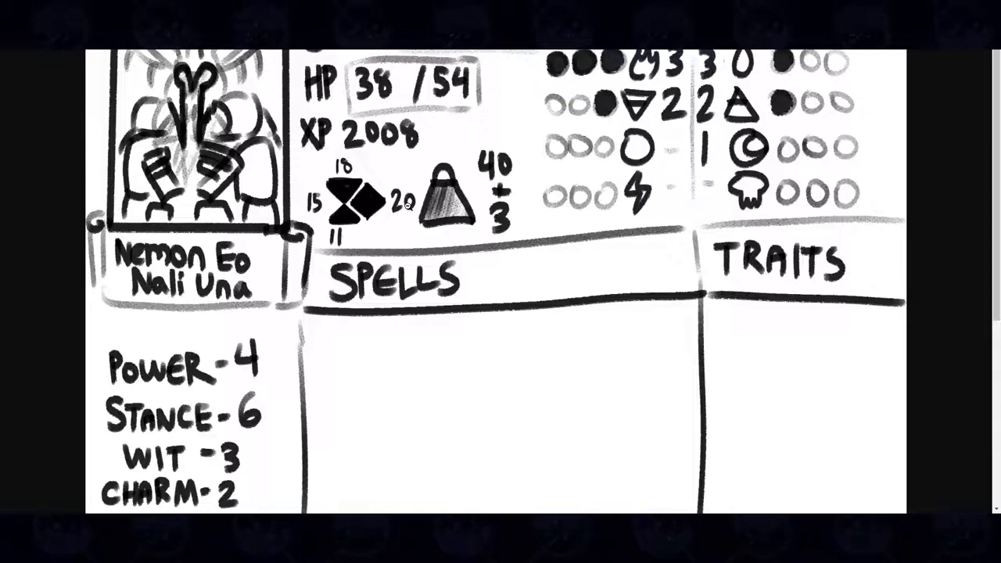
pyautogui.moveTo(340, 164)
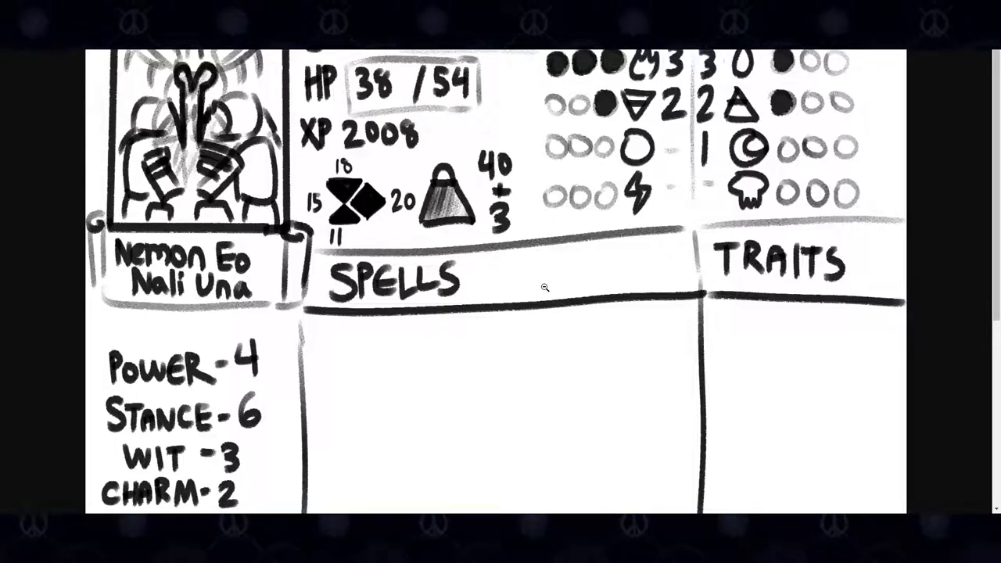
pyautogui.moveTo(539, 320)
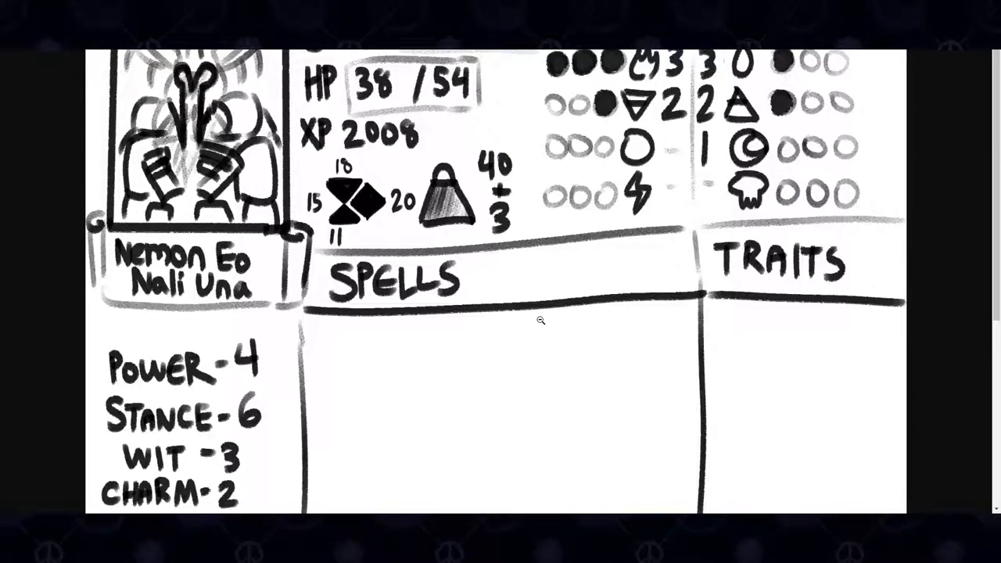
pyautogui.moveTo(587, 219)
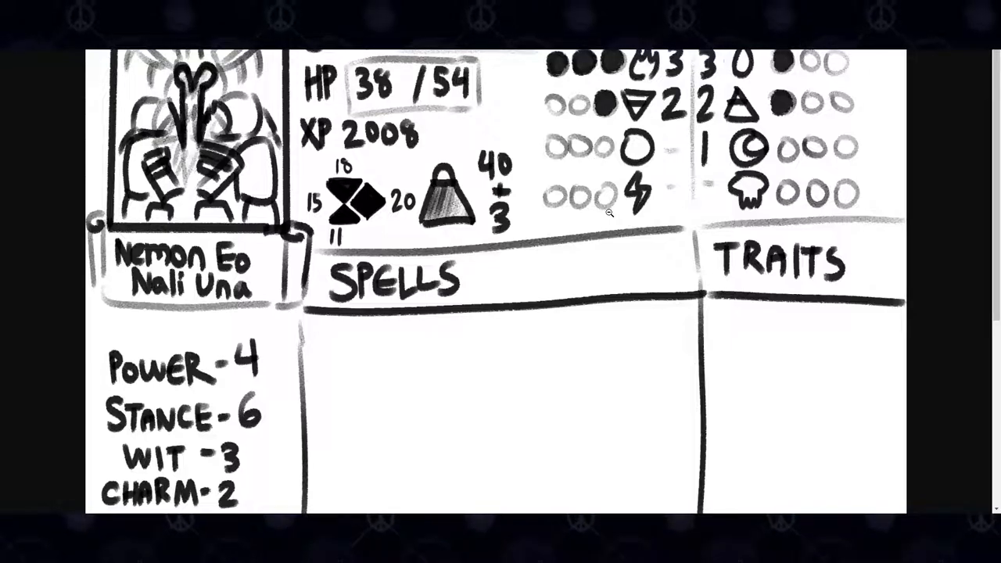
pyautogui.moveTo(648, 152)
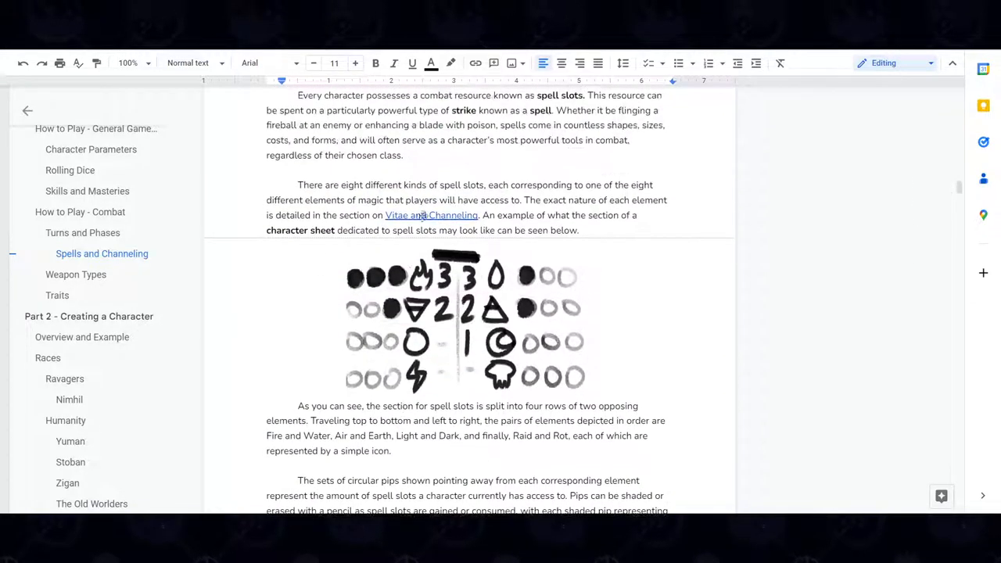
# Step: Scroll Spells and Channeling, then open the notes on mono-elemental playstyles and race bonuses
pyautogui.scroll(-3)
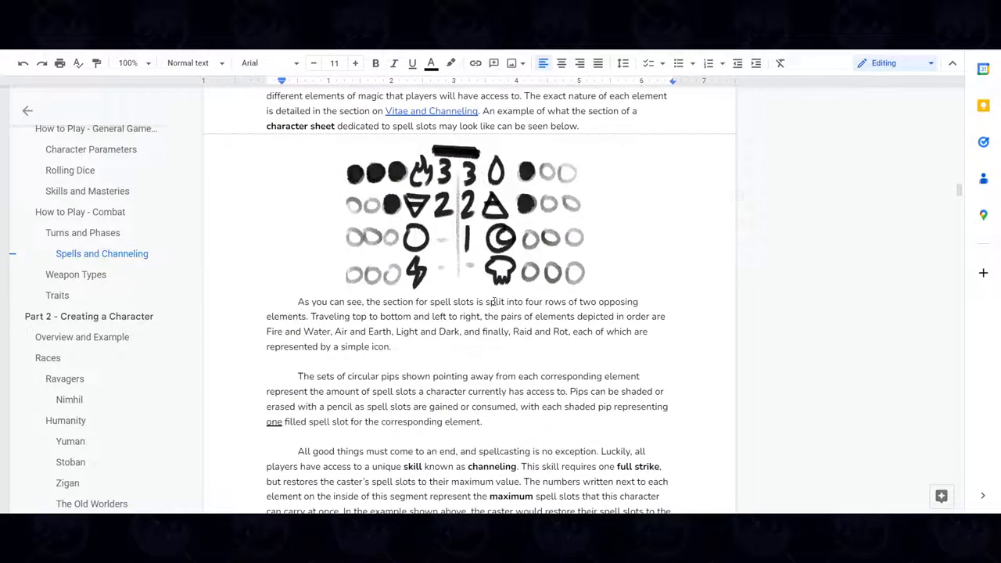
pyautogui.scroll(-3)
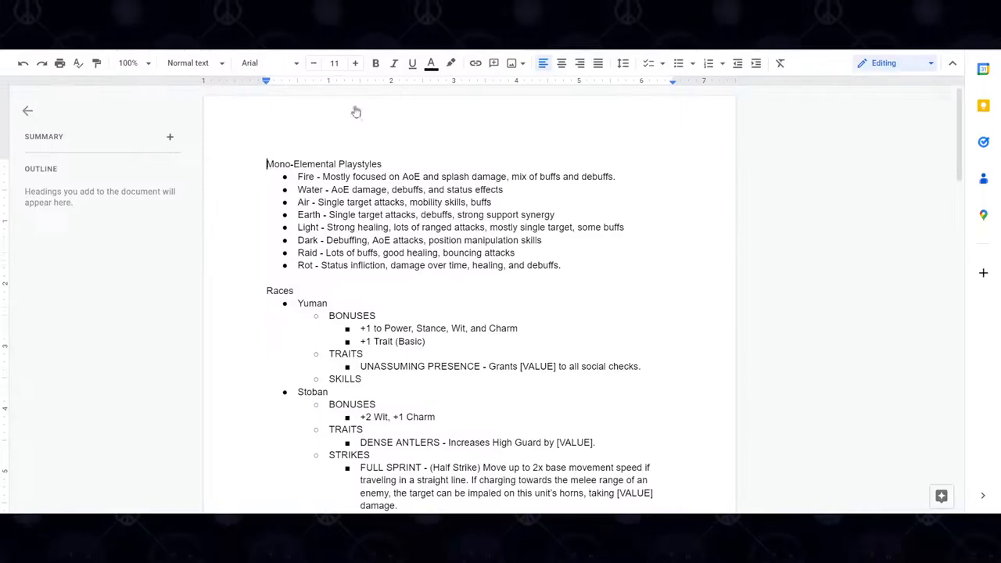
pyautogui.moveTo(458, 165)
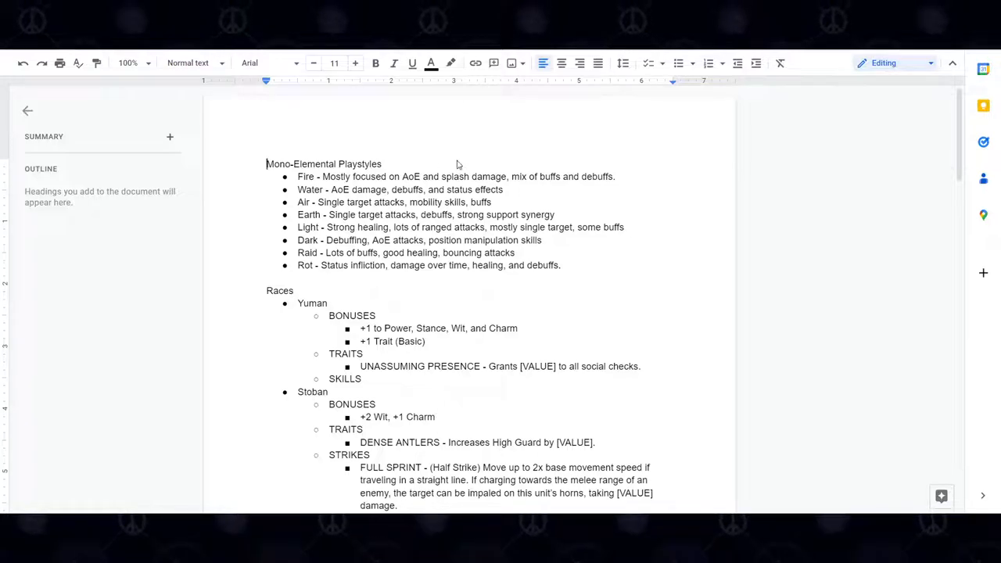
pyautogui.scroll(-3)
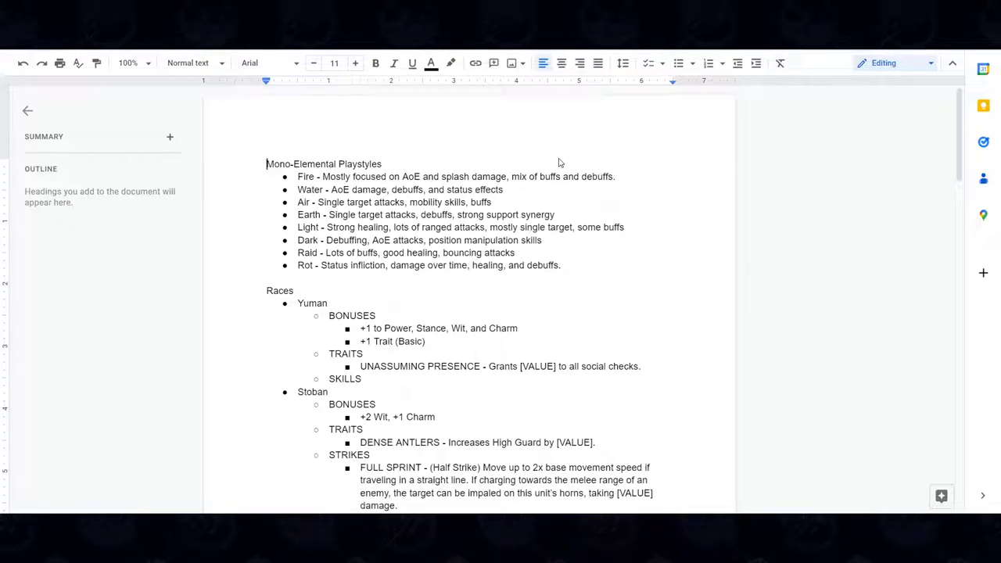
pyautogui.moveTo(526, 289)
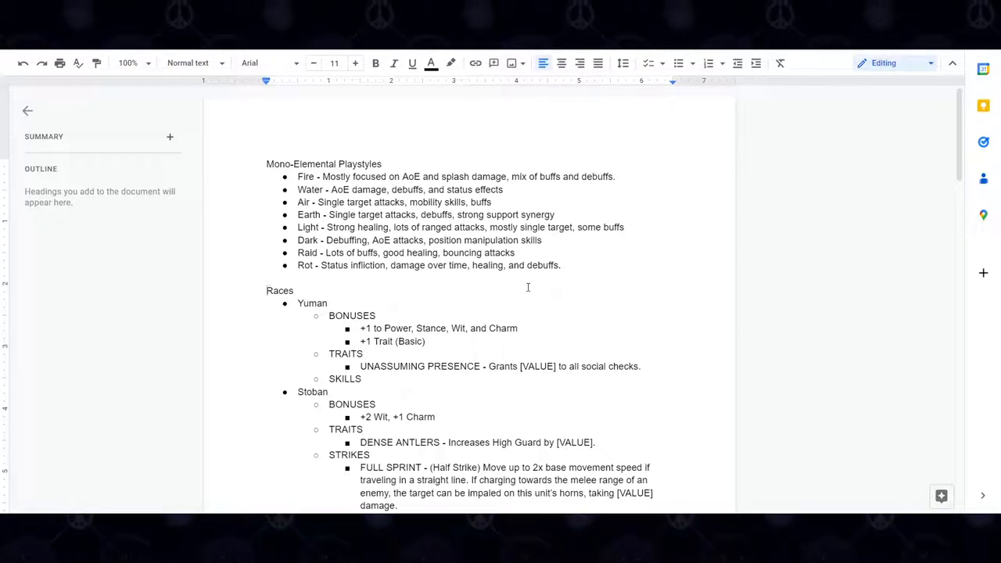
pyautogui.click(361, 341)
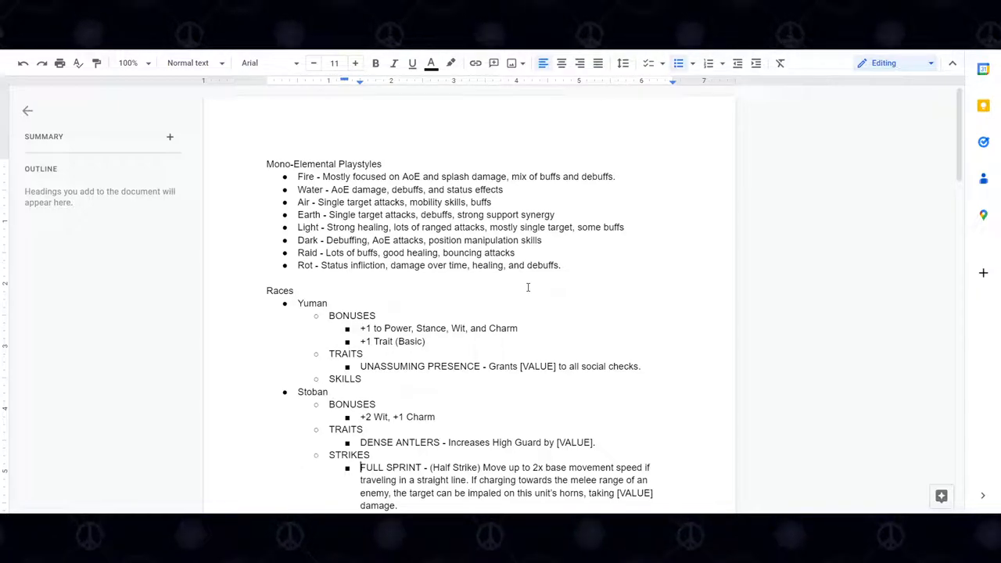
pyautogui.scroll(-3)
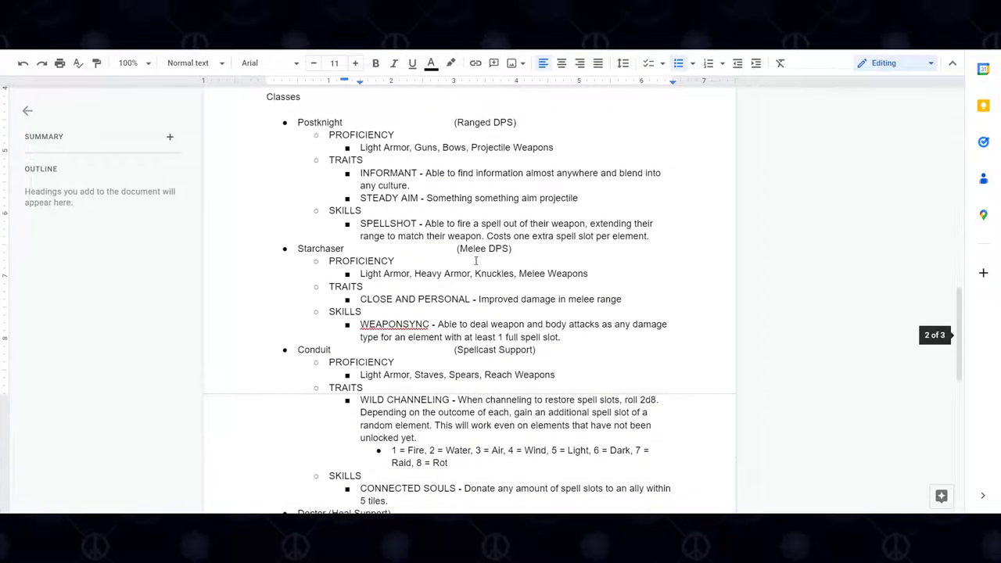
pyautogui.scroll(3)
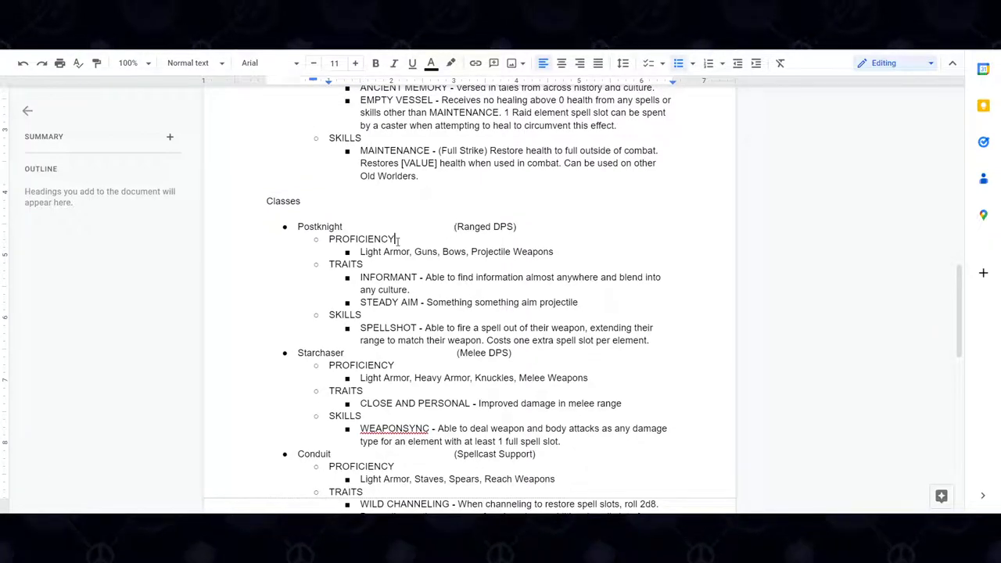
pyautogui.click(454, 353)
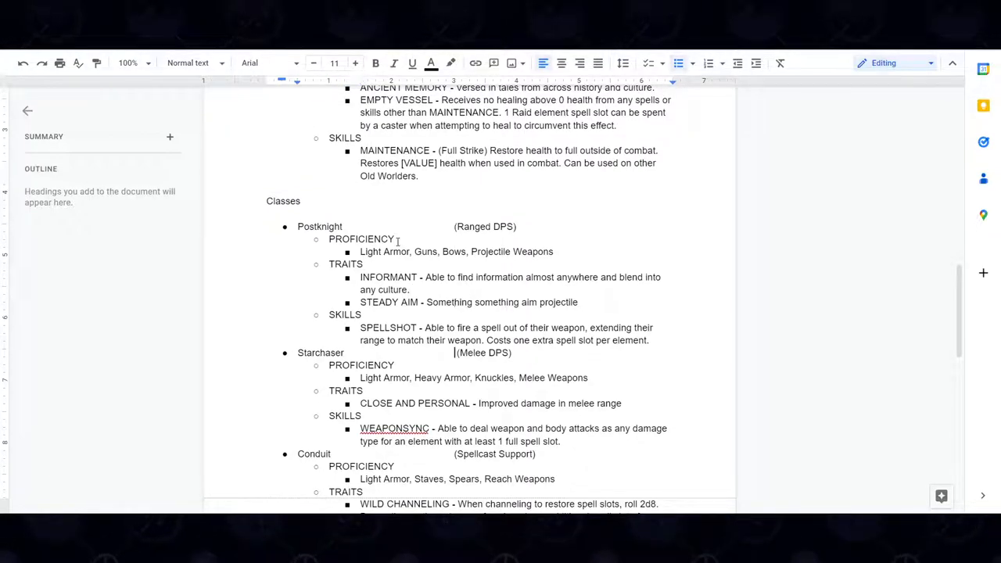
pyautogui.scroll(-3)
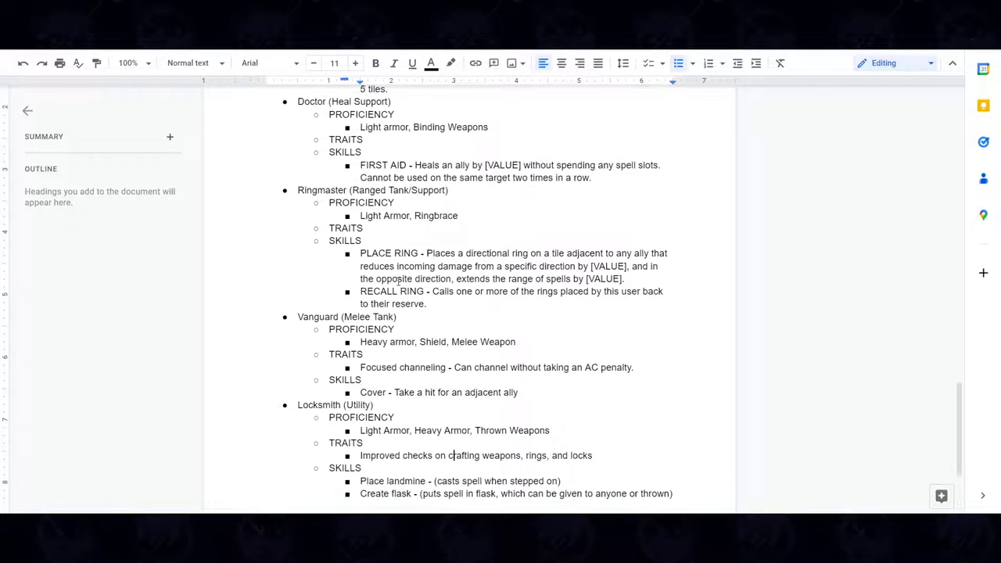
pyautogui.scroll(3)
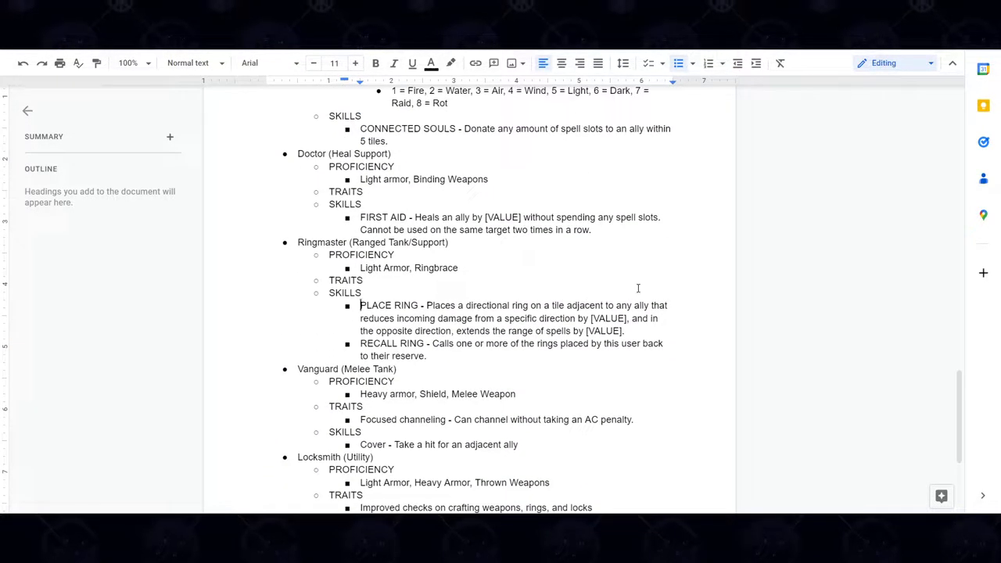
pyautogui.scroll(-3)
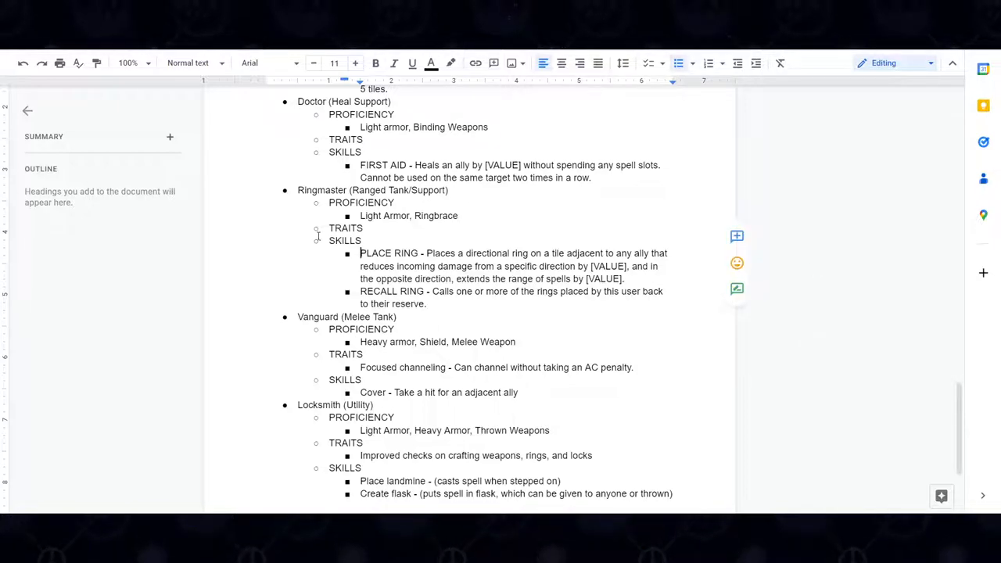
pyautogui.scroll(-3)
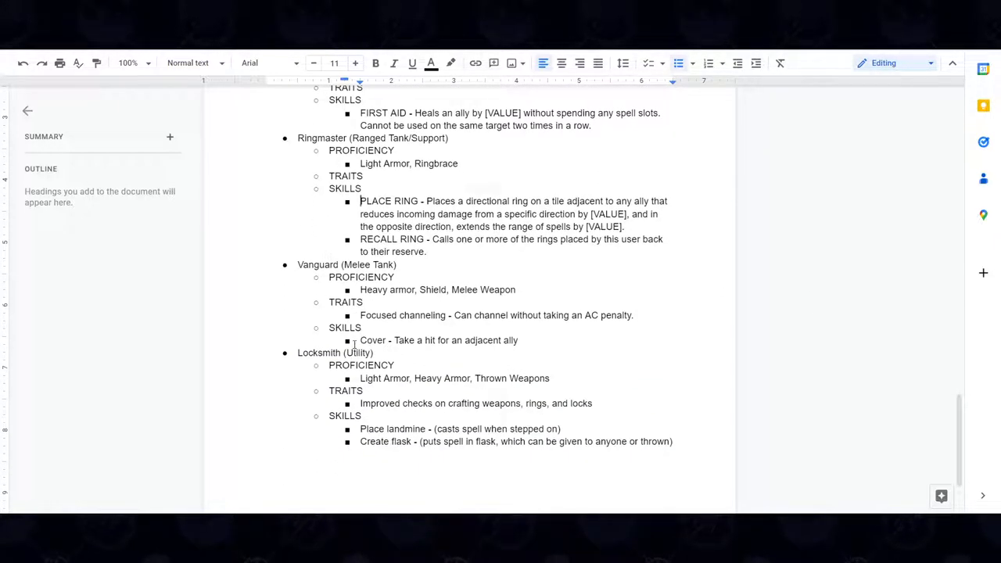
pyautogui.doubleClick(406, 340)
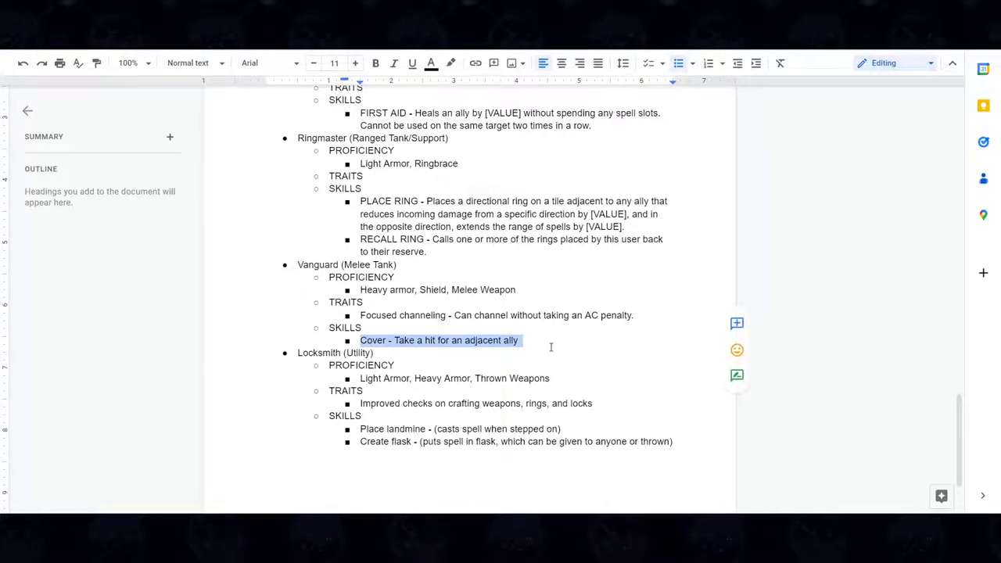
pyautogui.scroll(3)
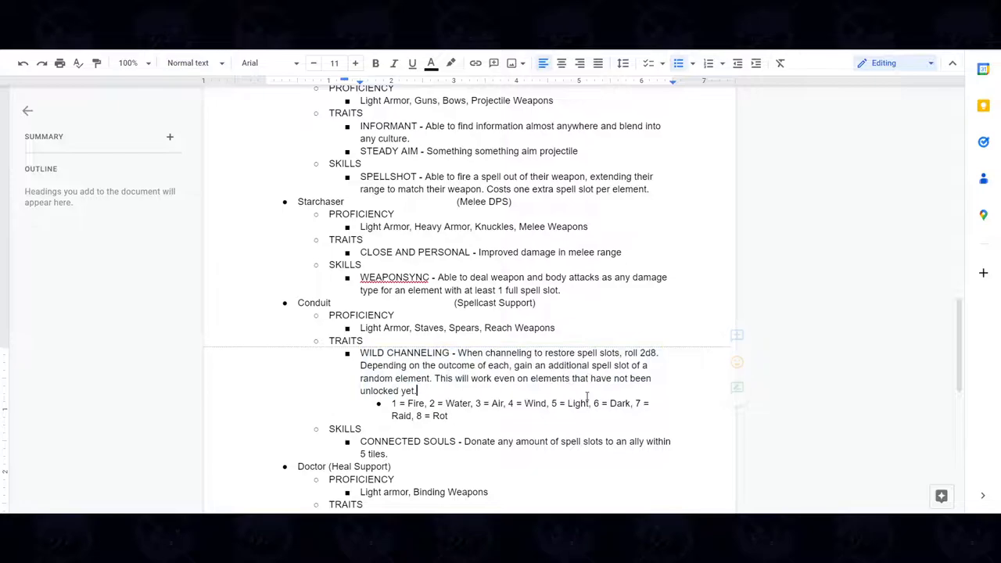
pyautogui.scroll(-3)
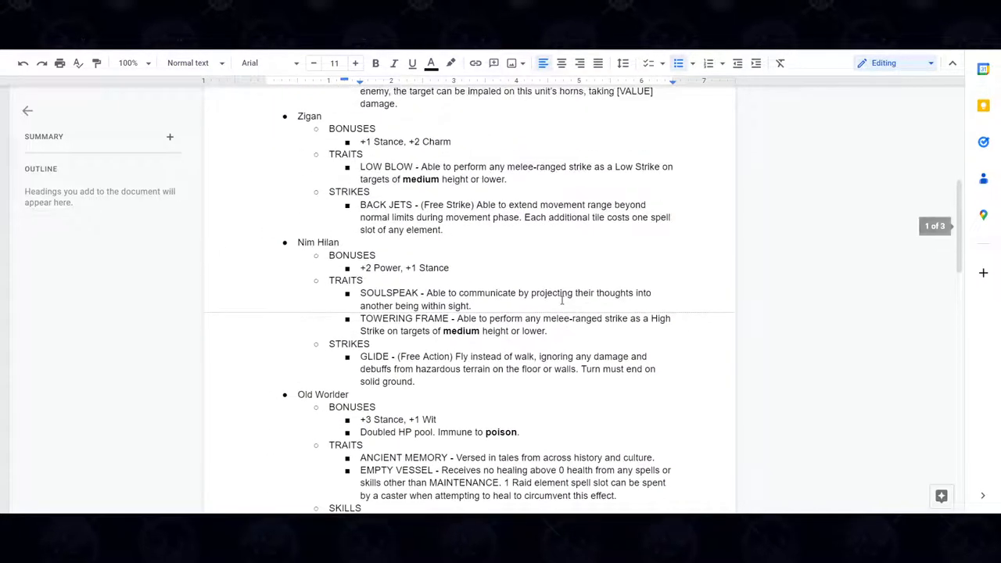
pyautogui.scroll(3)
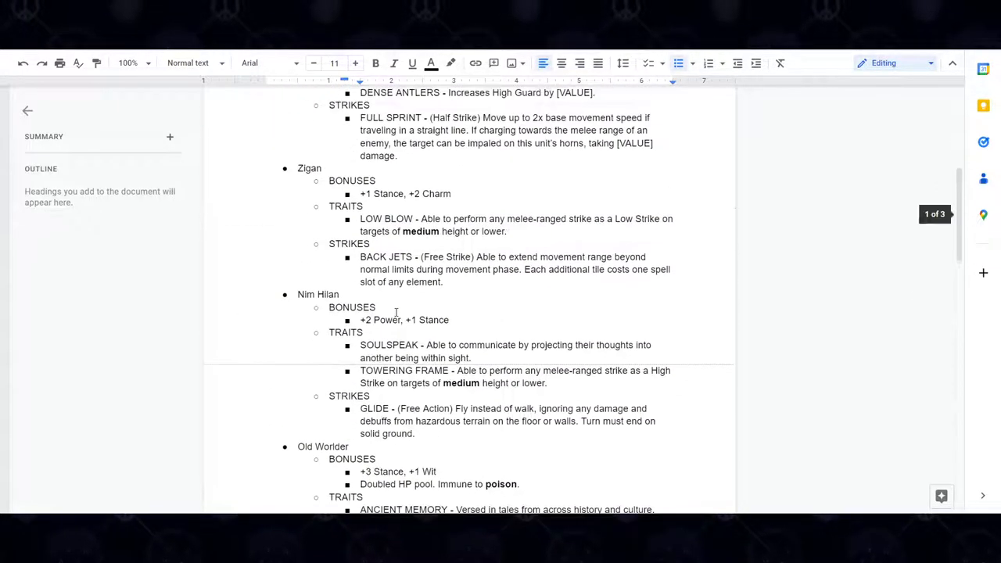
pyautogui.scroll(3)
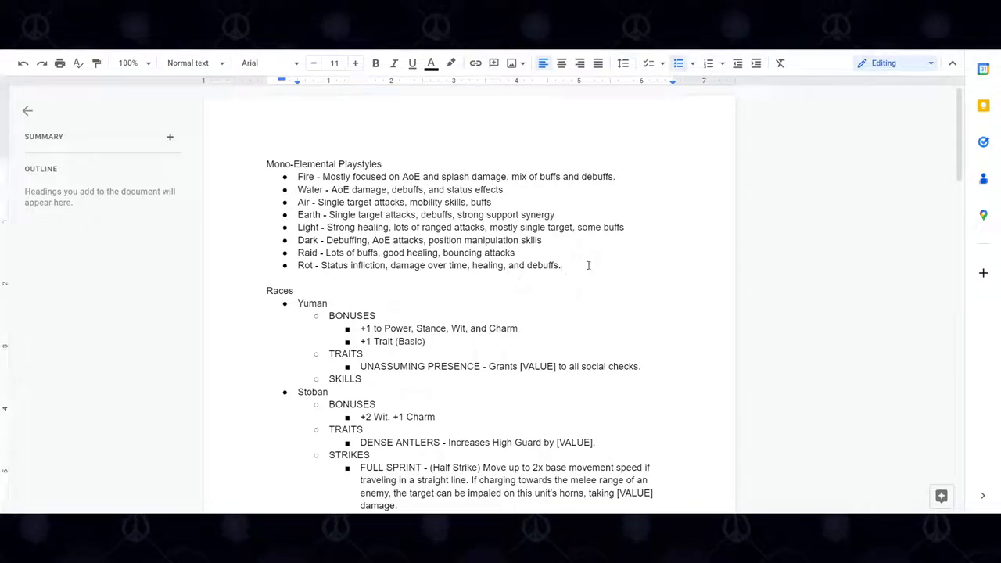
# Step: Show Nemon Eo Nali Una's hand-drawn character sheet with empty Spells and Traits sections
pyautogui.moveTo(298, 176); pyautogui.dragTo(560, 265)
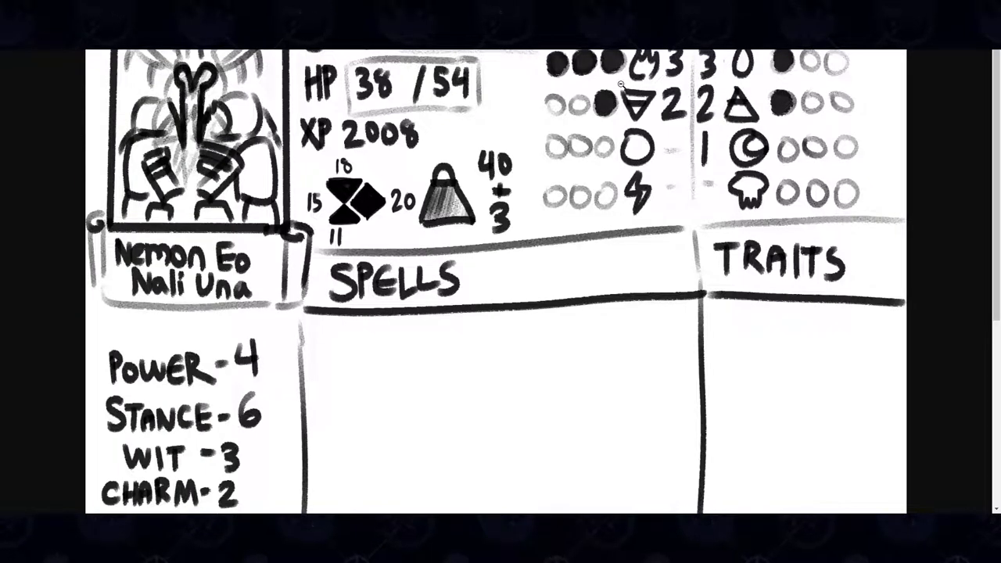
pyautogui.moveTo(626, 86)
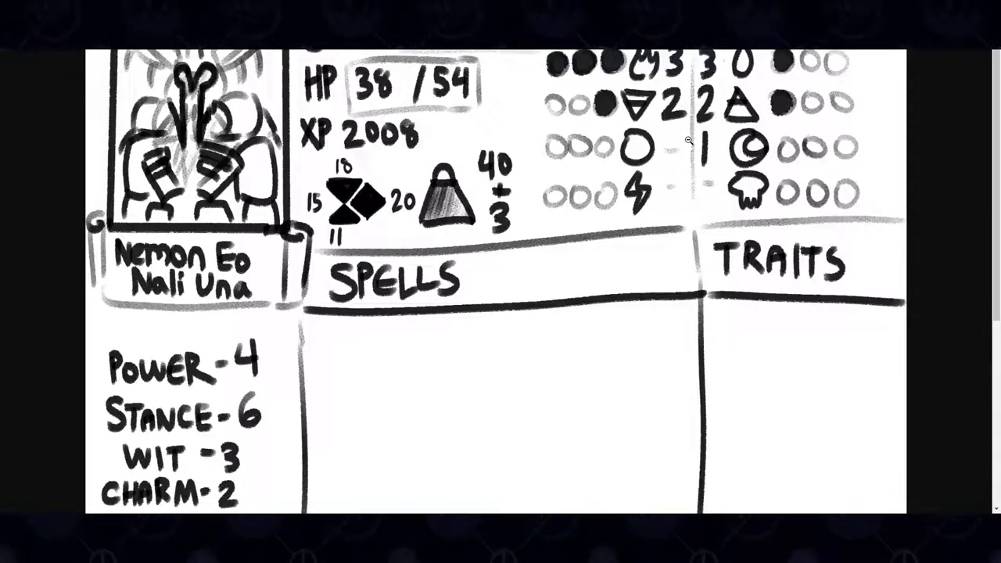
pyautogui.moveTo(689, 141)
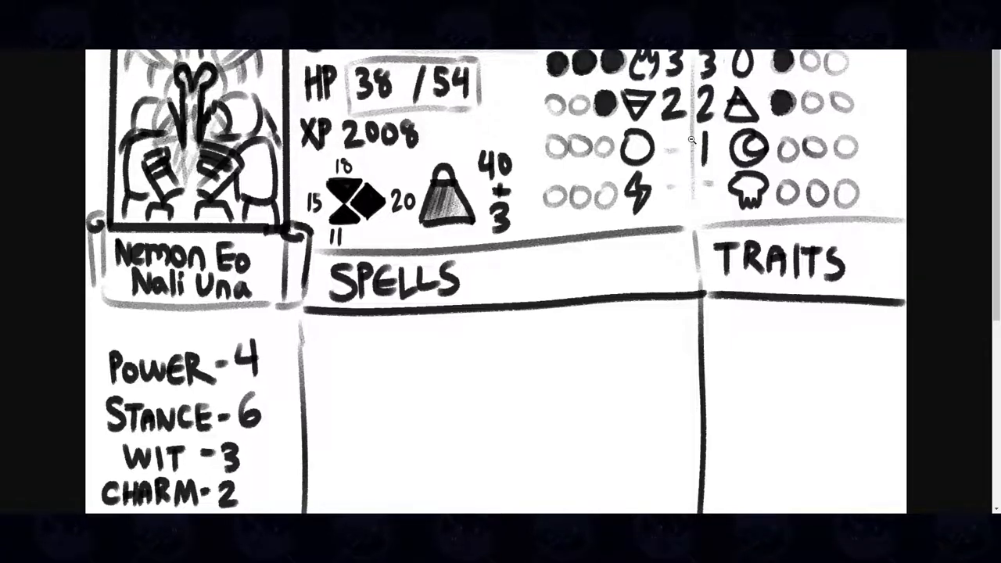
pyautogui.moveTo(708, 139)
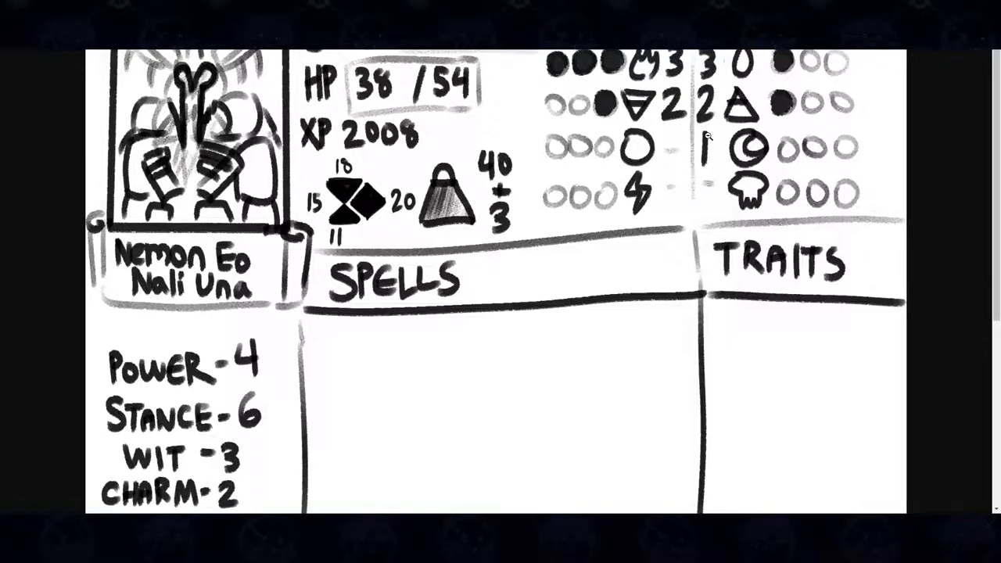
pyautogui.moveTo(536, 185)
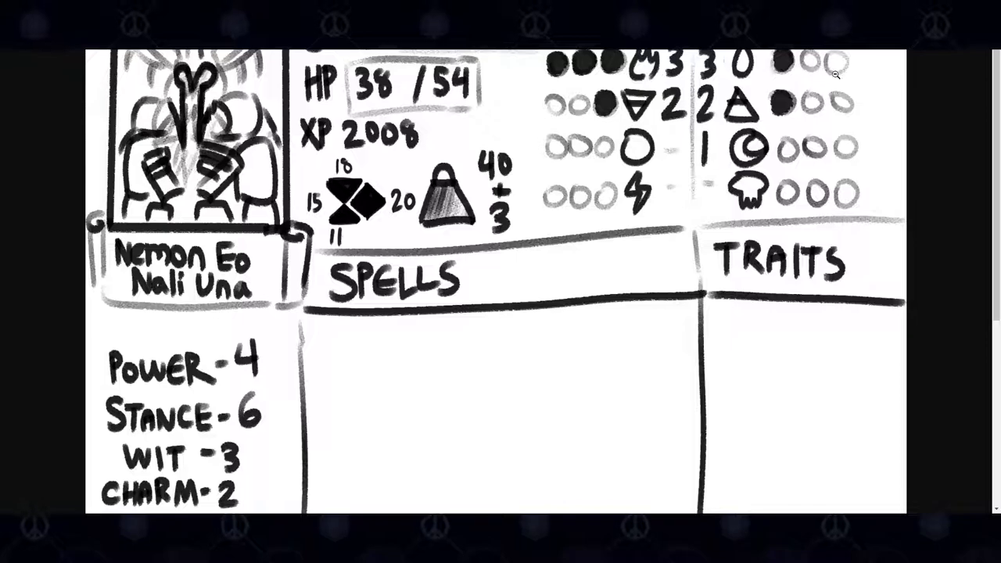
pyautogui.moveTo(540, 105)
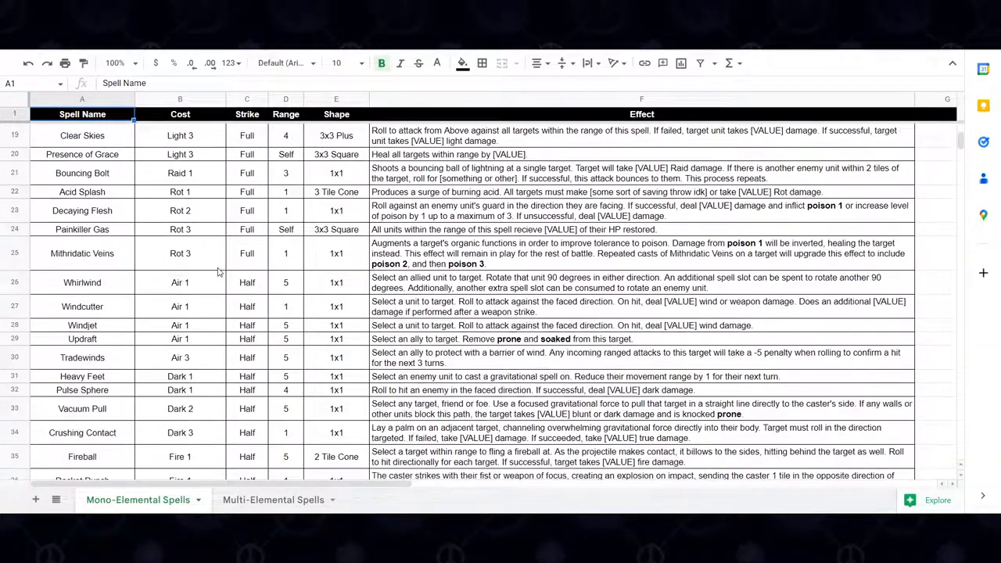
pyautogui.scroll(-3)
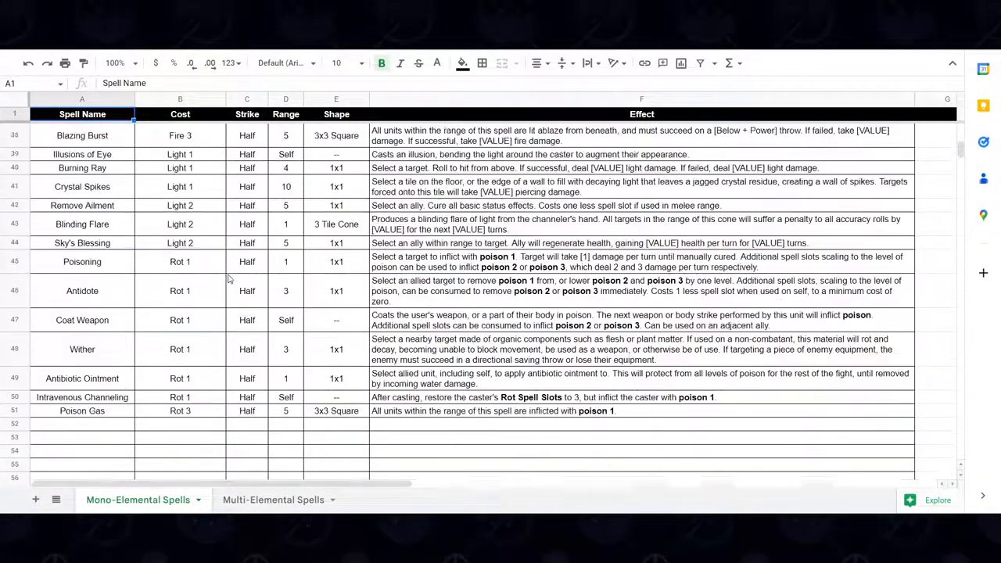
pyautogui.scroll(-3)
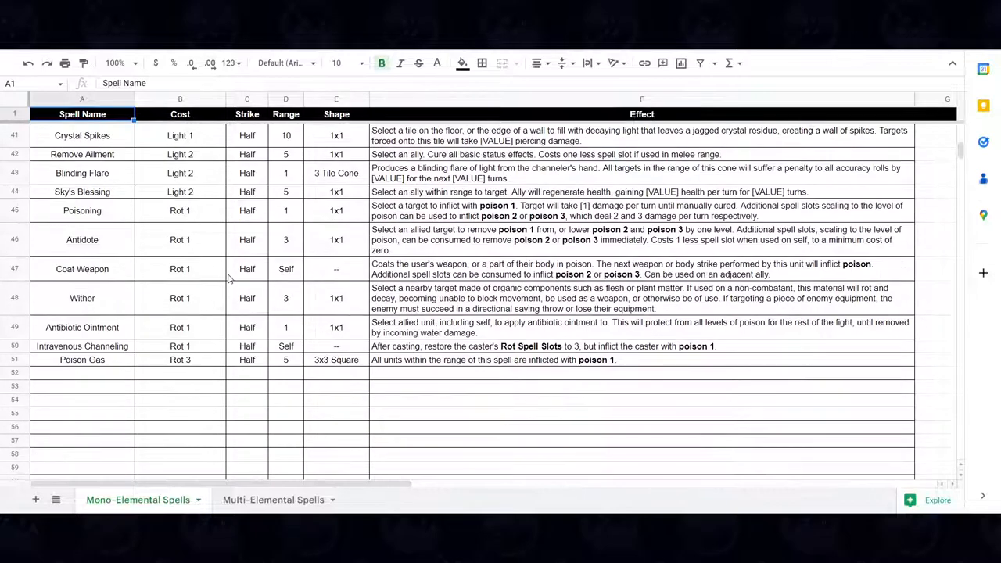
pyautogui.scroll(3)
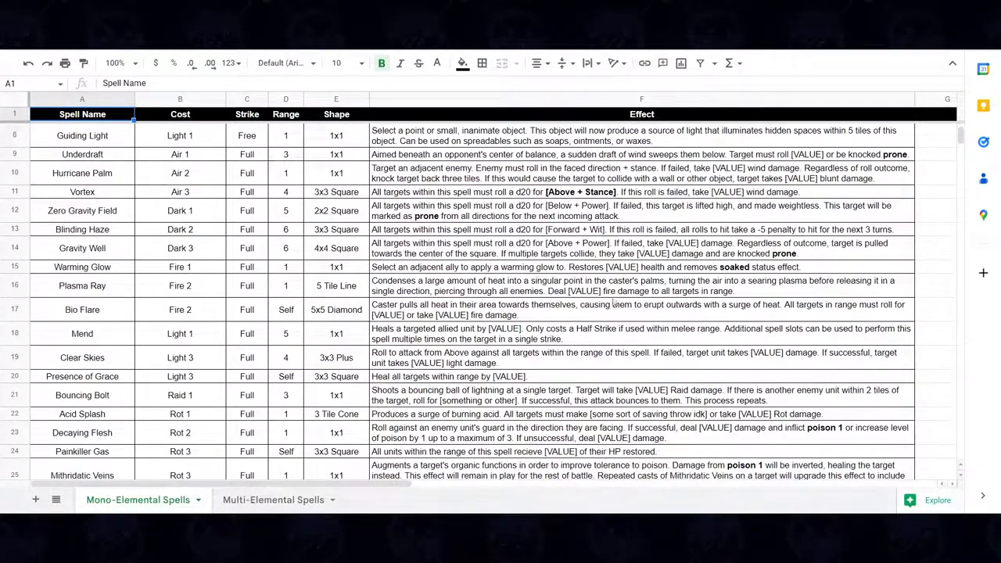
pyautogui.click(641, 286)
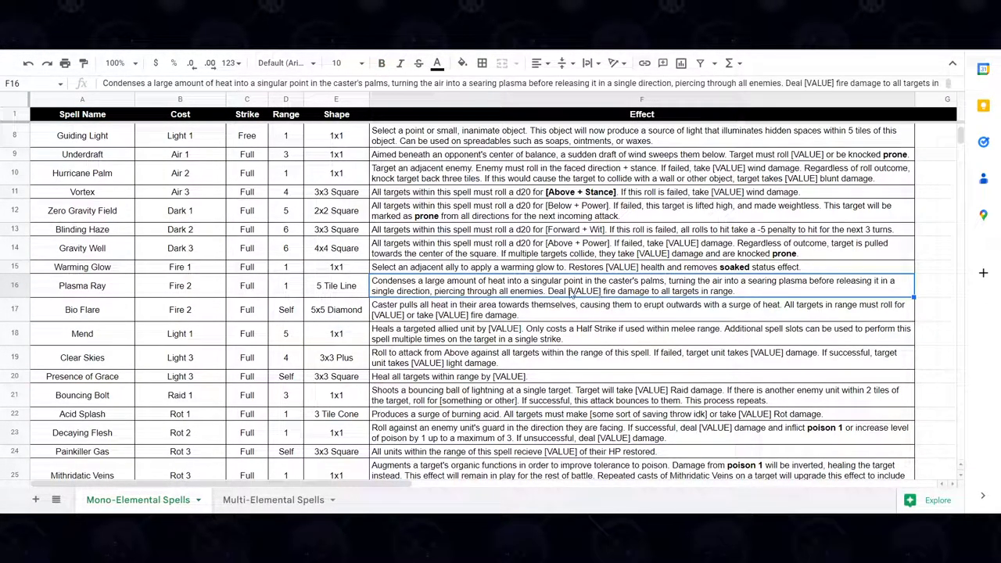
pyautogui.moveTo(690, 253)
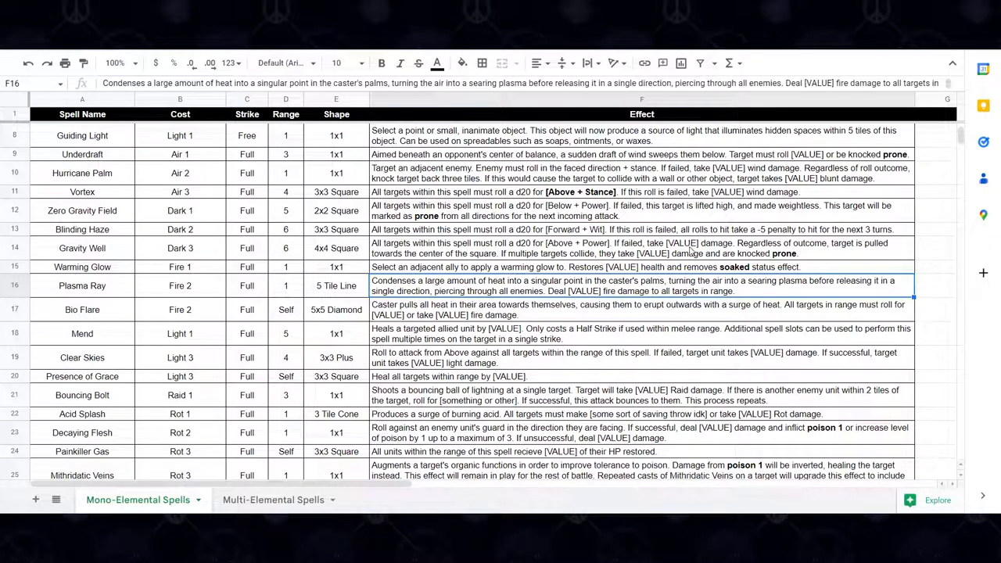
pyautogui.scroll(3)
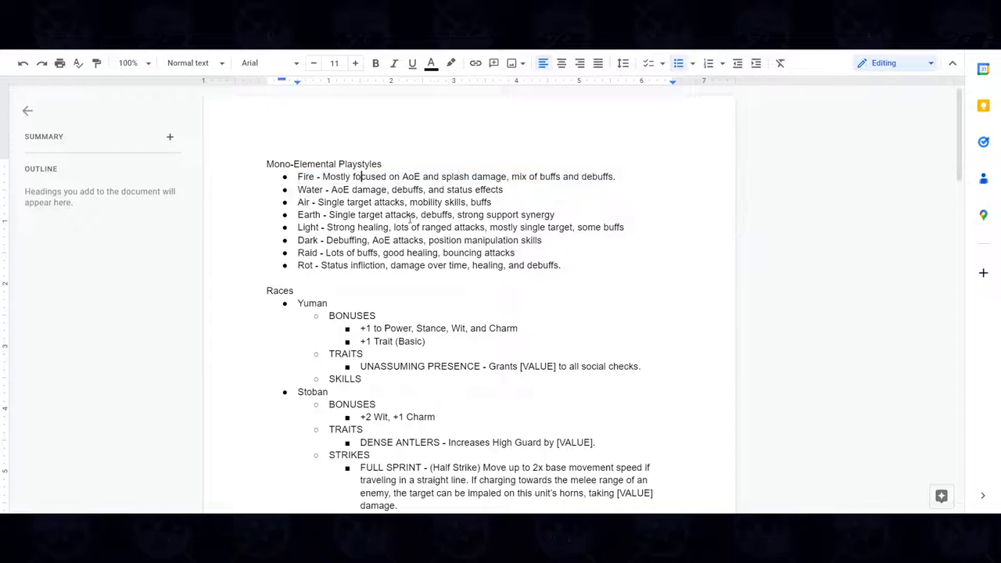
pyautogui.click(617, 176)
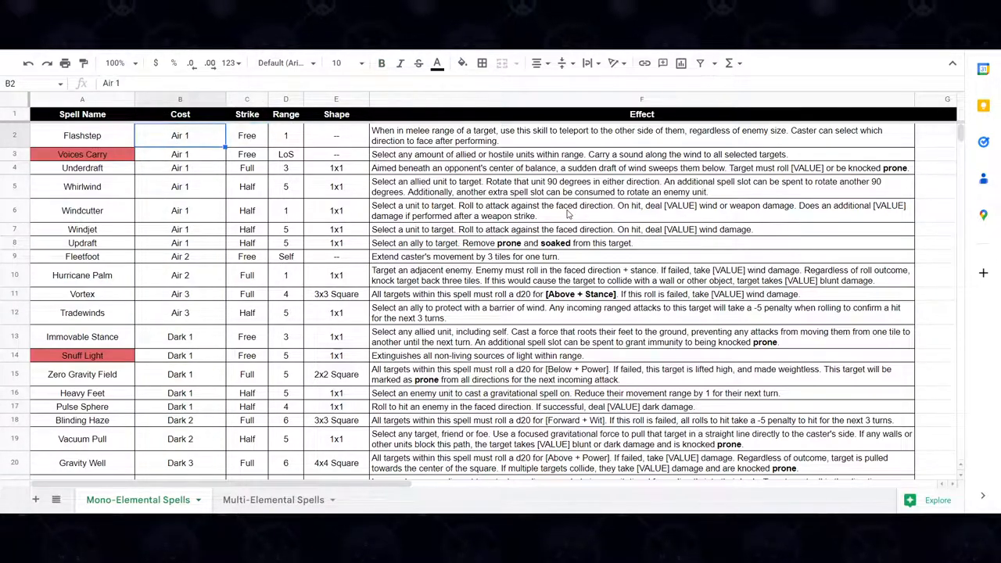
# Step: Check Hurricane Palm's Air 2 cost and read the Flashstep, Windjet, Updraft and Tradewinds entries
pyautogui.click(180, 294)
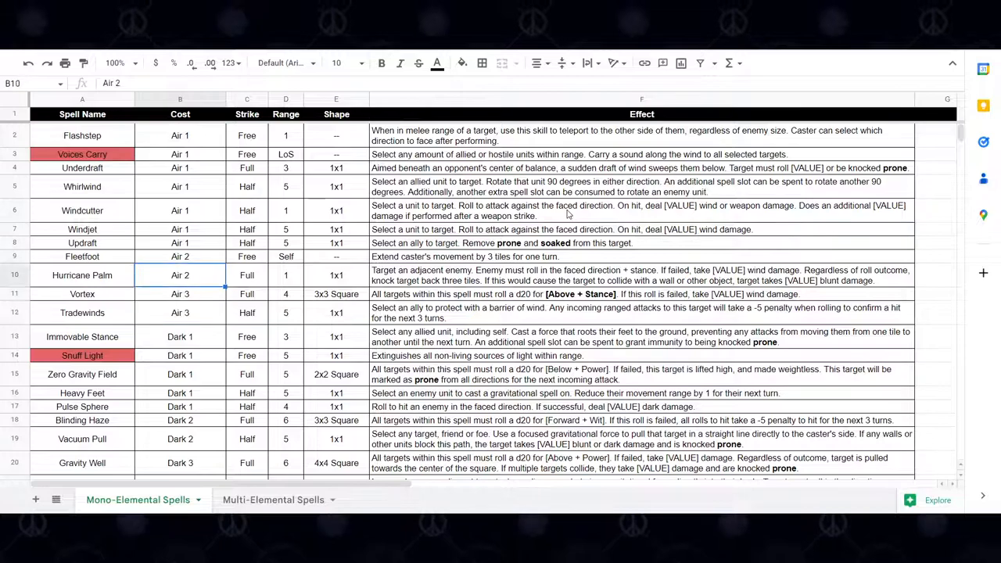
pyautogui.click(337, 136)
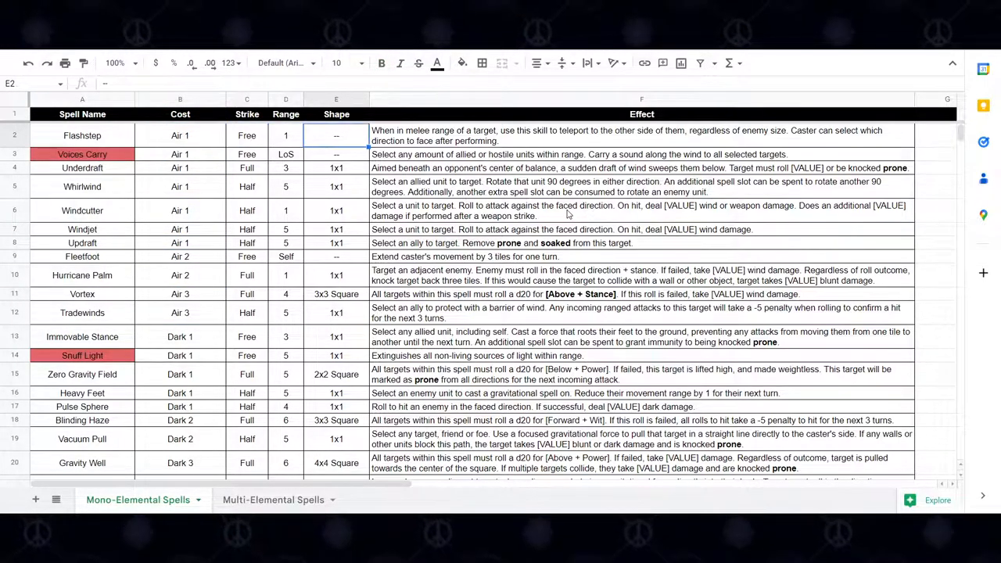
pyautogui.click(642, 229)
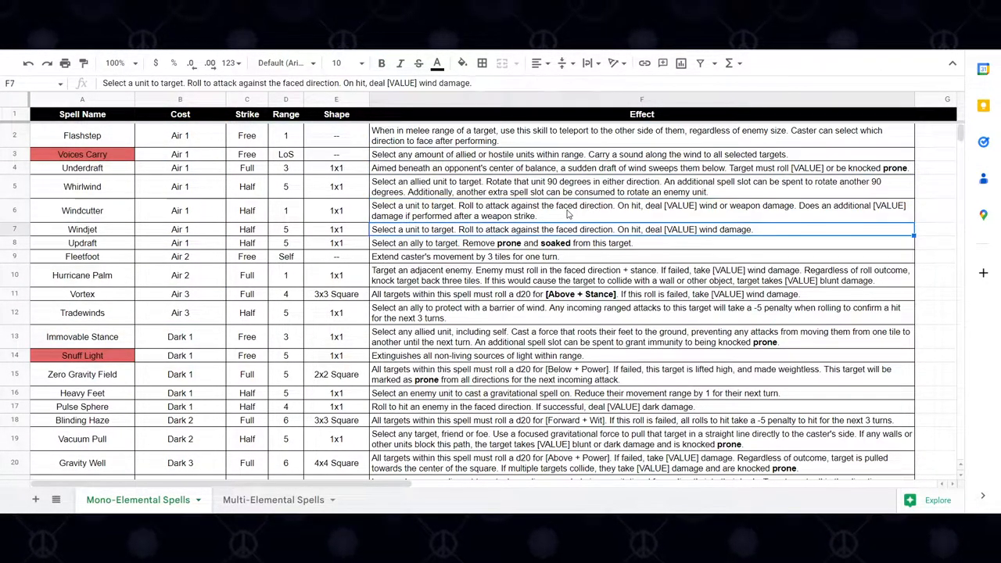
pyautogui.click(641, 243)
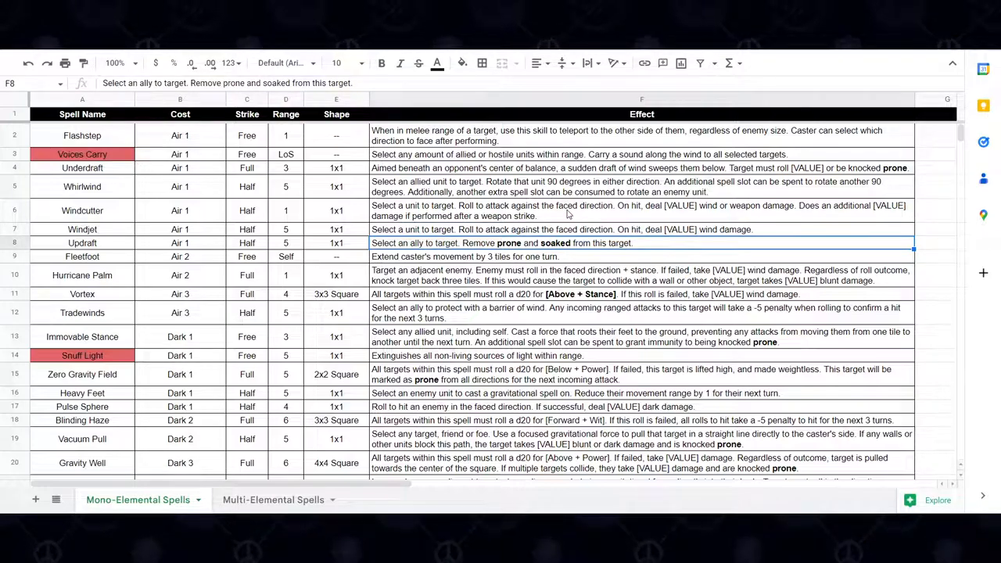
pyautogui.click(641, 312)
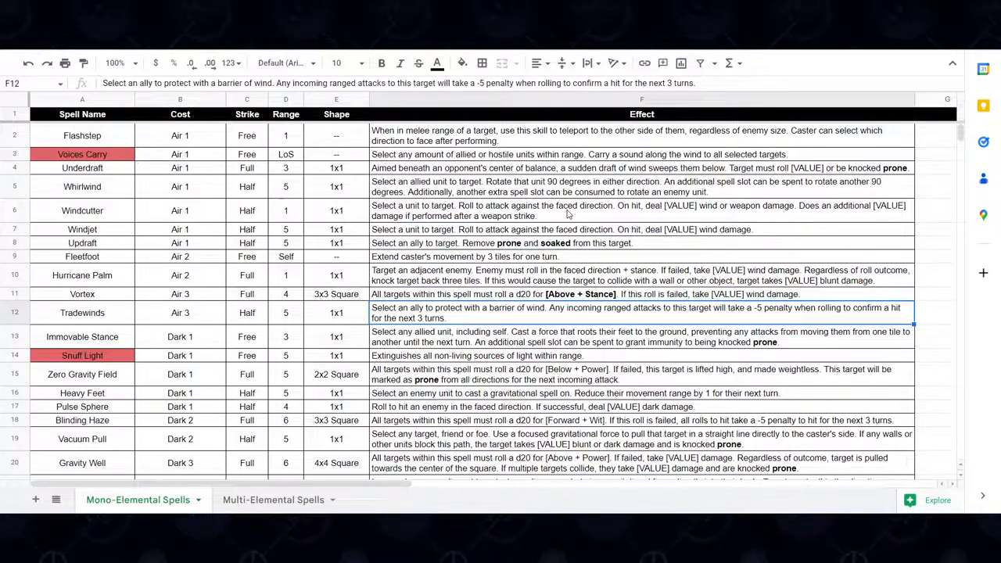
pyautogui.click(336, 312)
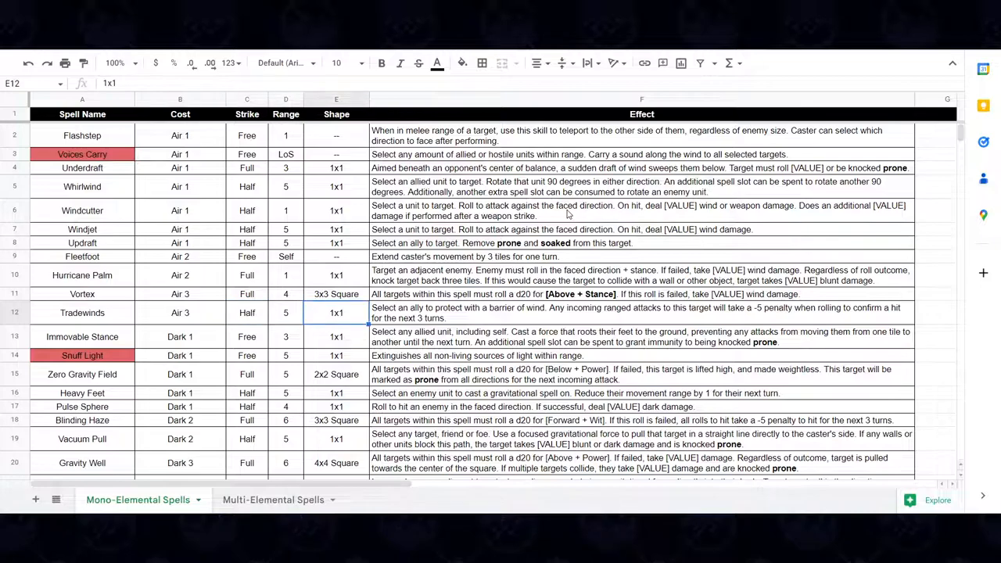
pyautogui.click(641, 135)
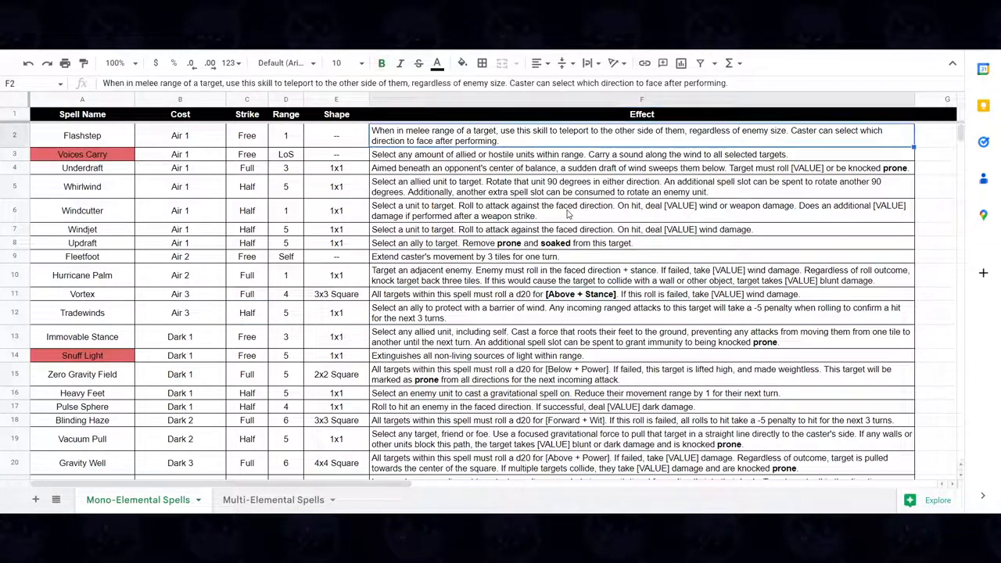
# Step: Read the Whirlwind, Underdraft, Windcutter, Fleetfoot, Vortex and Tradewinds effect descriptions
pyautogui.click(642, 186)
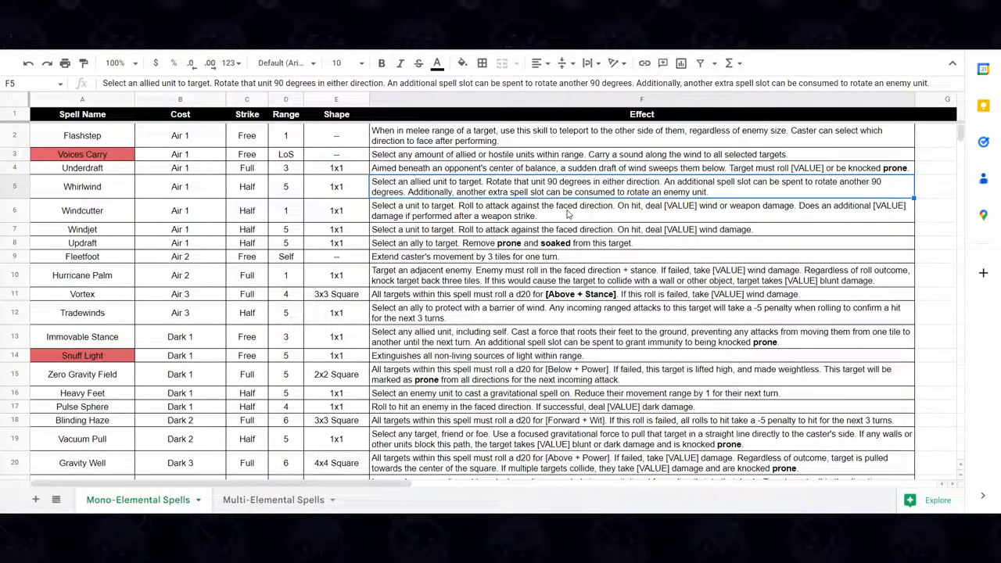
pyautogui.click(642, 168)
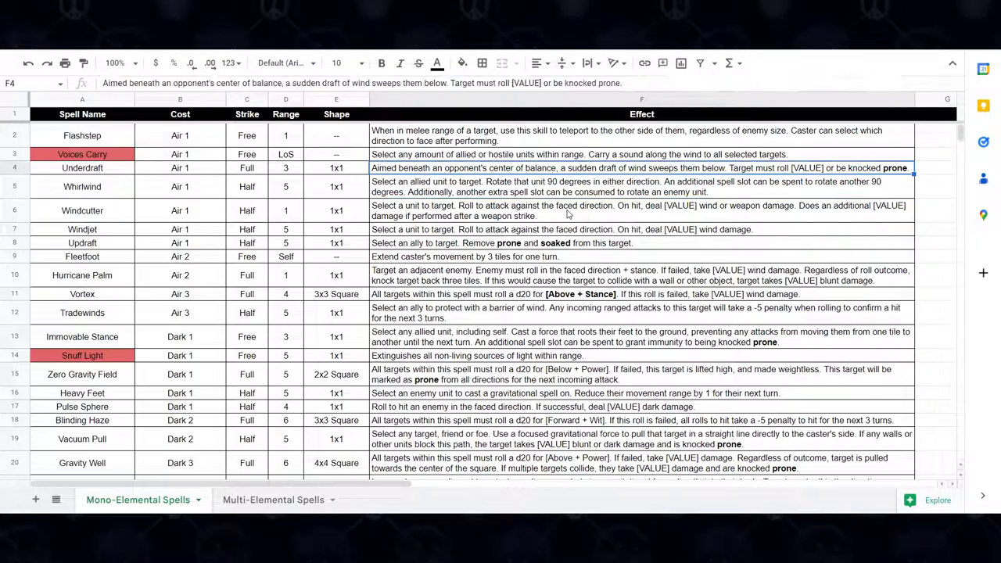
pyautogui.click(642, 136)
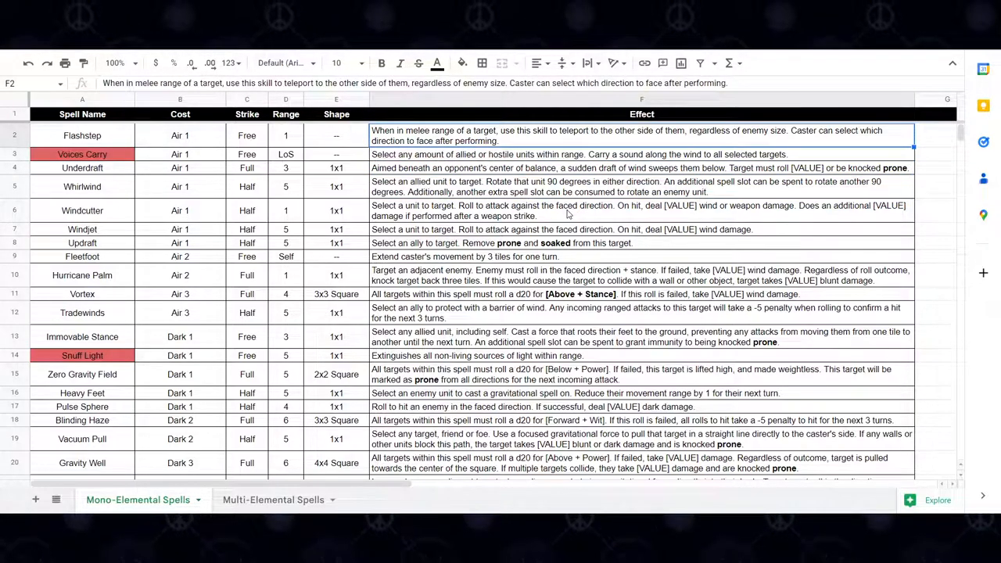
pyautogui.click(641, 155)
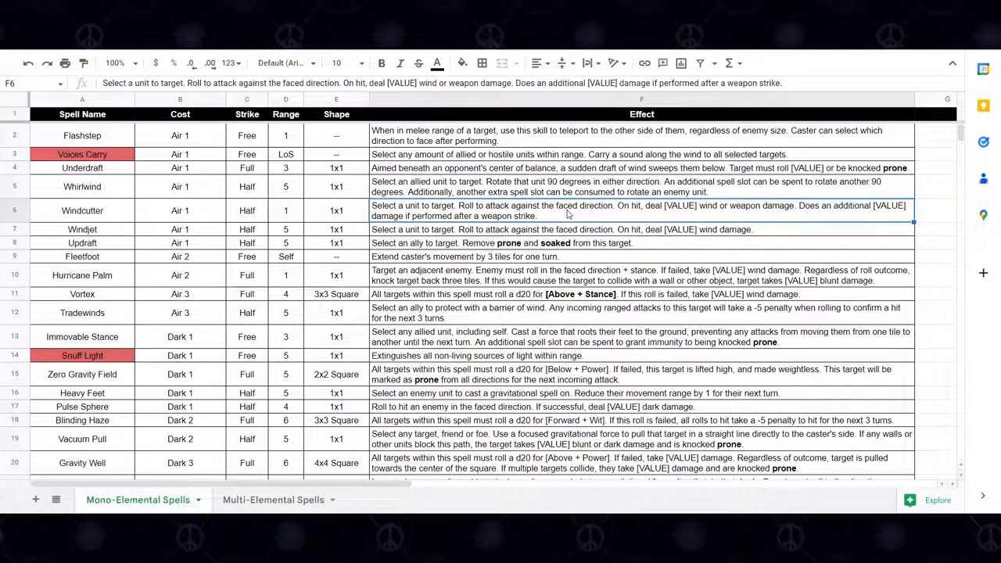
pyautogui.click(642, 242)
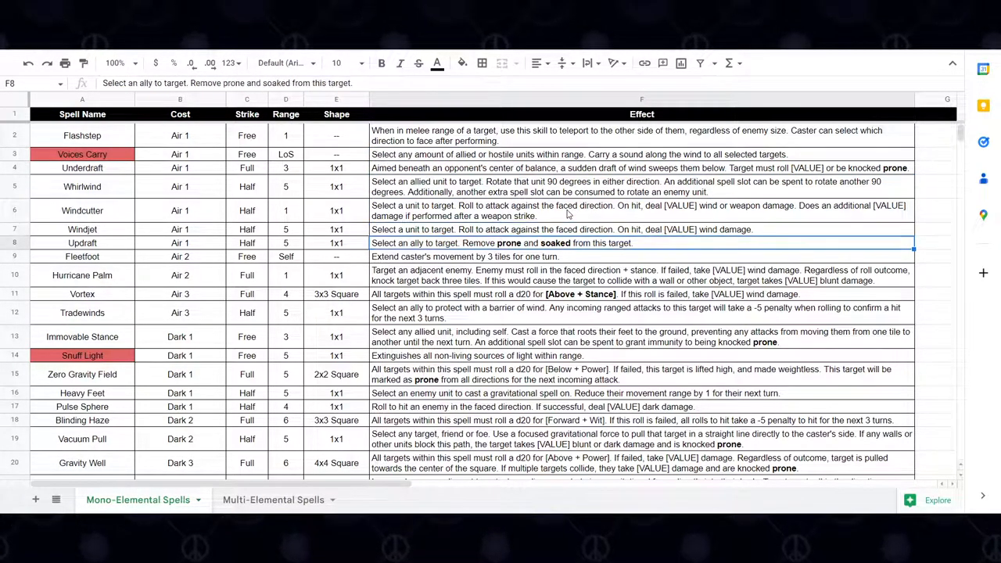
pyautogui.click(641, 257)
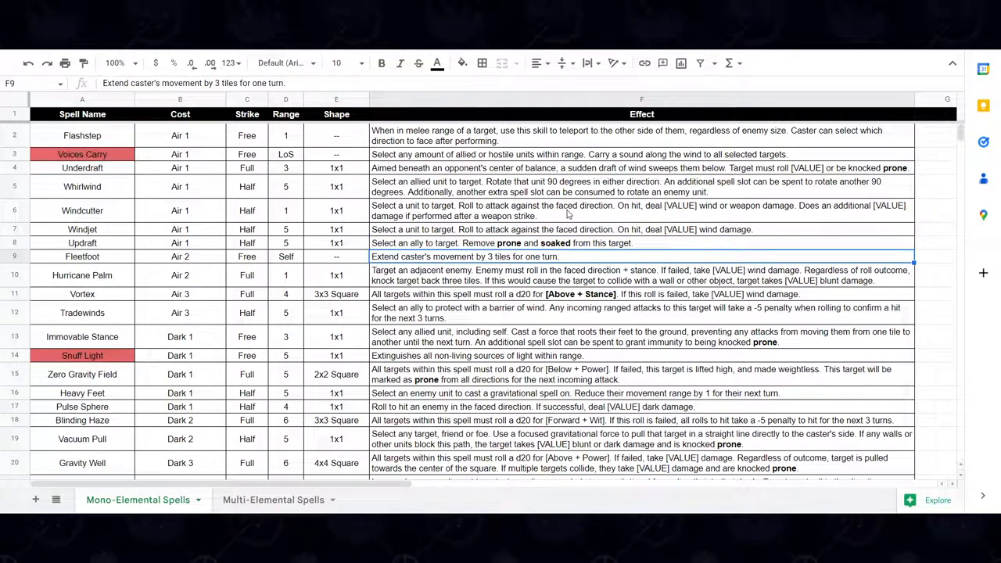
pyautogui.click(642, 294)
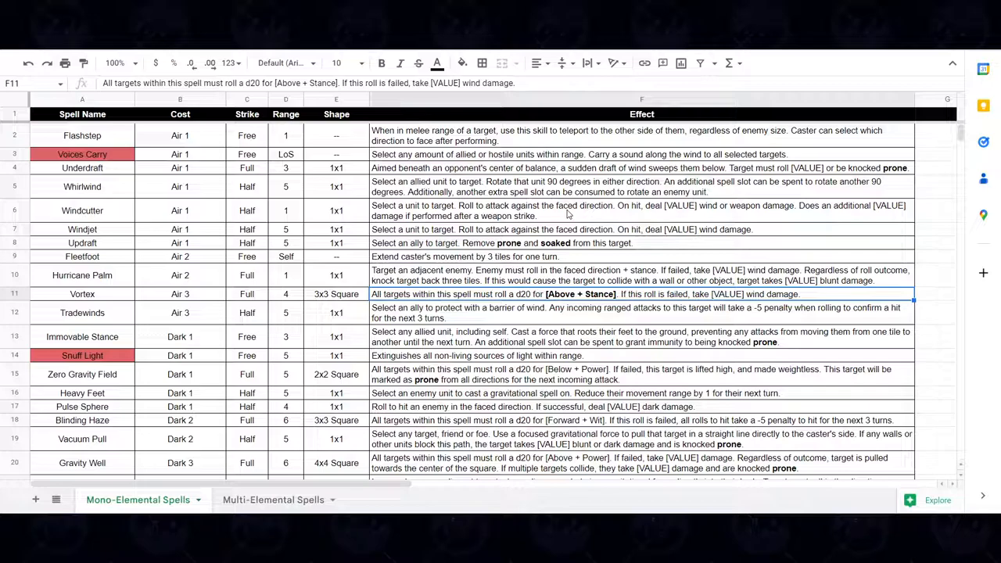
pyautogui.click(642, 313)
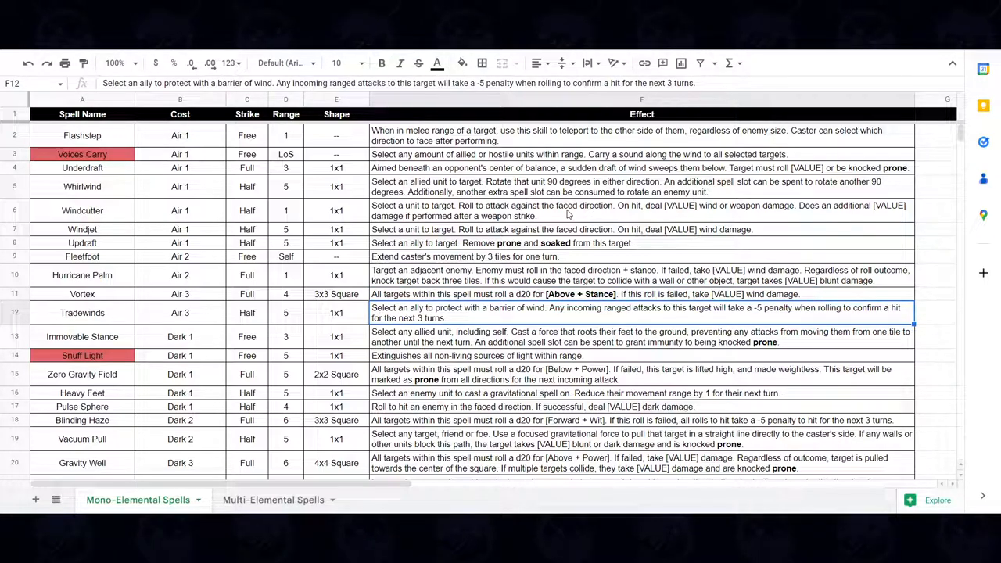
# Step: Read the Immovable Stance and Snuff Light effects and check Crushing Contact's cost
pyautogui.scroll(-3)
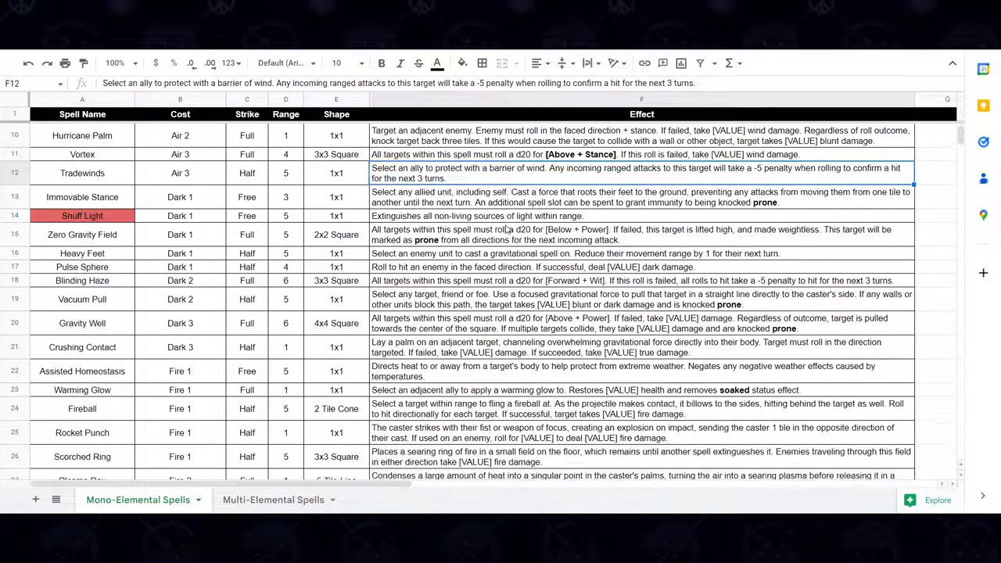
pyautogui.click(642, 197)
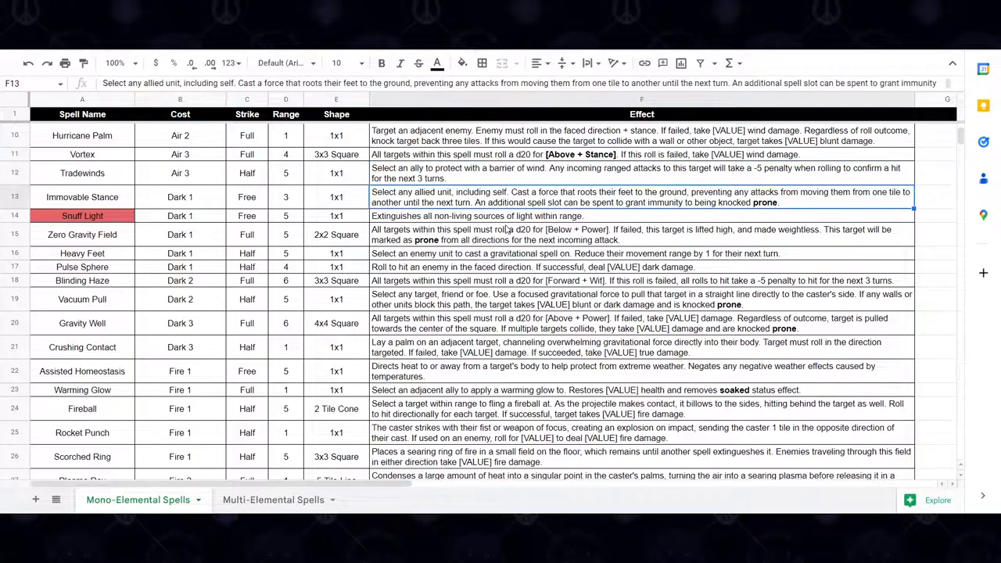
pyautogui.click(642, 216)
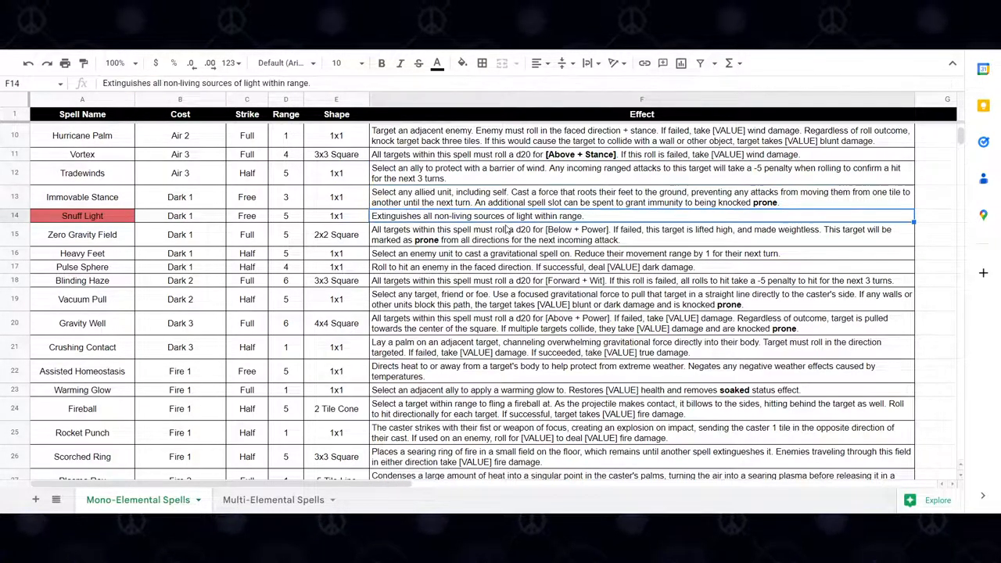
pyautogui.click(642, 323)
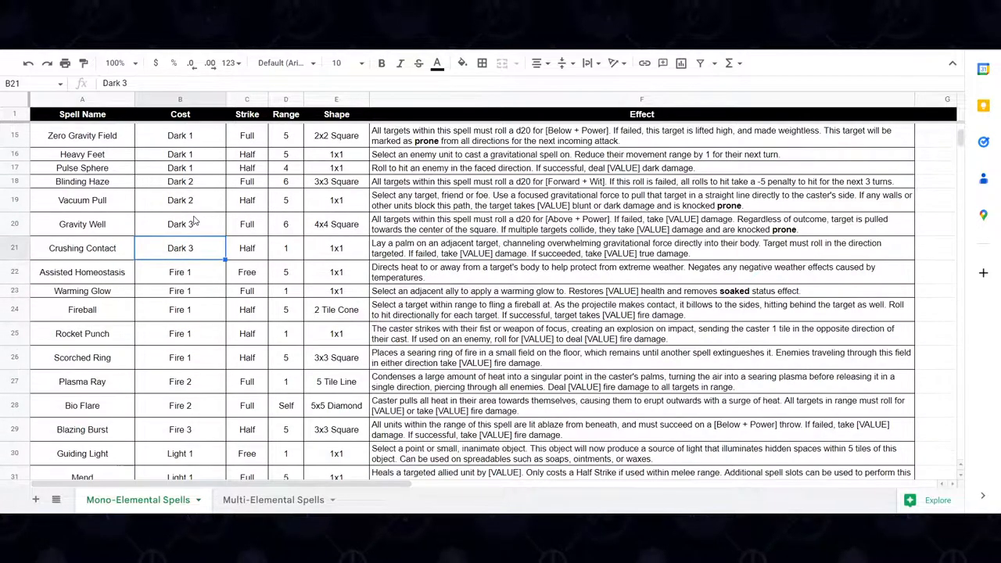
pyautogui.scroll(-3)
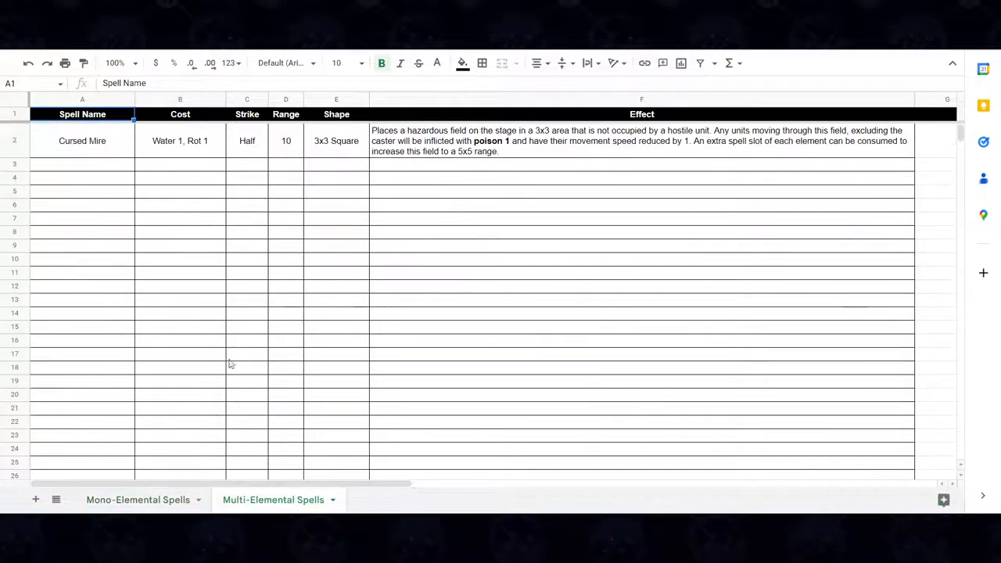
# Step: Check Cursed Mire's Water 1, Rot 1 cost, then return to the rulebook's Zigan section
pyautogui.click(180, 141)
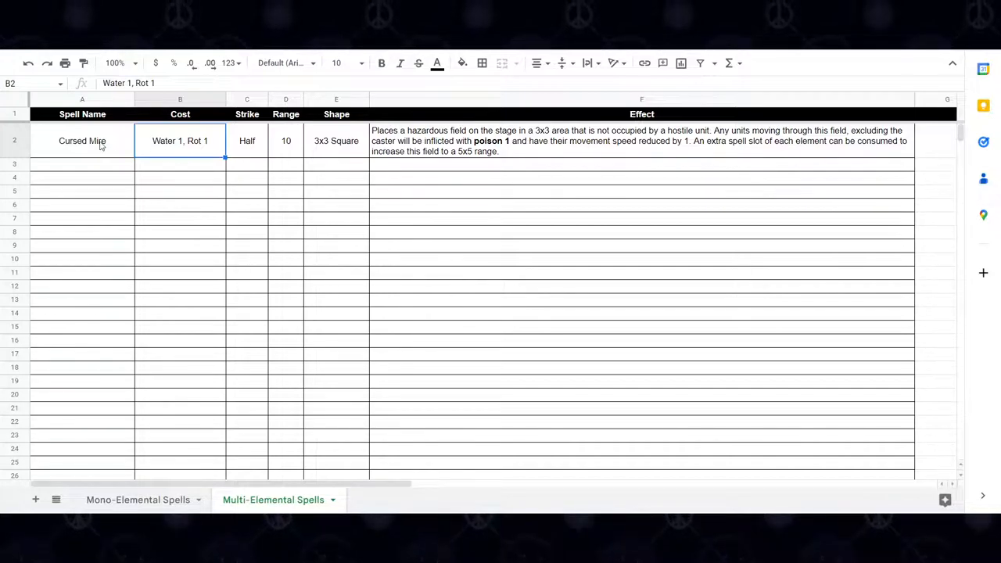
pyautogui.click(82, 141)
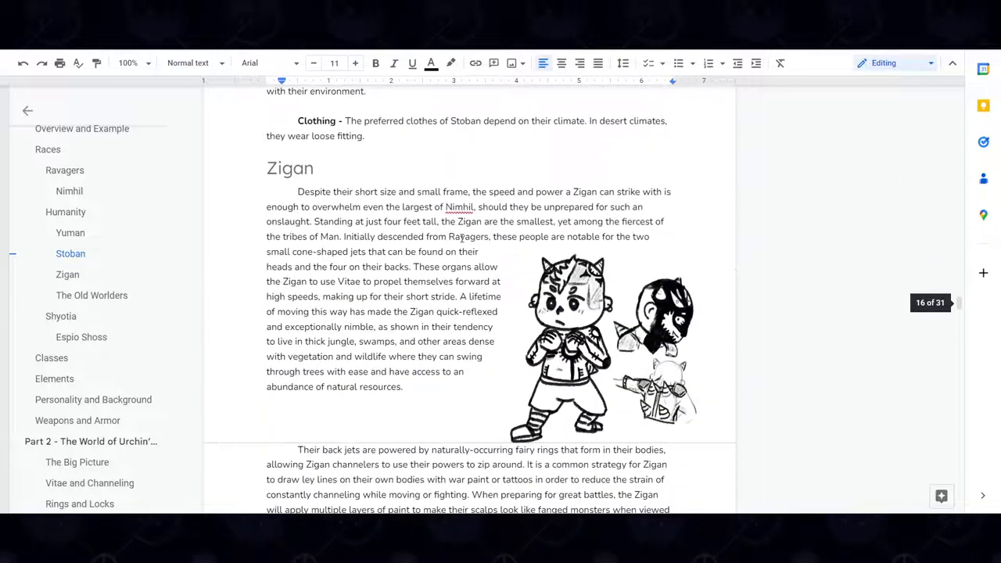
# Step: Scroll up past Stoban, Yuman and Nimhil to the empty Weapon Types and Traits headings
pyautogui.scroll(3)
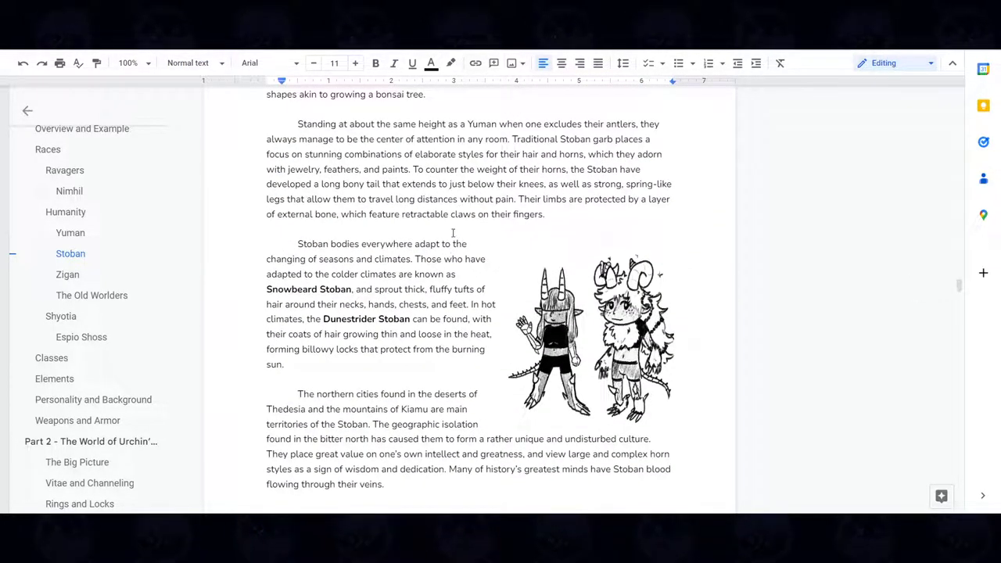
pyautogui.scroll(3)
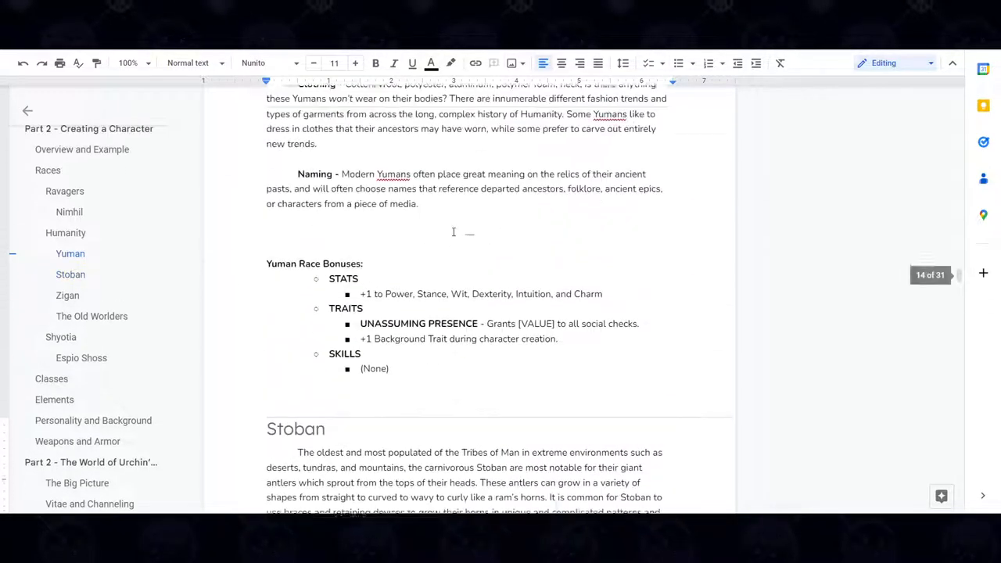
pyautogui.scroll(3)
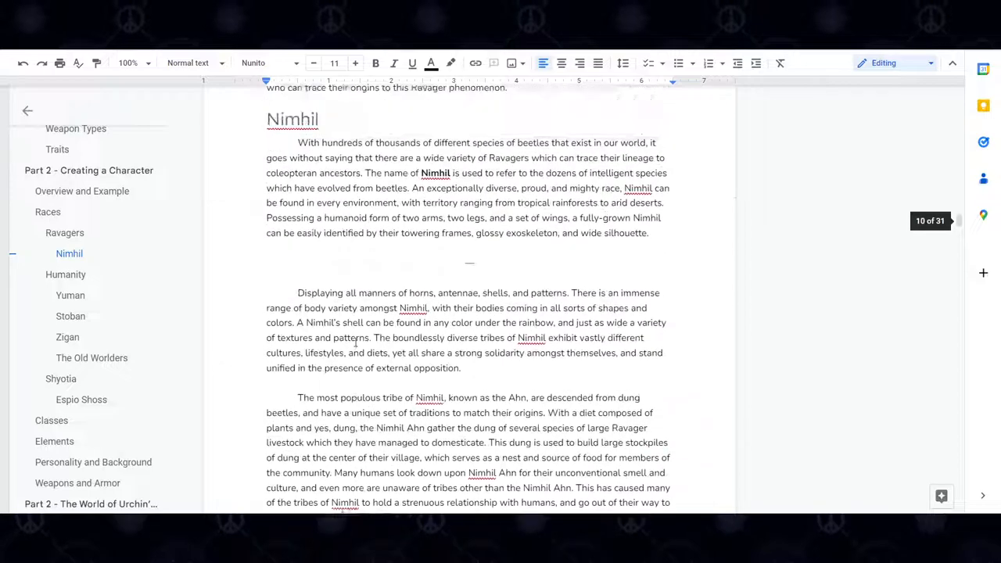
pyautogui.scroll(3)
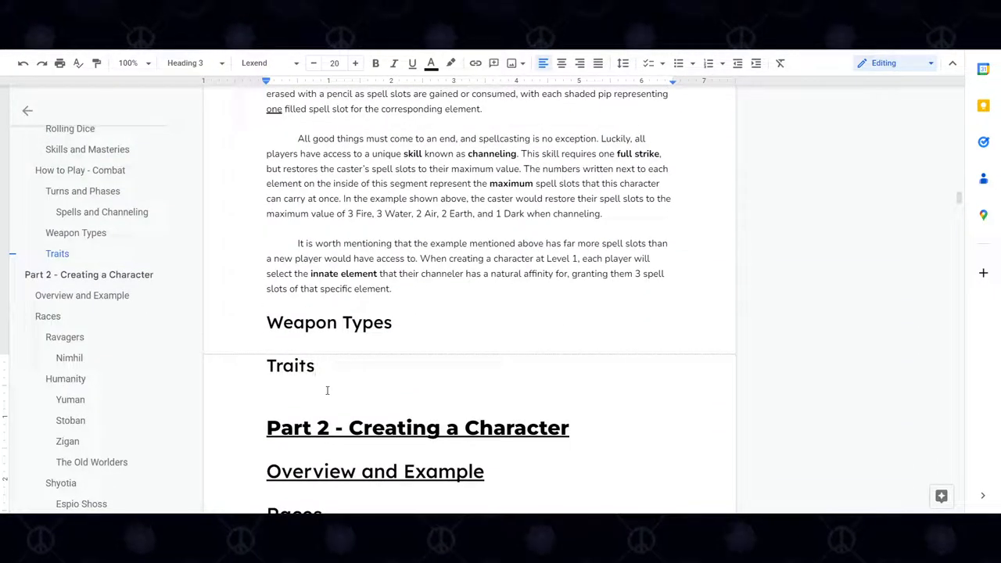
pyautogui.click(299, 388)
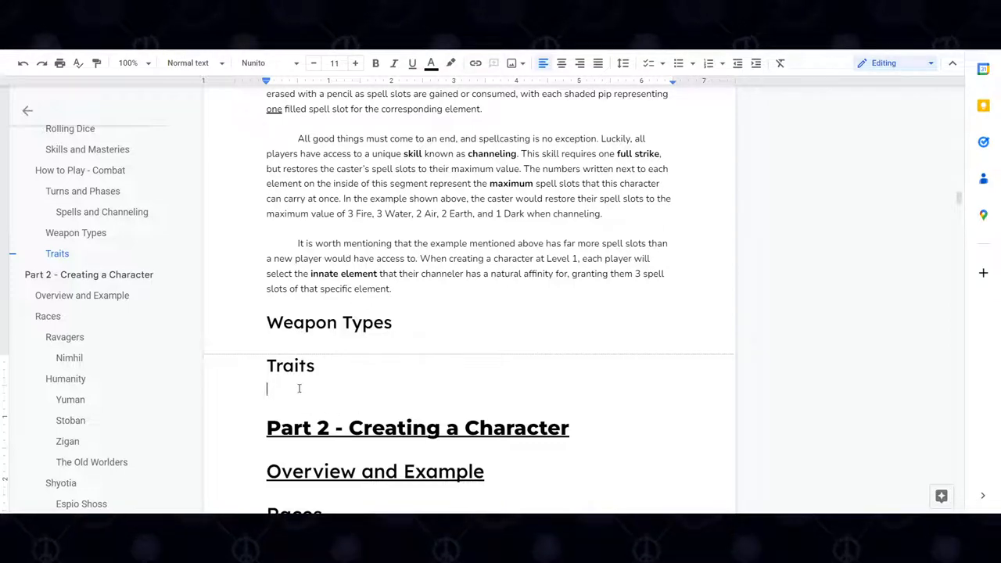
pyautogui.moveTo(377, 389)
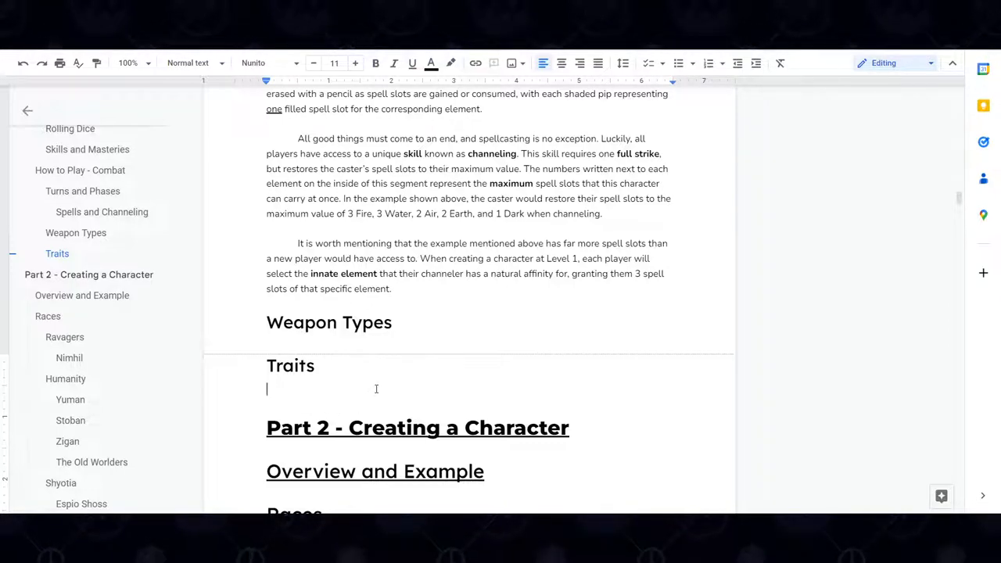
pyautogui.scroll(-3)
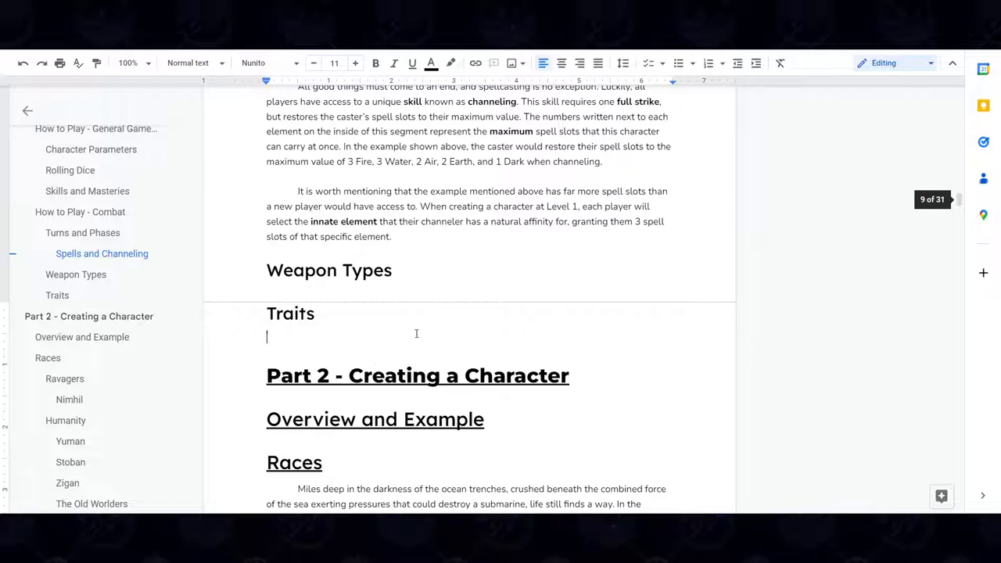
pyautogui.moveTo(899, 367)
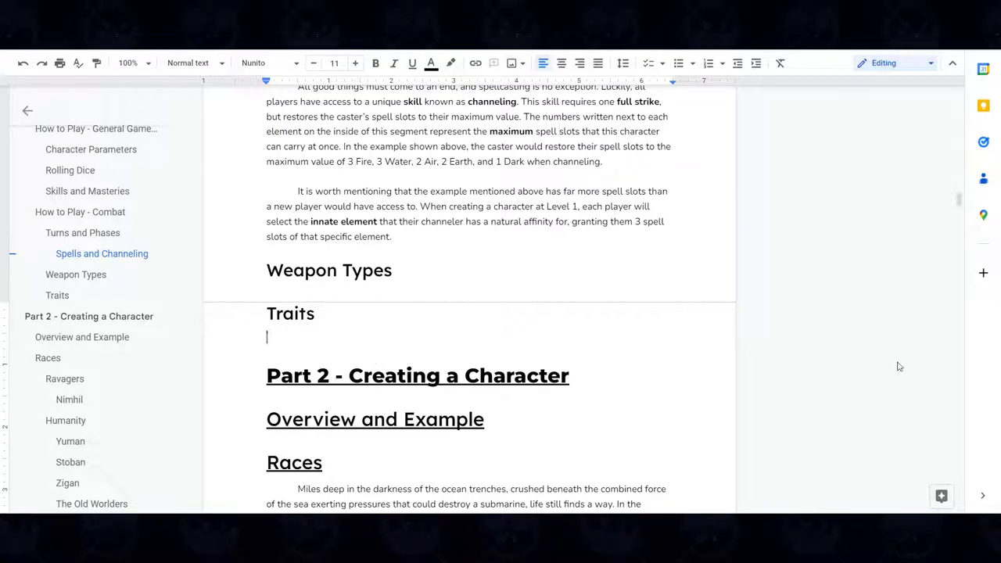
pyautogui.moveTo(867, 337)
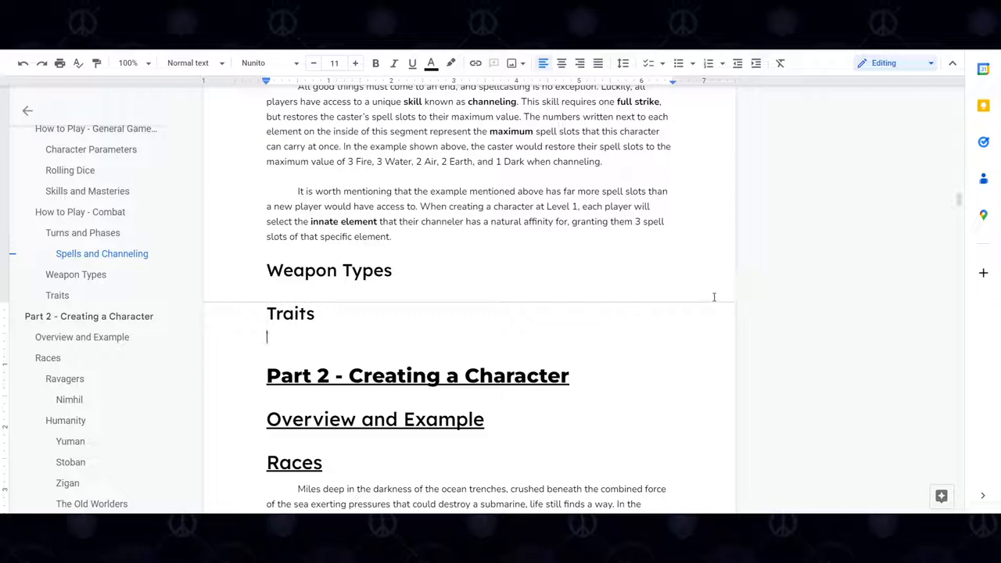
pyautogui.moveTo(657, 304)
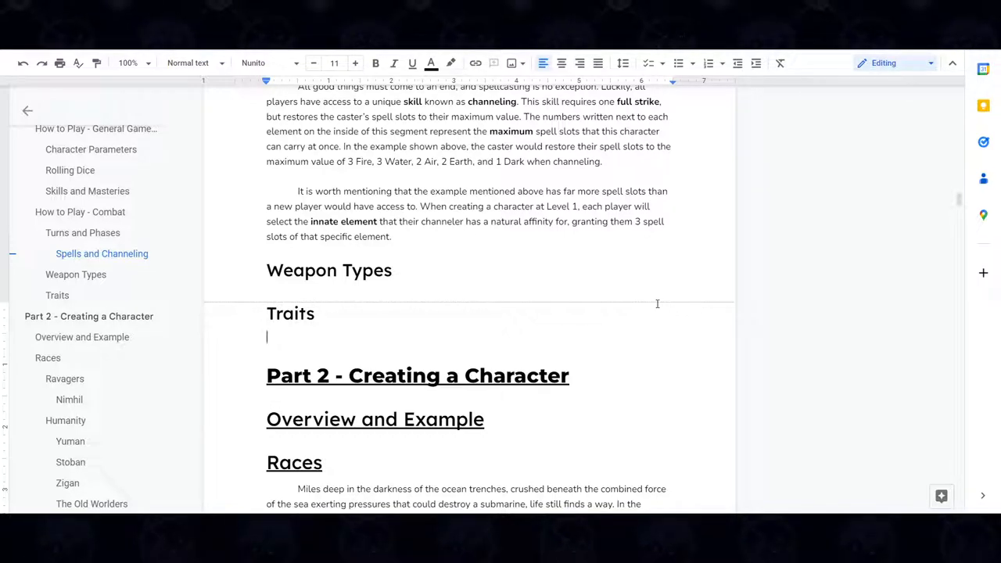
pyautogui.moveTo(603, 313)
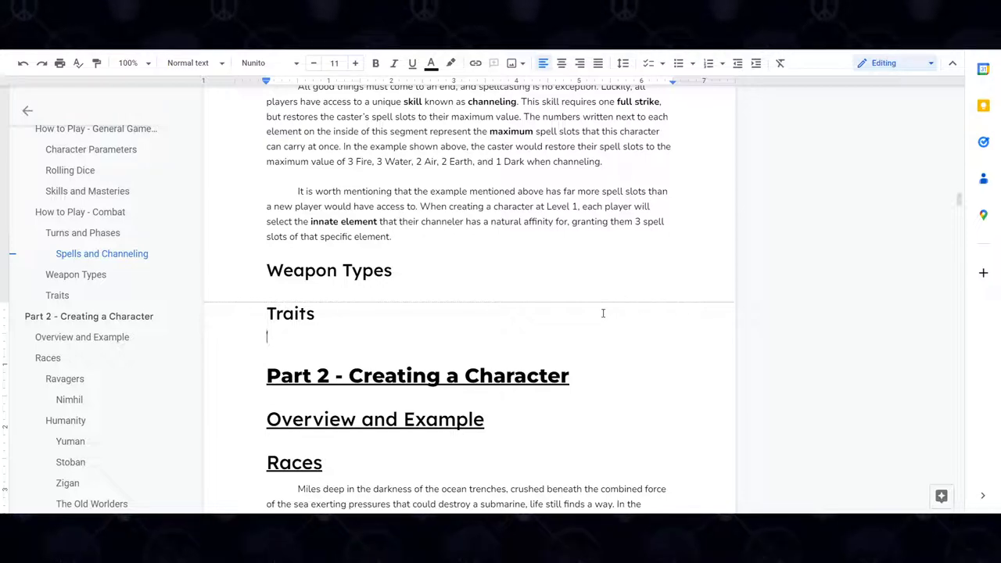
pyautogui.moveTo(693, 328)
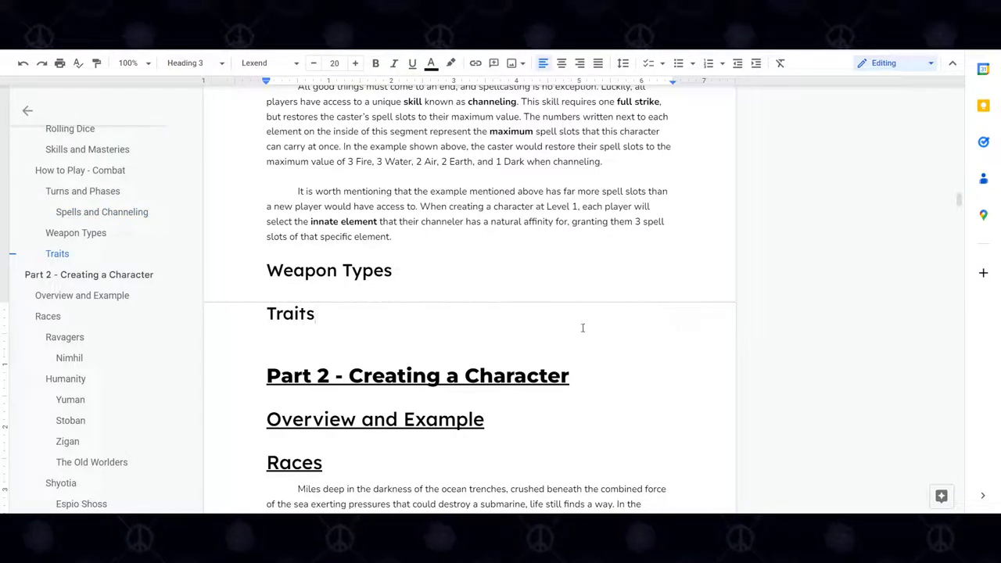
pyautogui.click(583, 389)
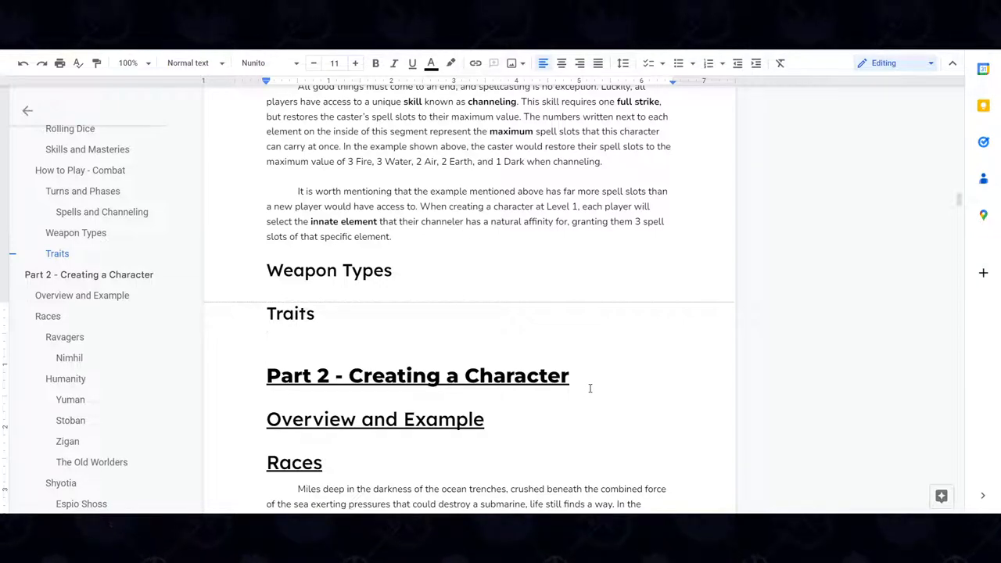
pyautogui.moveTo(591, 402)
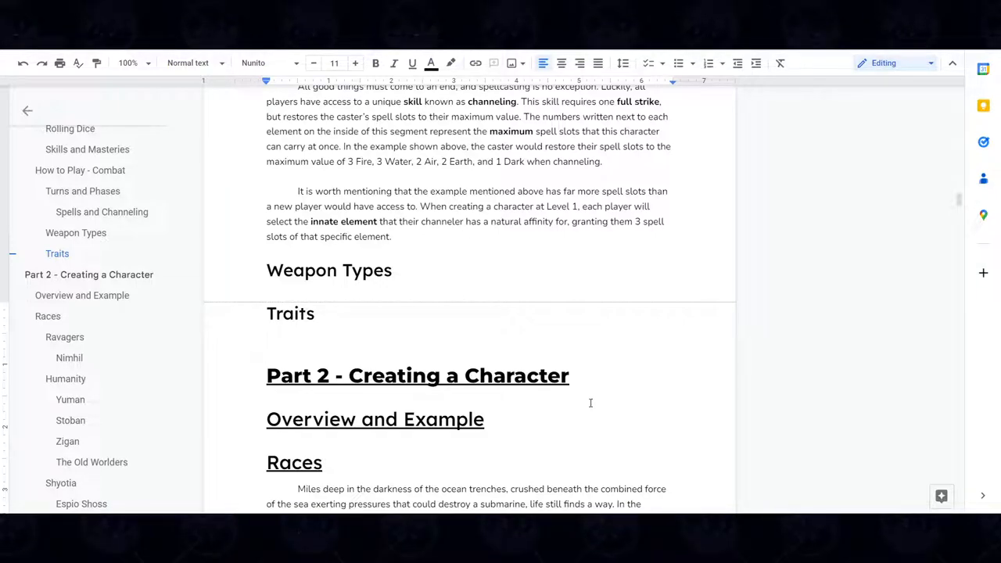
# Step: Scroll down from the Traits heading through Nimhil, Humanity and Yuman to the illustrated Stoban section
pyautogui.scroll(-3)
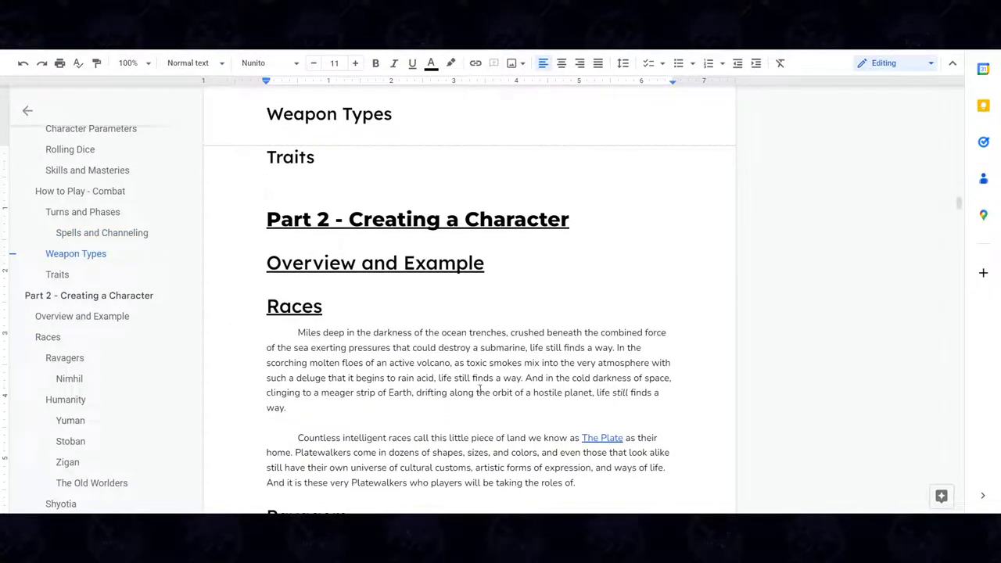
pyautogui.scroll(3)
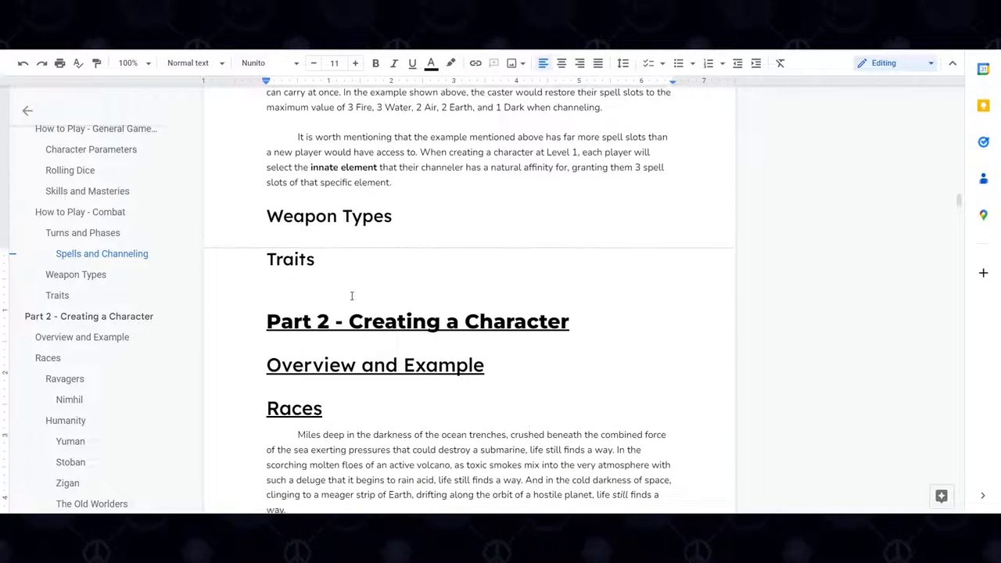
pyautogui.scroll(-3)
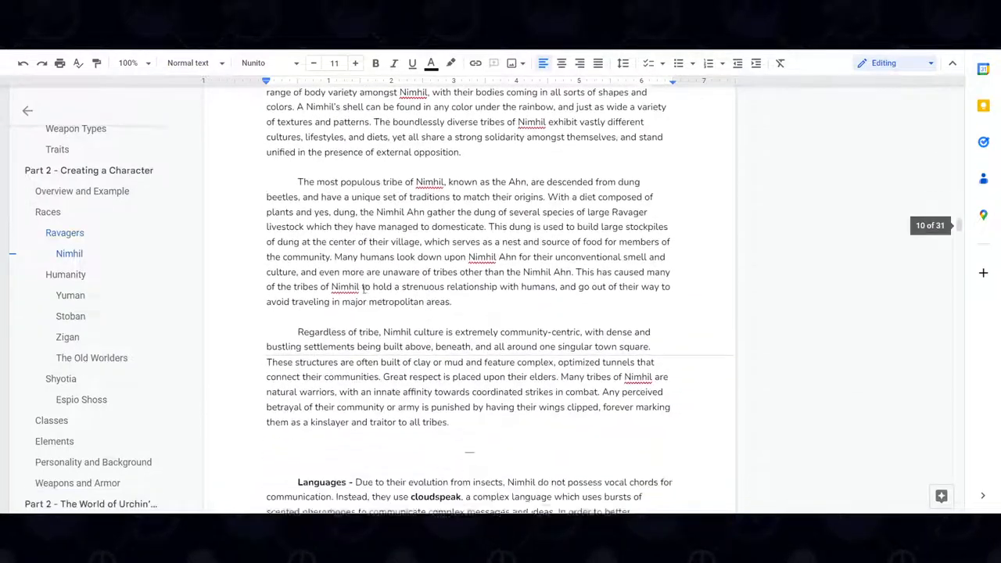
pyautogui.scroll(-3)
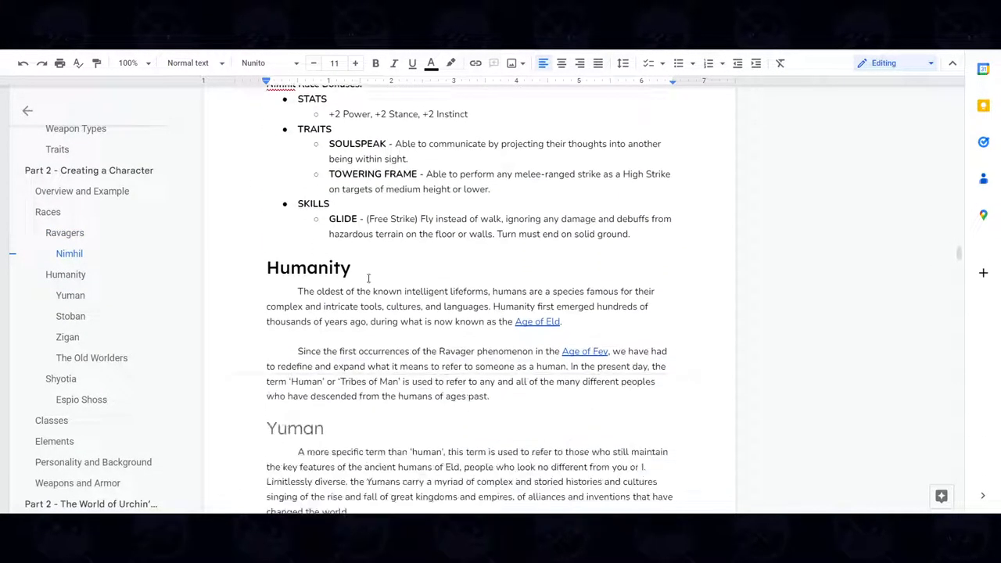
pyautogui.scroll(-3)
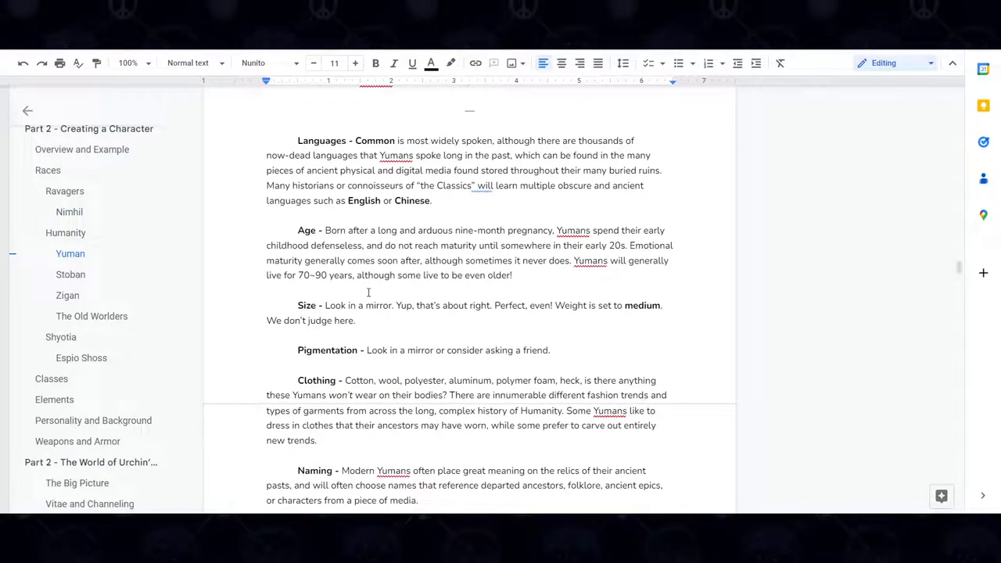
pyautogui.scroll(-3)
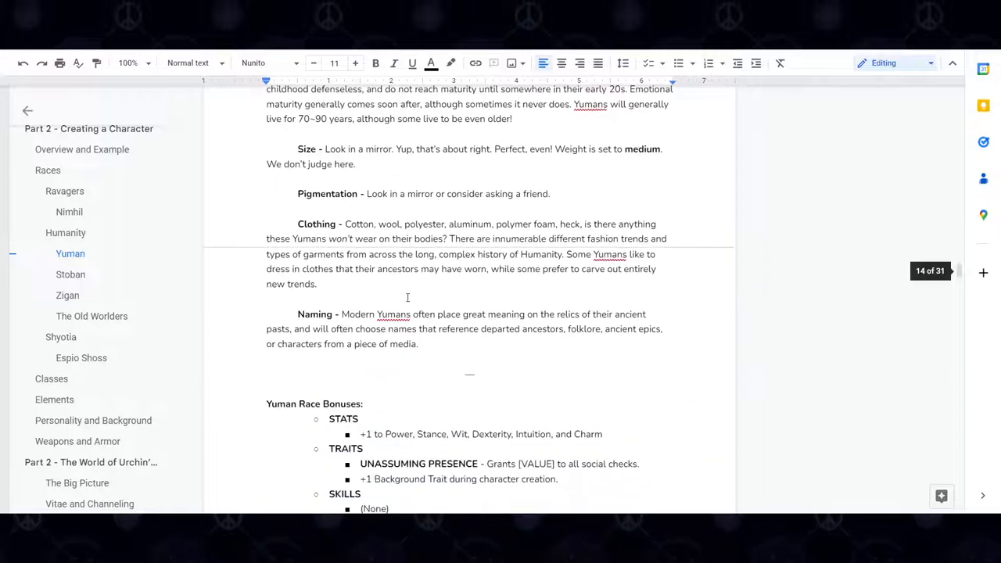
pyautogui.scroll(3)
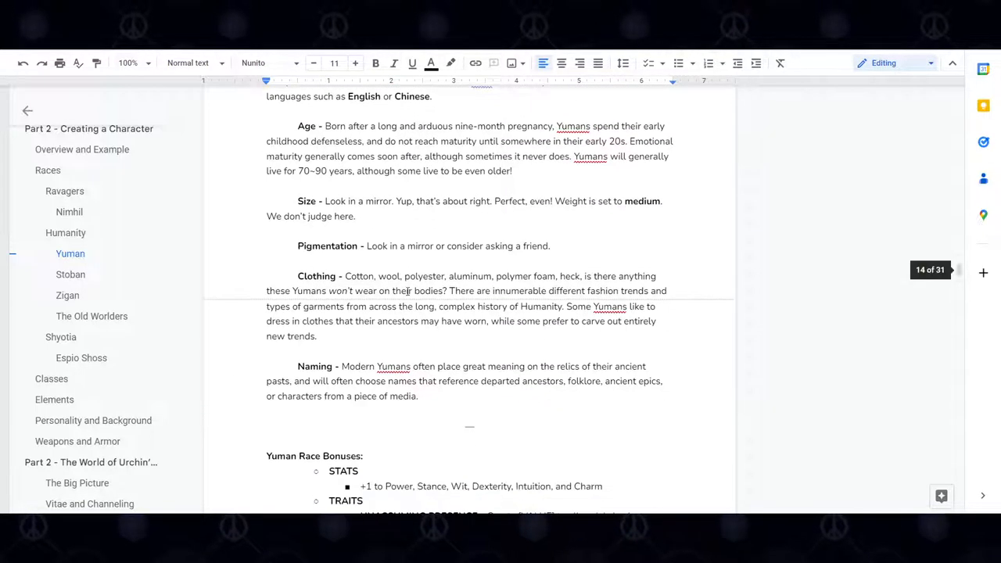
pyautogui.scroll(-3)
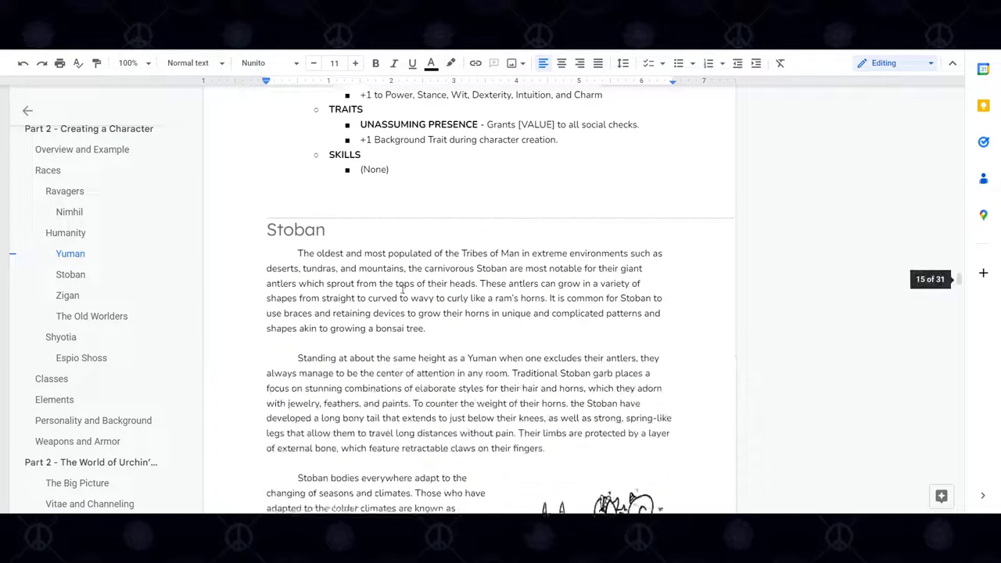
pyautogui.scroll(-3)
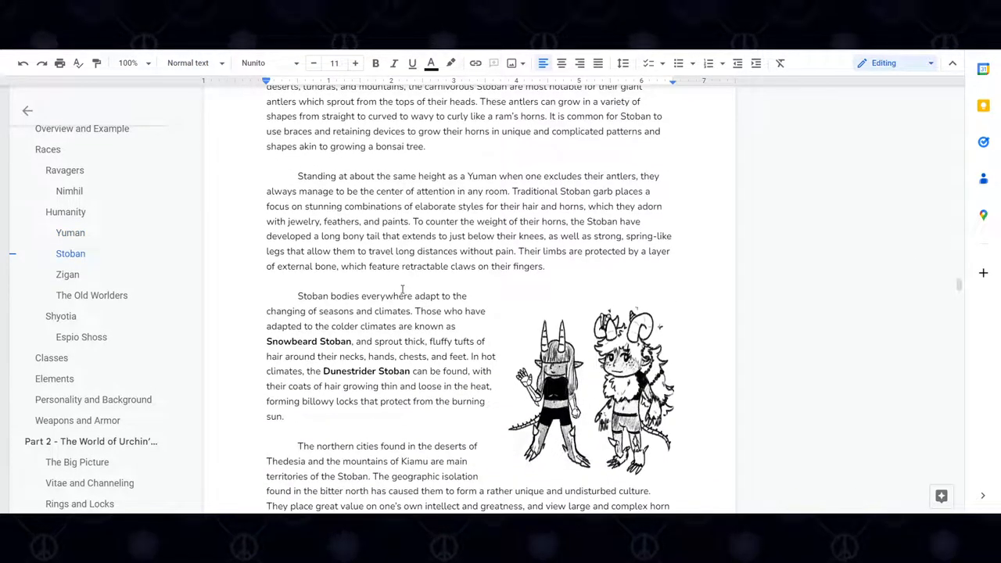